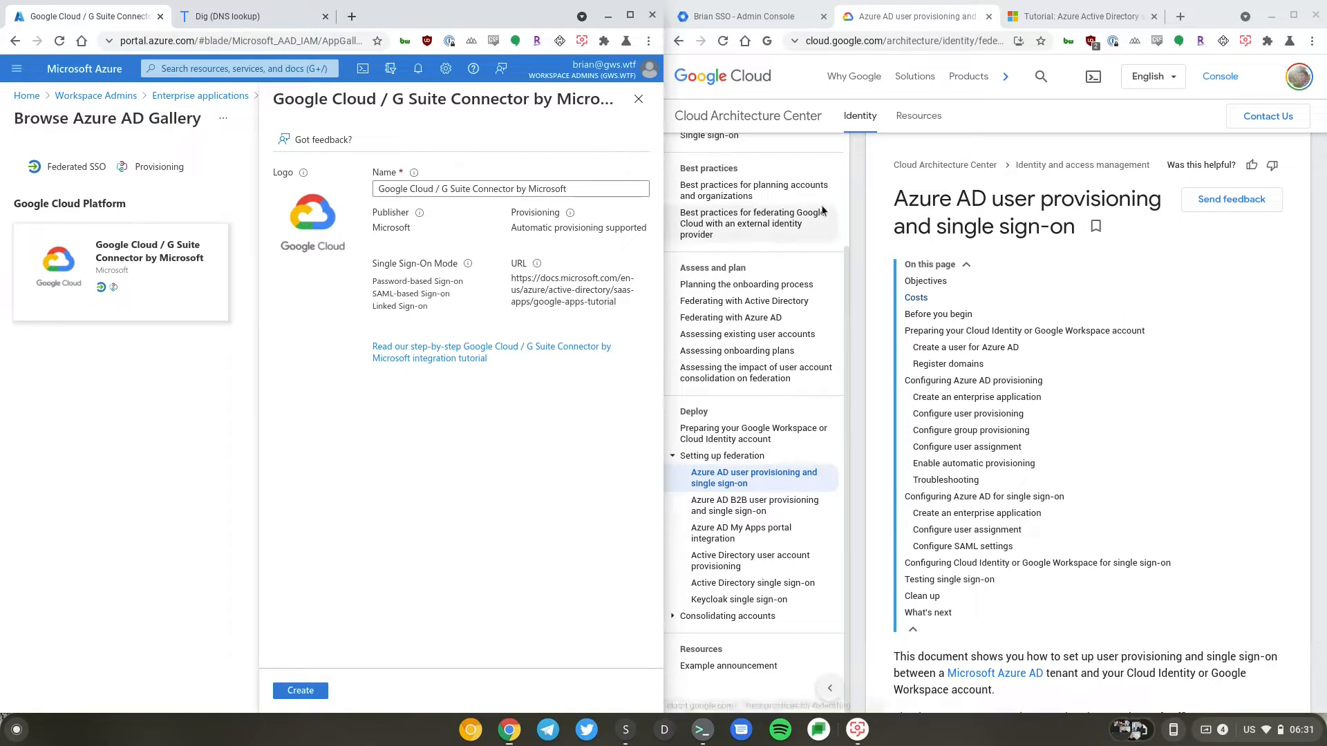
pyautogui.moveTo(378, 138)
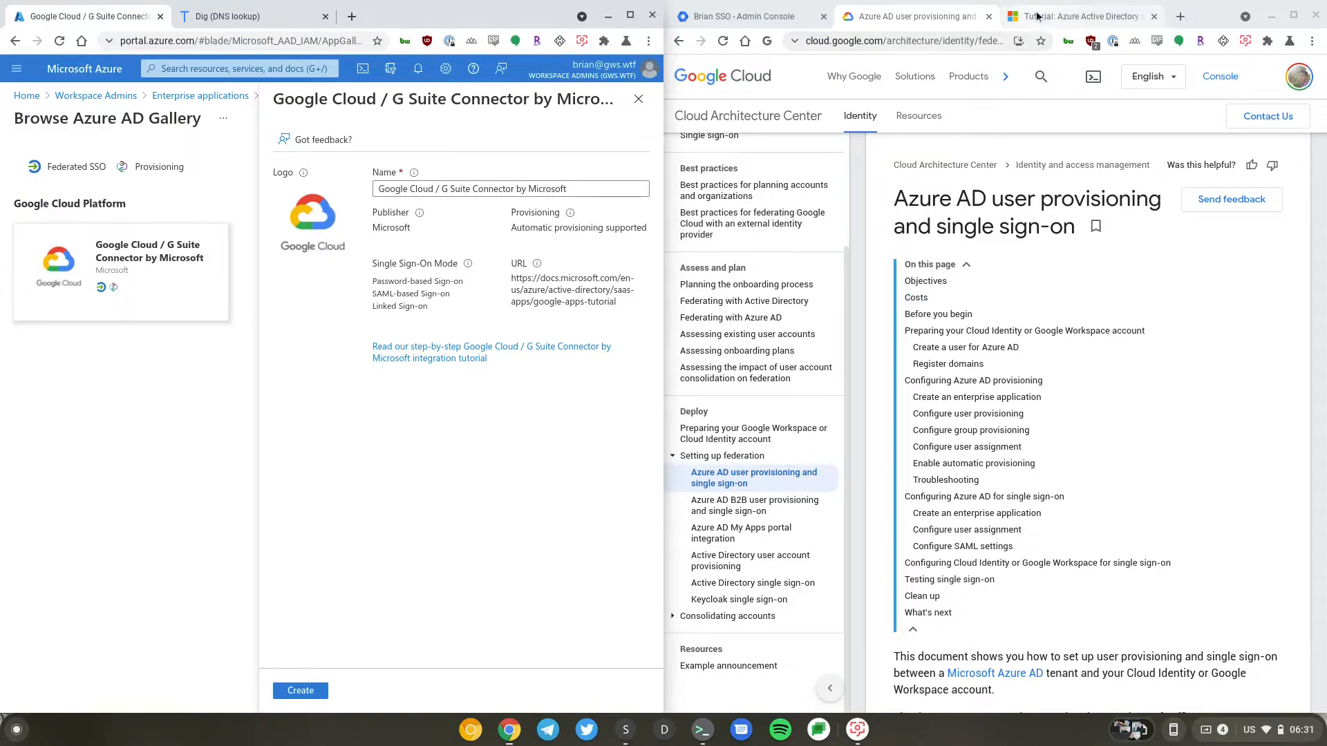
# Create the Google Cloud / G Suite Connector by Microsoft enterprise application after checking the tutorial
pyautogui.click(1083, 16)
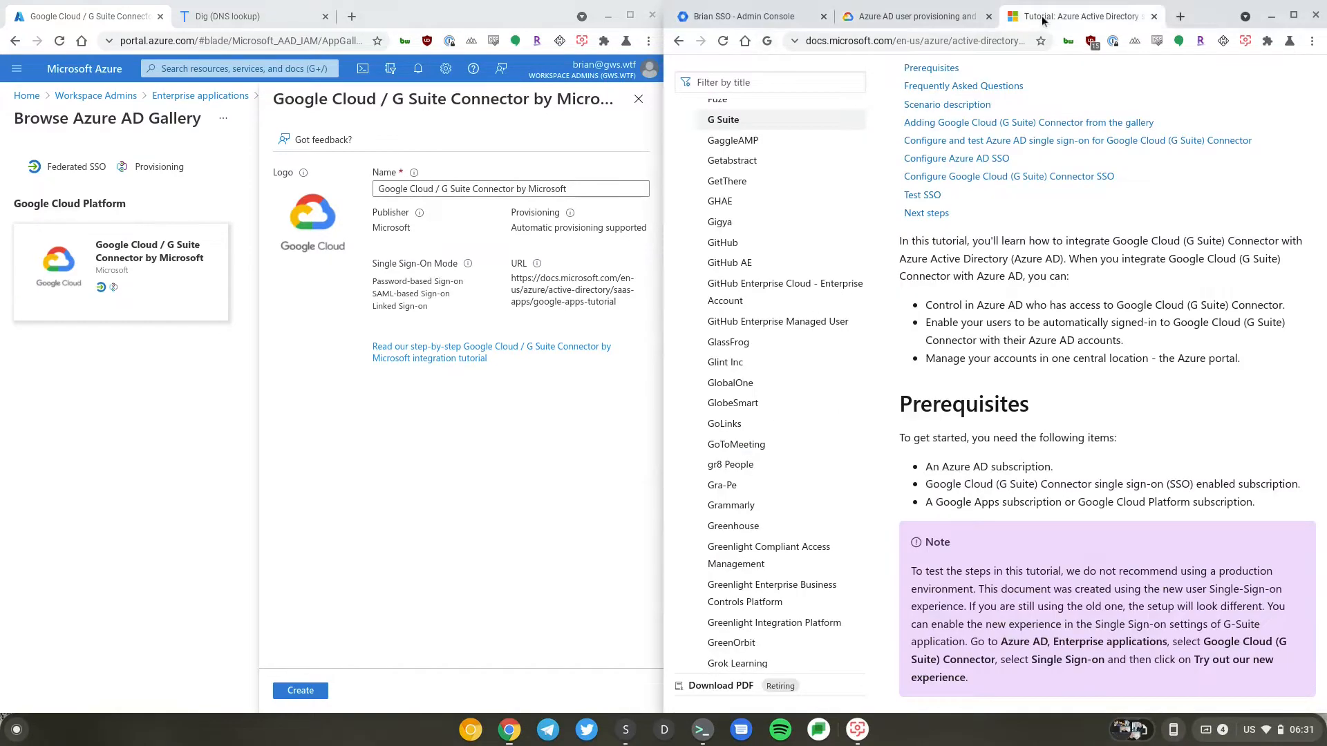
pyautogui.moveTo(738, 210)
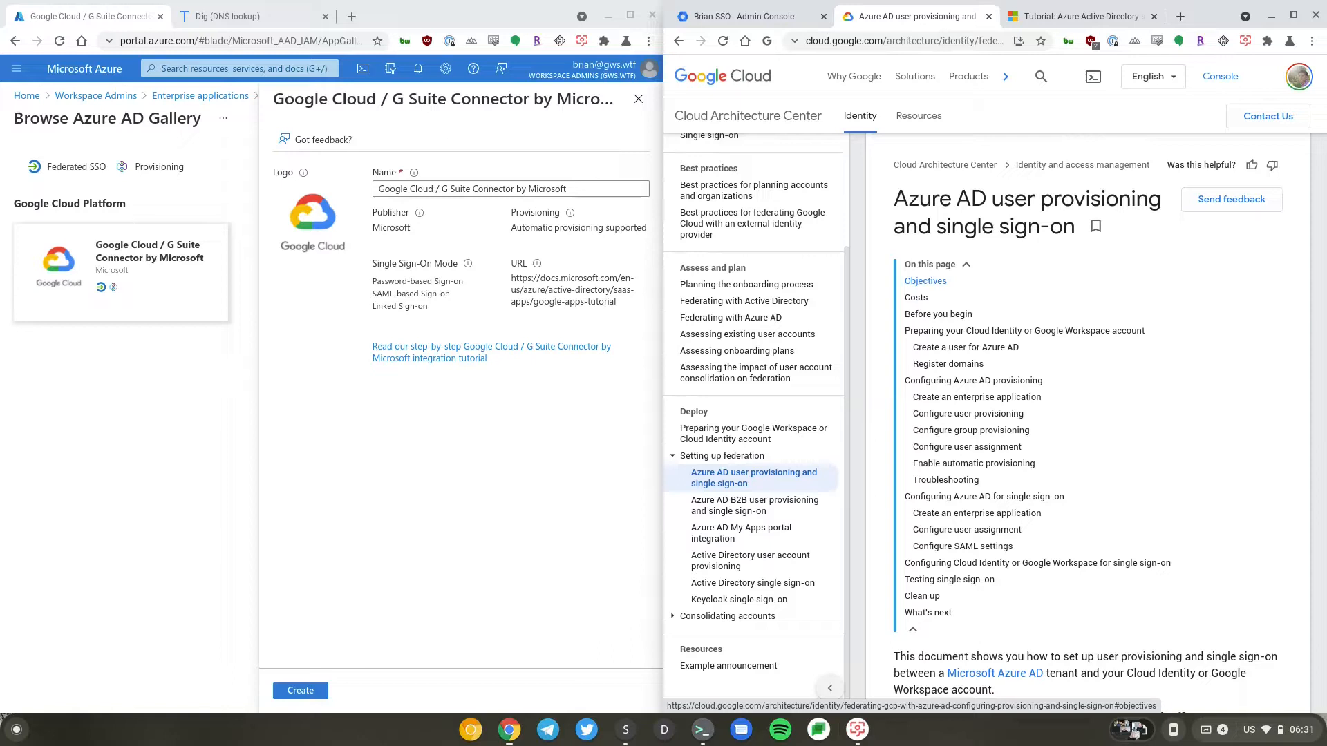
pyautogui.moveTo(1019, 342)
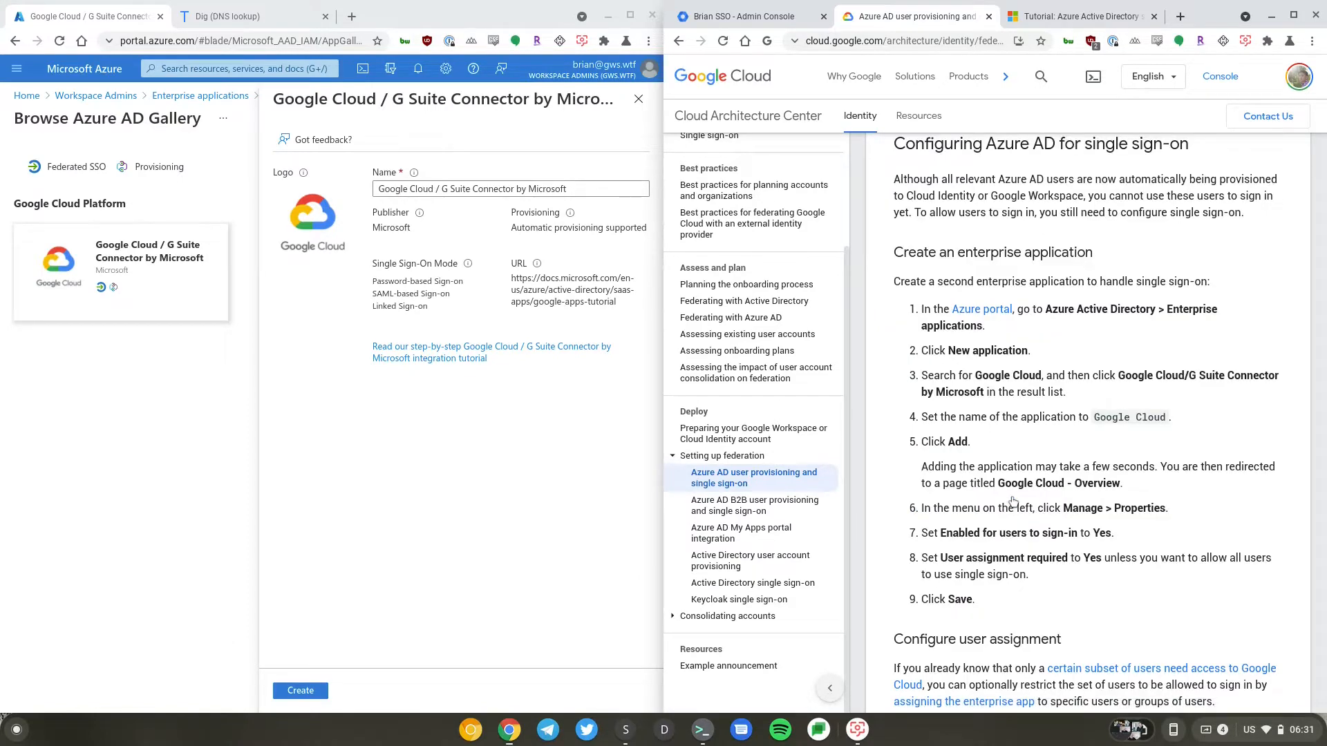
pyautogui.moveTo(1048, 408)
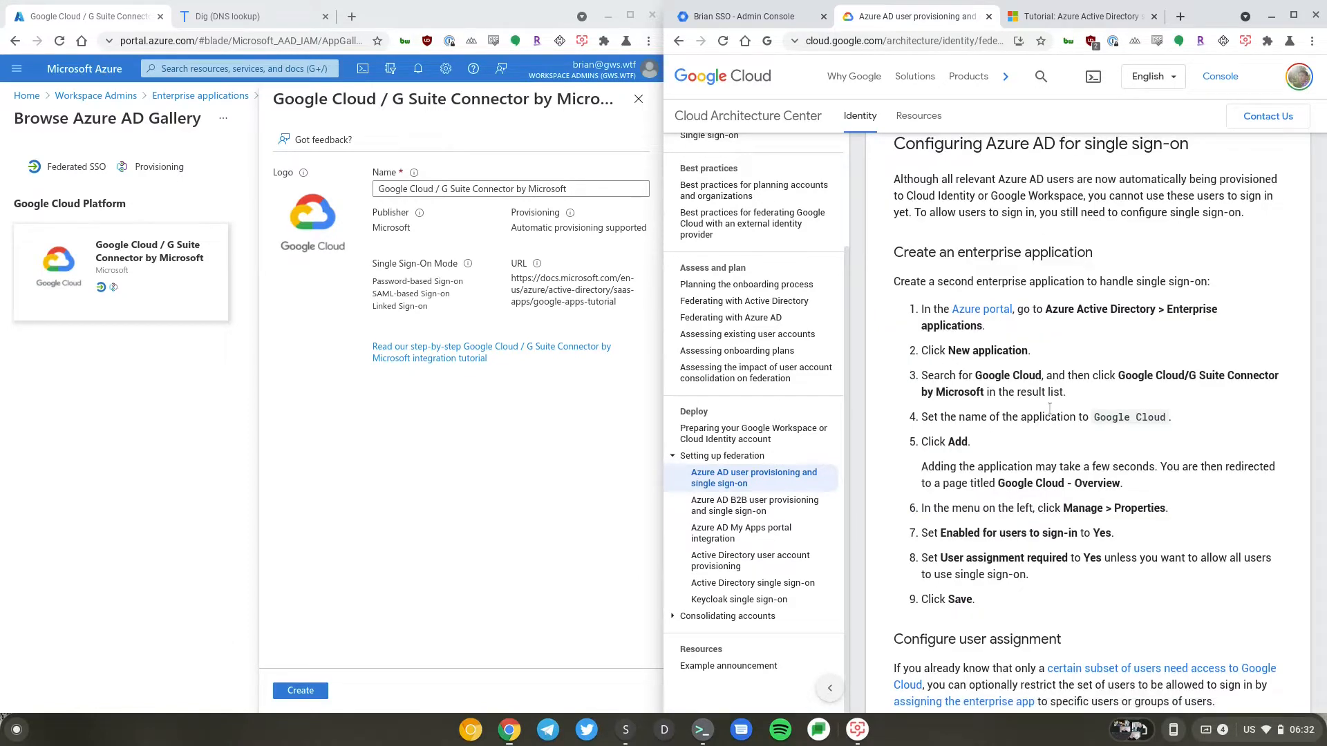
pyautogui.moveTo(380, 376)
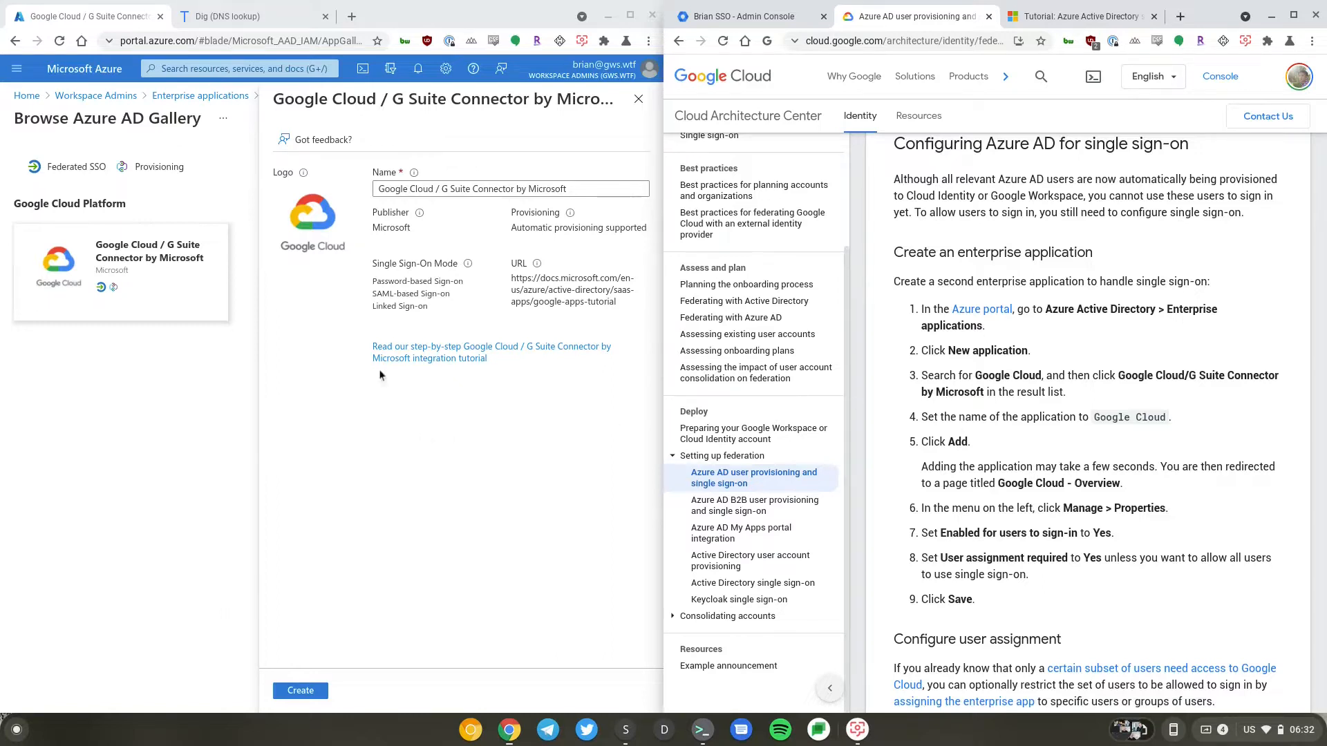
pyautogui.moveTo(207, 95)
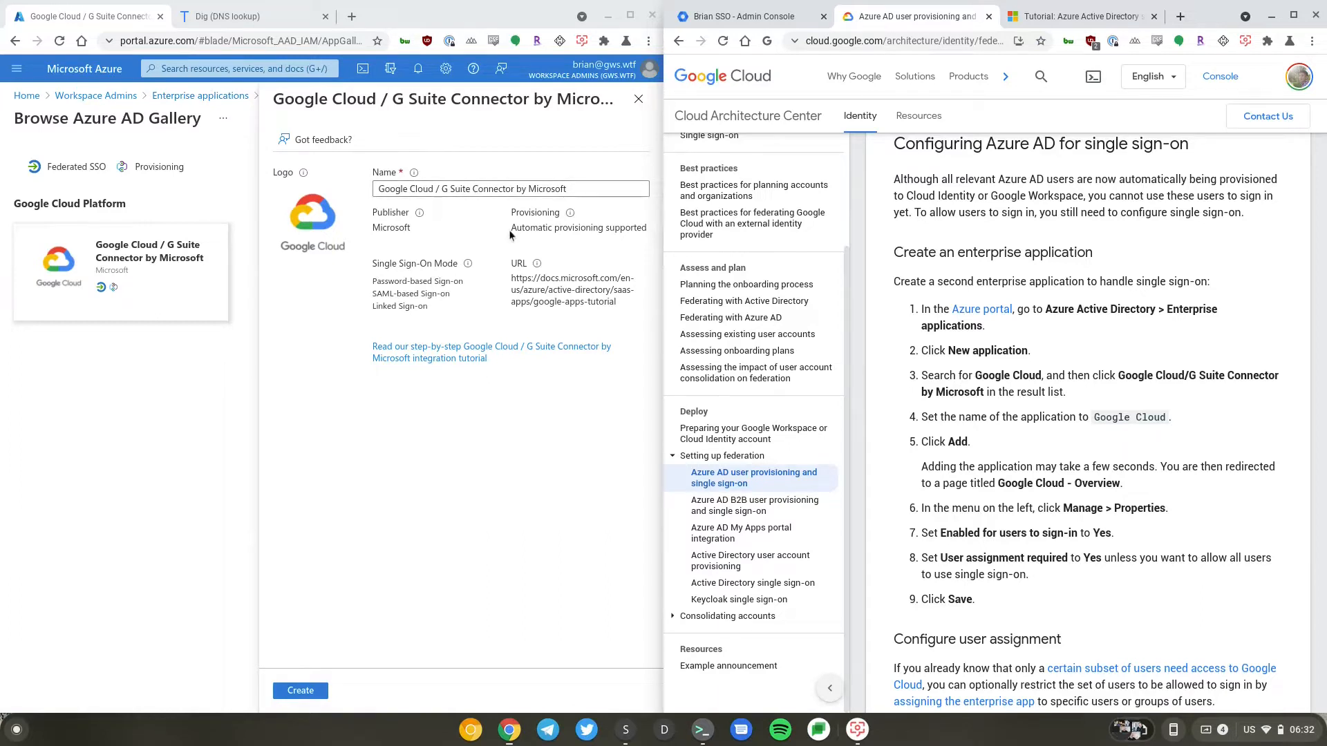
pyautogui.click(299, 691)
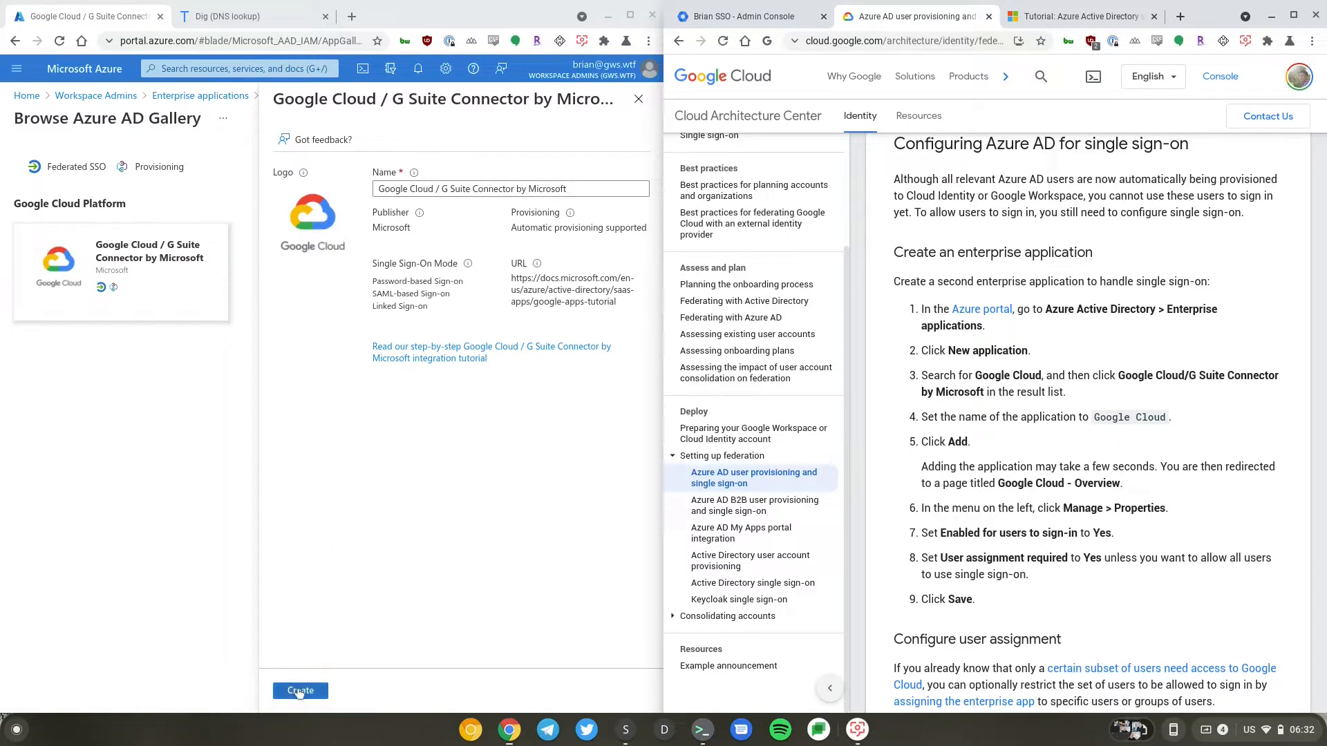
pyautogui.click(300, 690)
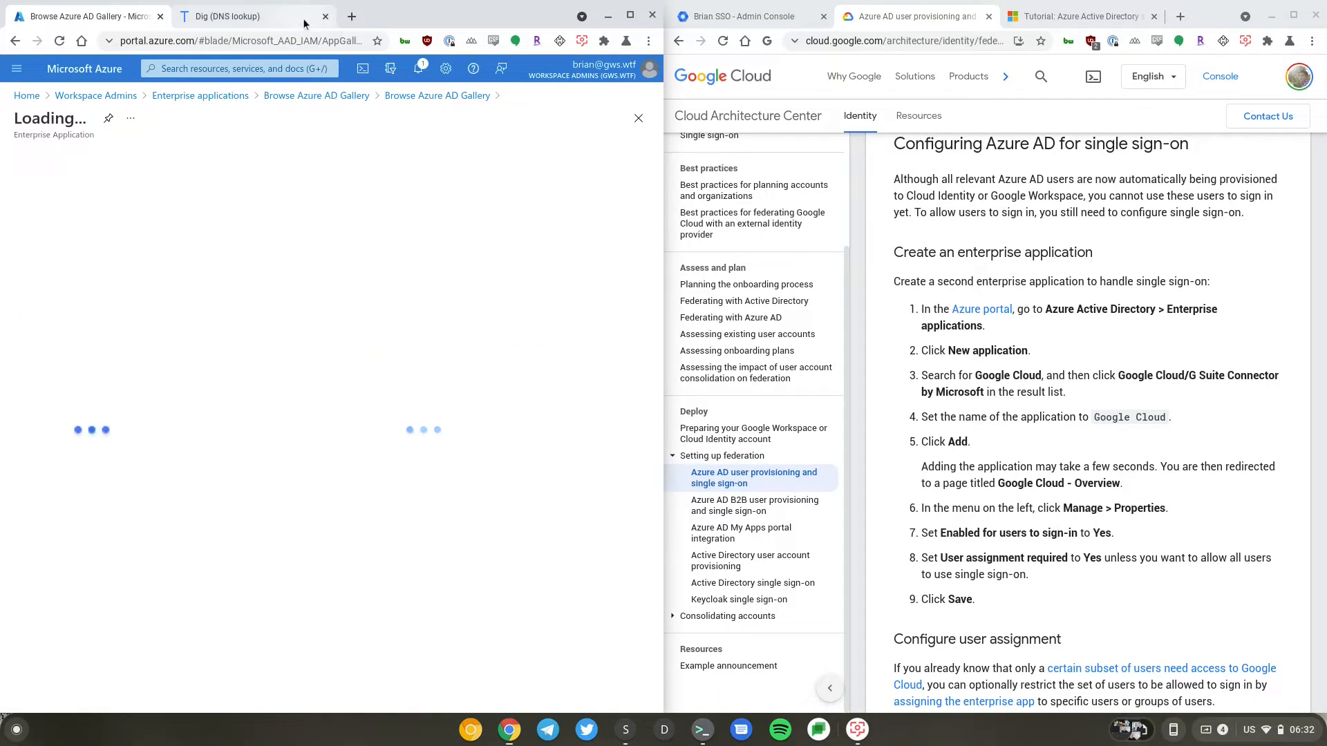
# Open myapps.microsoft.com in a new browser tab
pyautogui.click(350, 16)
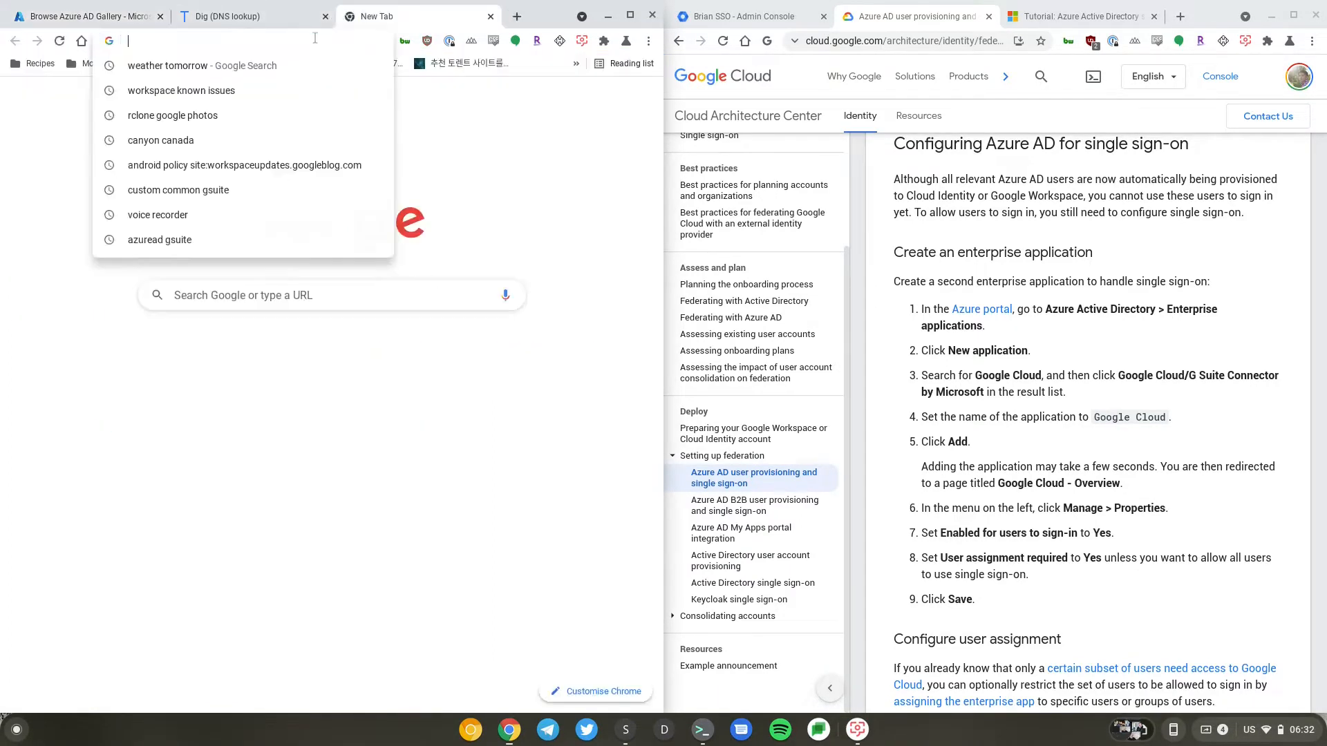
pyautogui.write('myapps.microsoft.com')
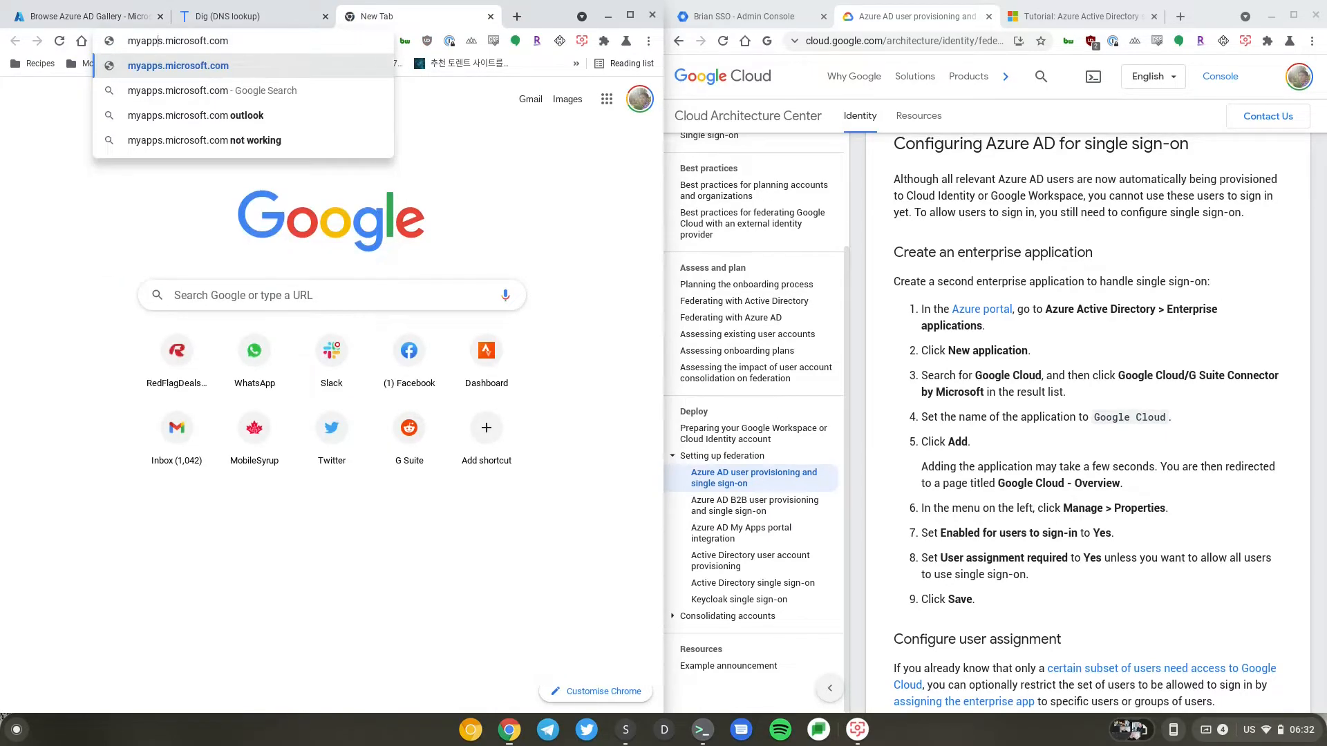
pyautogui.click(178, 66)
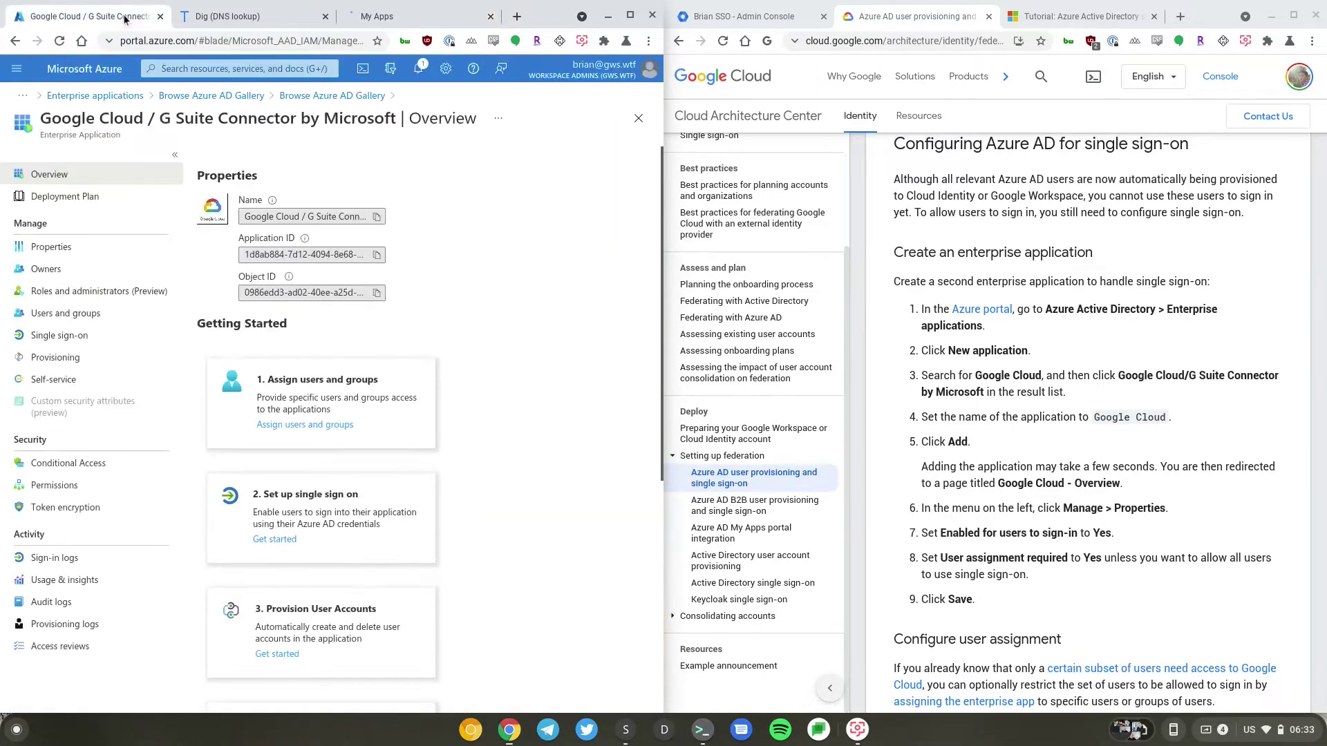
pyautogui.moveTo(551, 349)
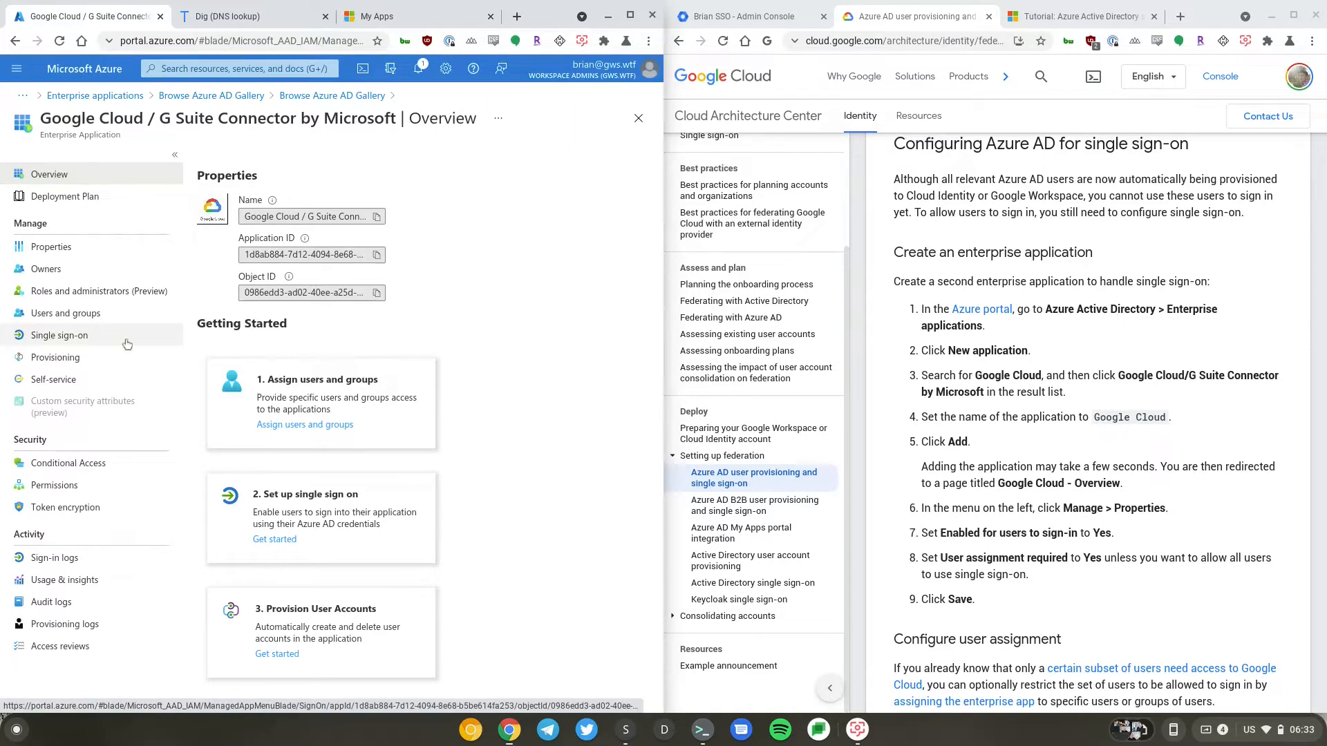
# Pick SAML as the connector's single sign-on method and scroll to Basic SAML Configuration
pyautogui.click(59, 335)
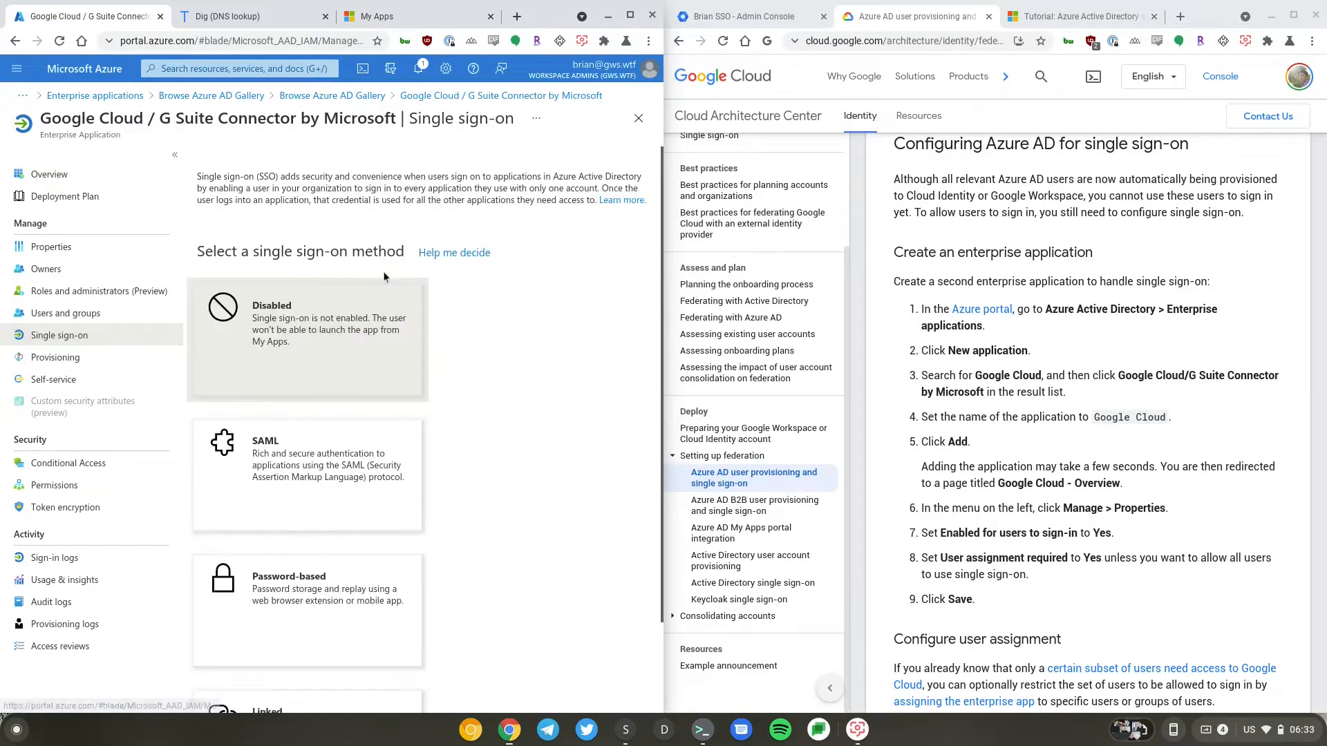
pyautogui.scroll(-3)
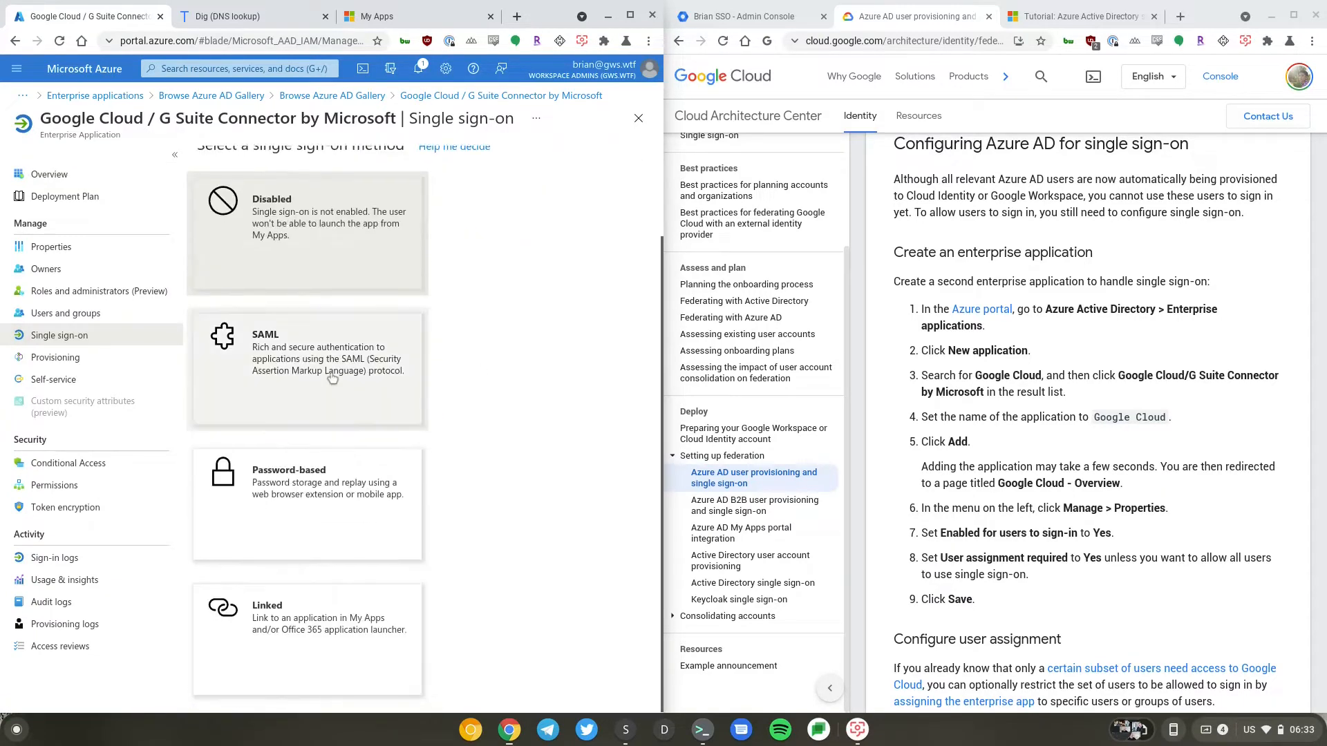
pyautogui.click(327, 370)
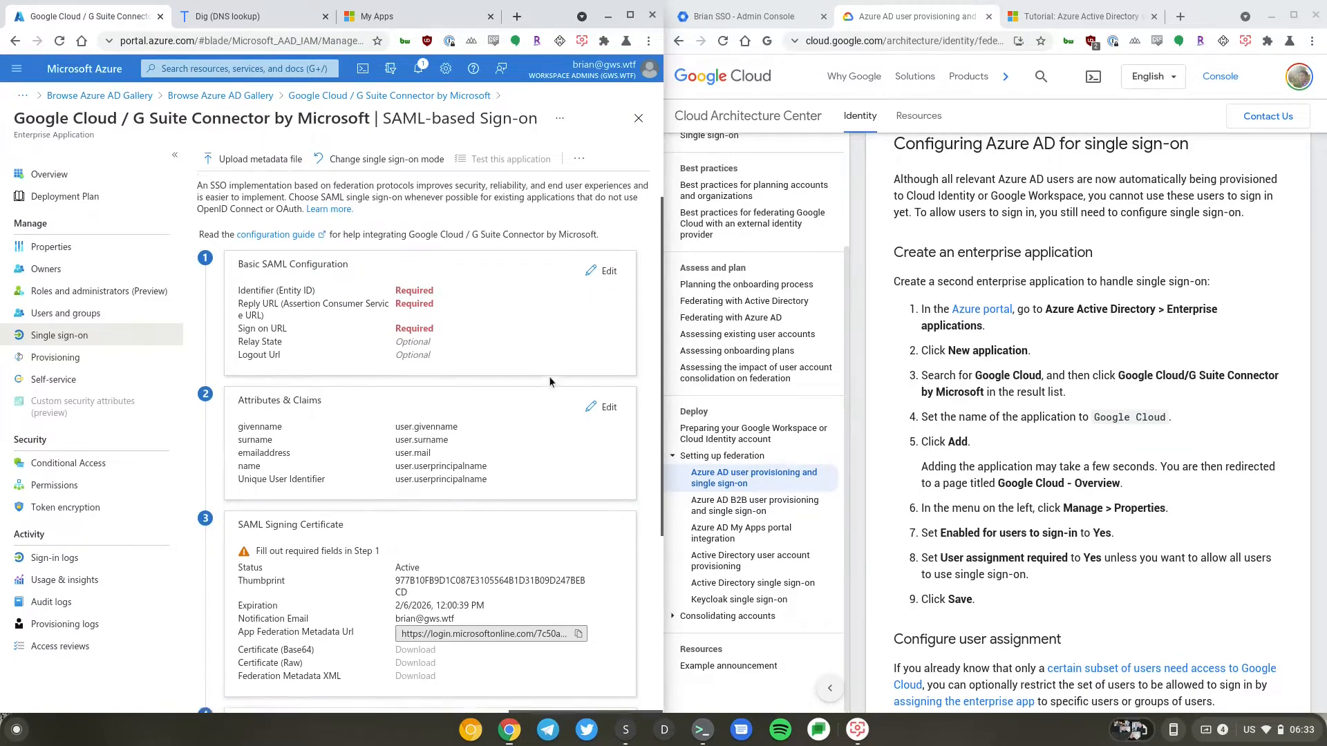
pyautogui.scroll(-3)
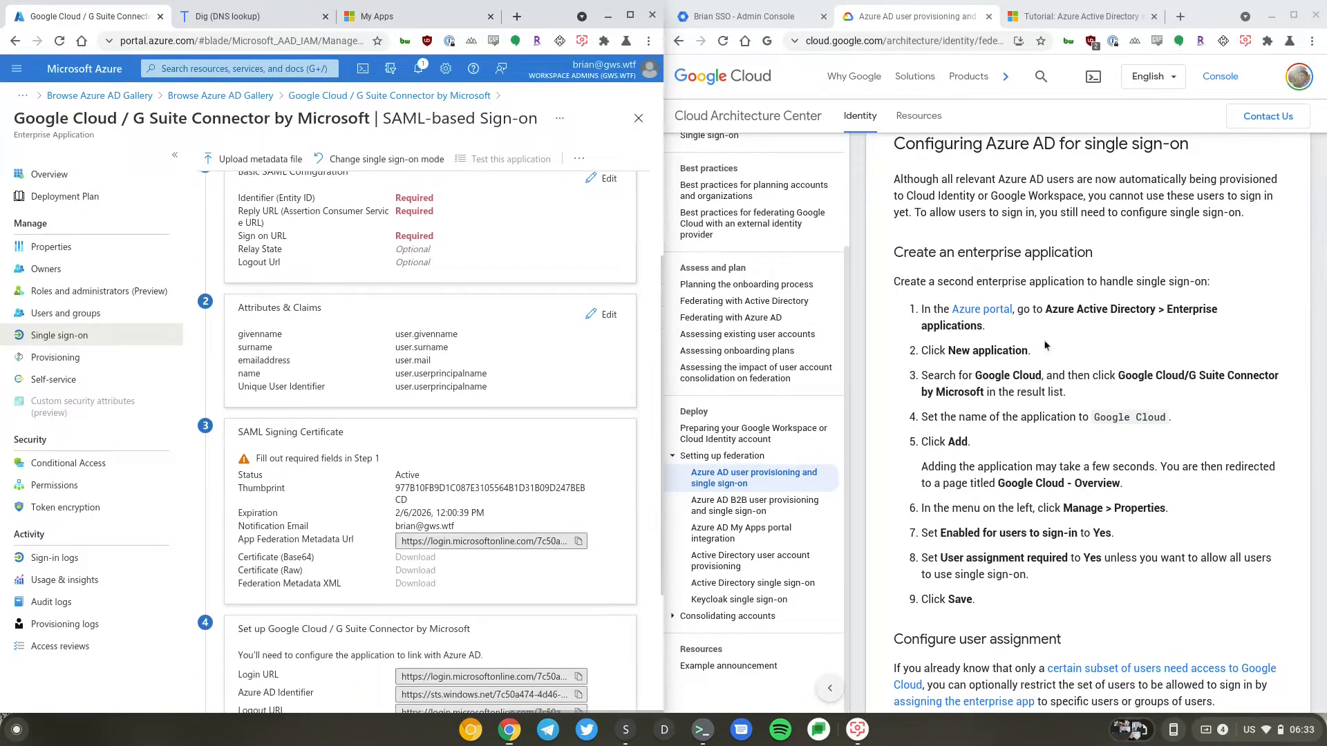
pyautogui.scroll(-3)
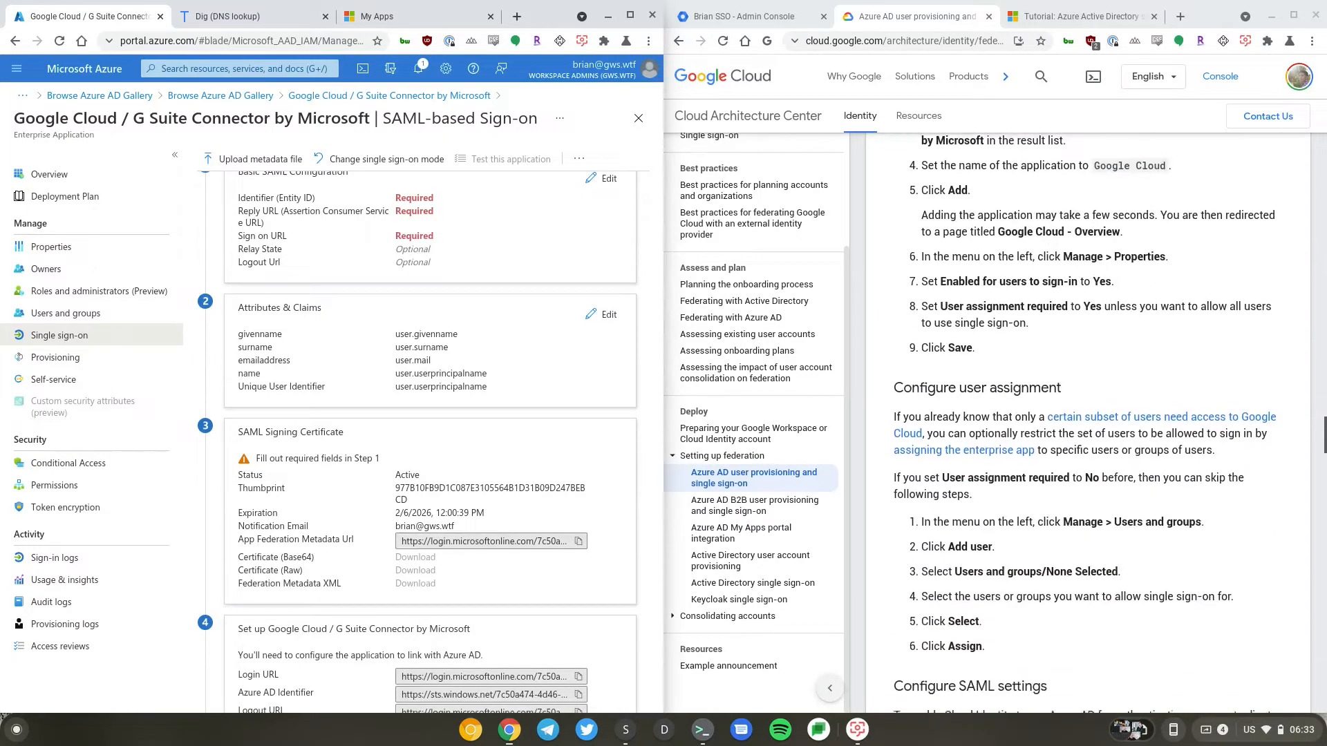
pyautogui.scroll(-3)
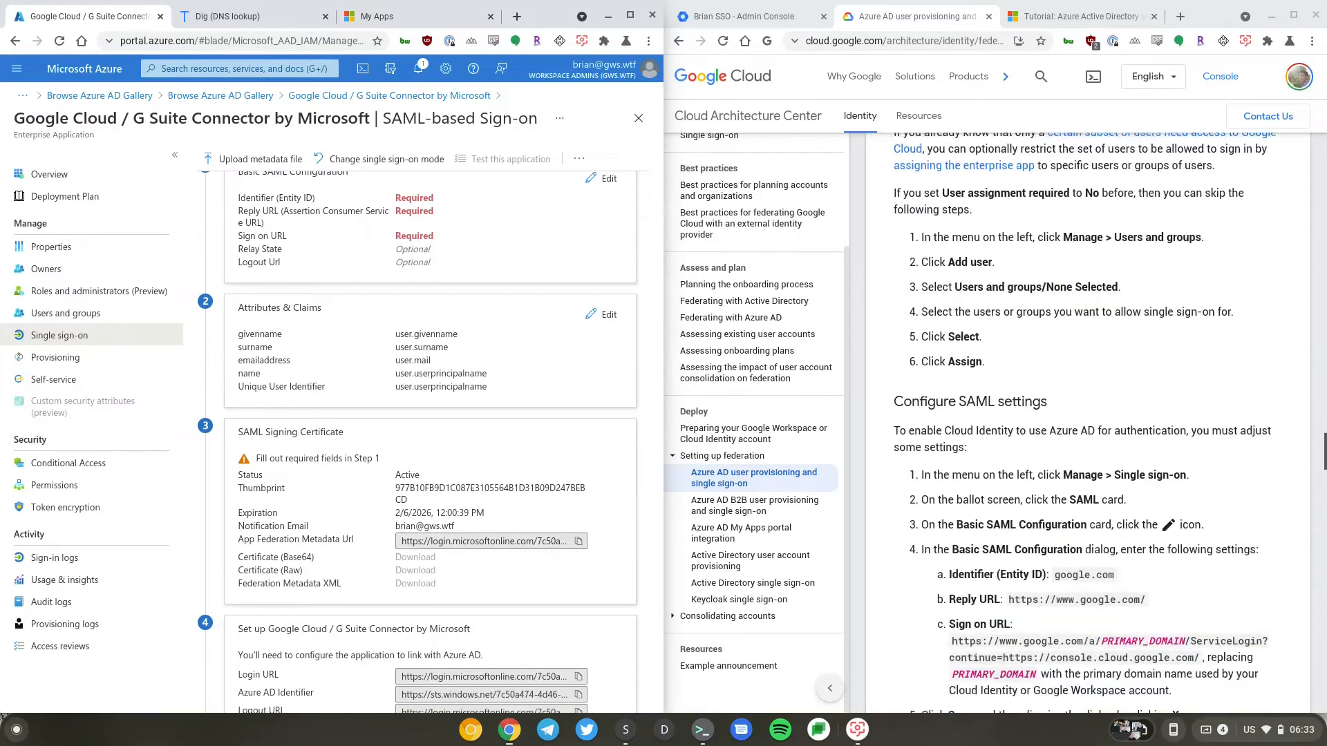
pyautogui.scroll(-3)
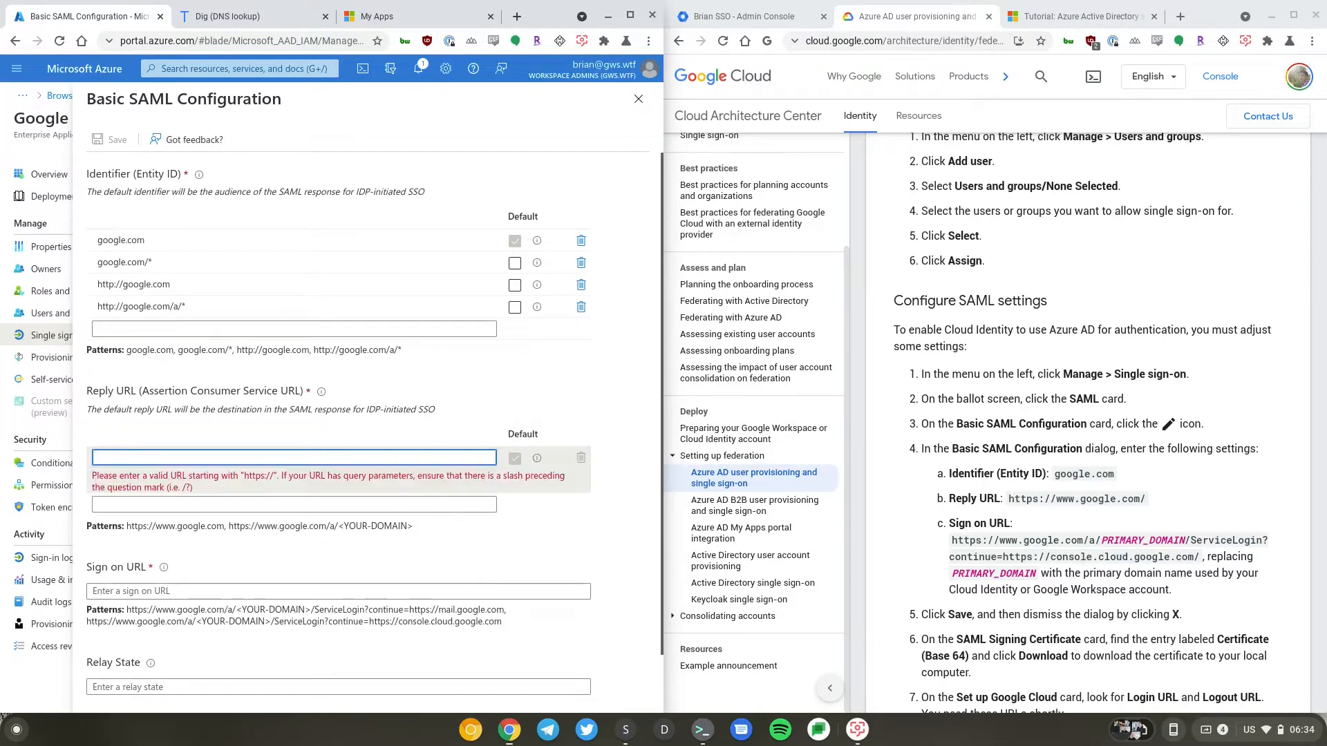
pyautogui.write('https://www.google.com')
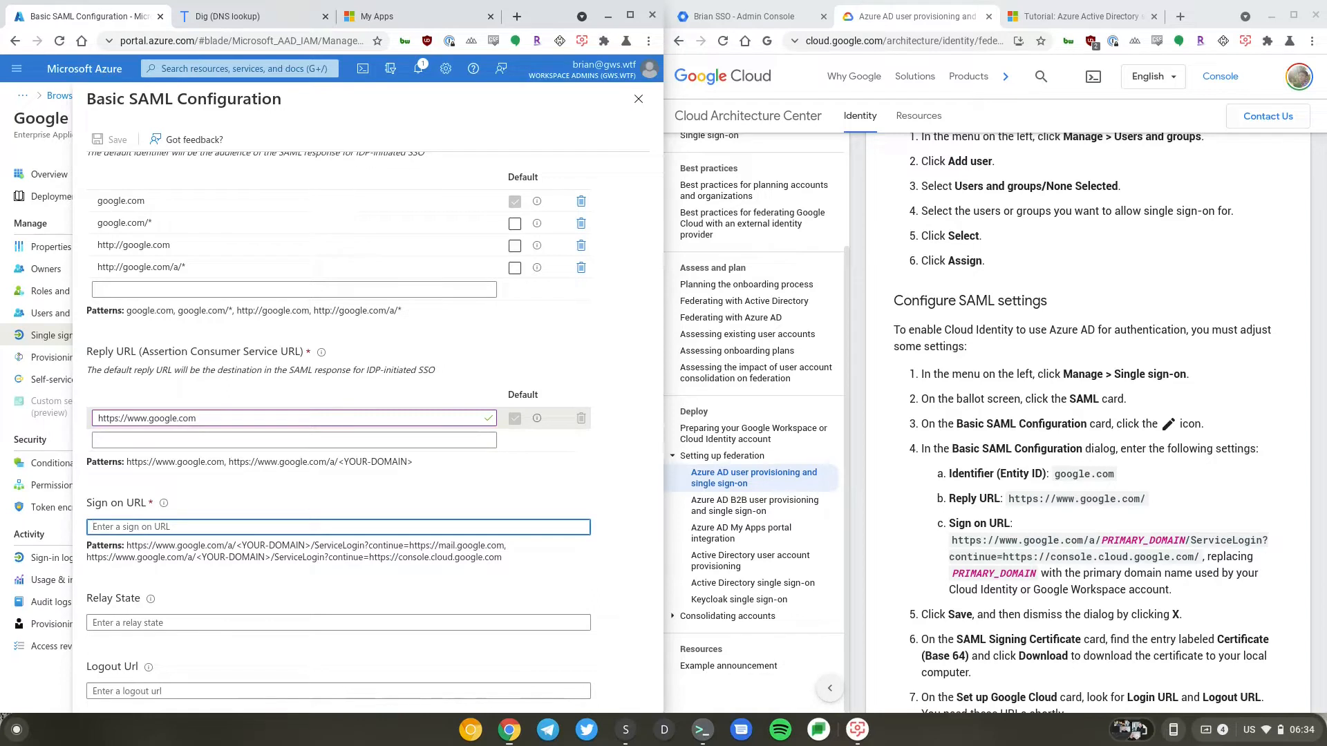
pyautogui.moveTo(500, 493)
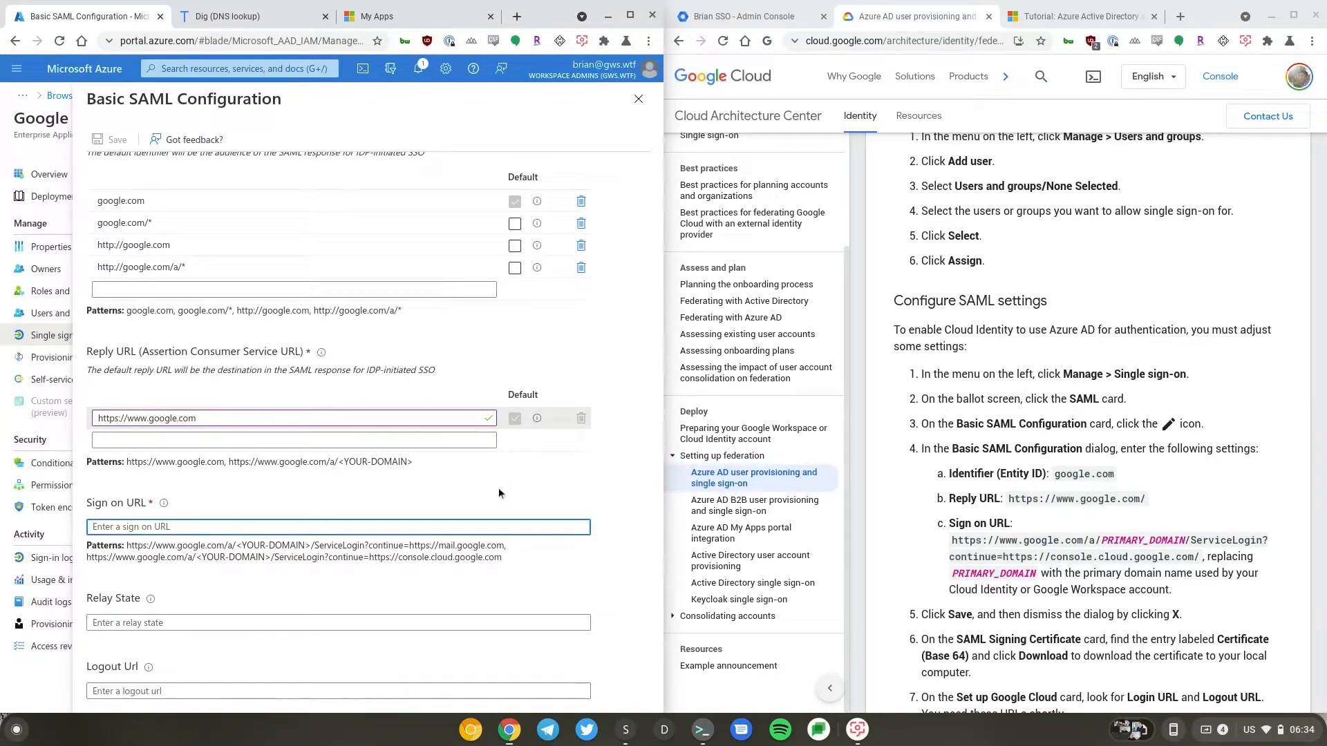
pyautogui.write('https://www.google.com/a')
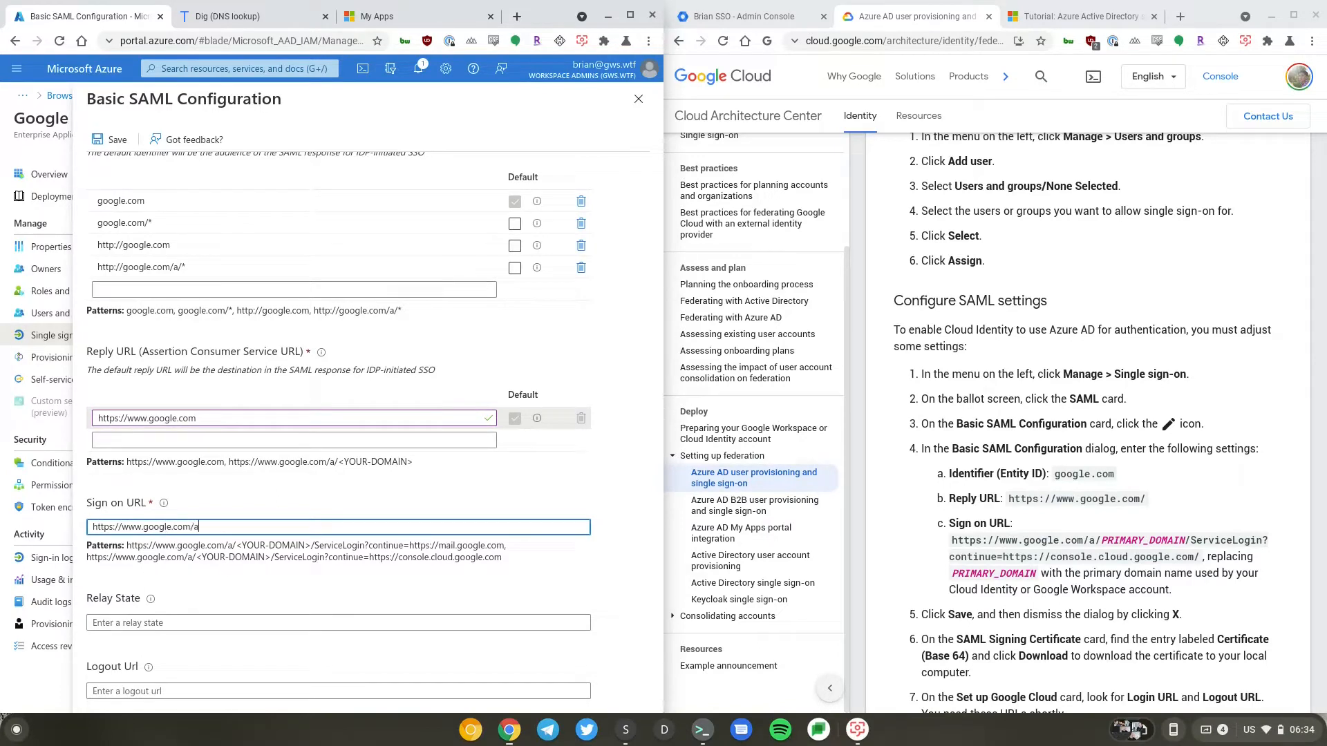
pyautogui.write('workspaceadmins.org/')
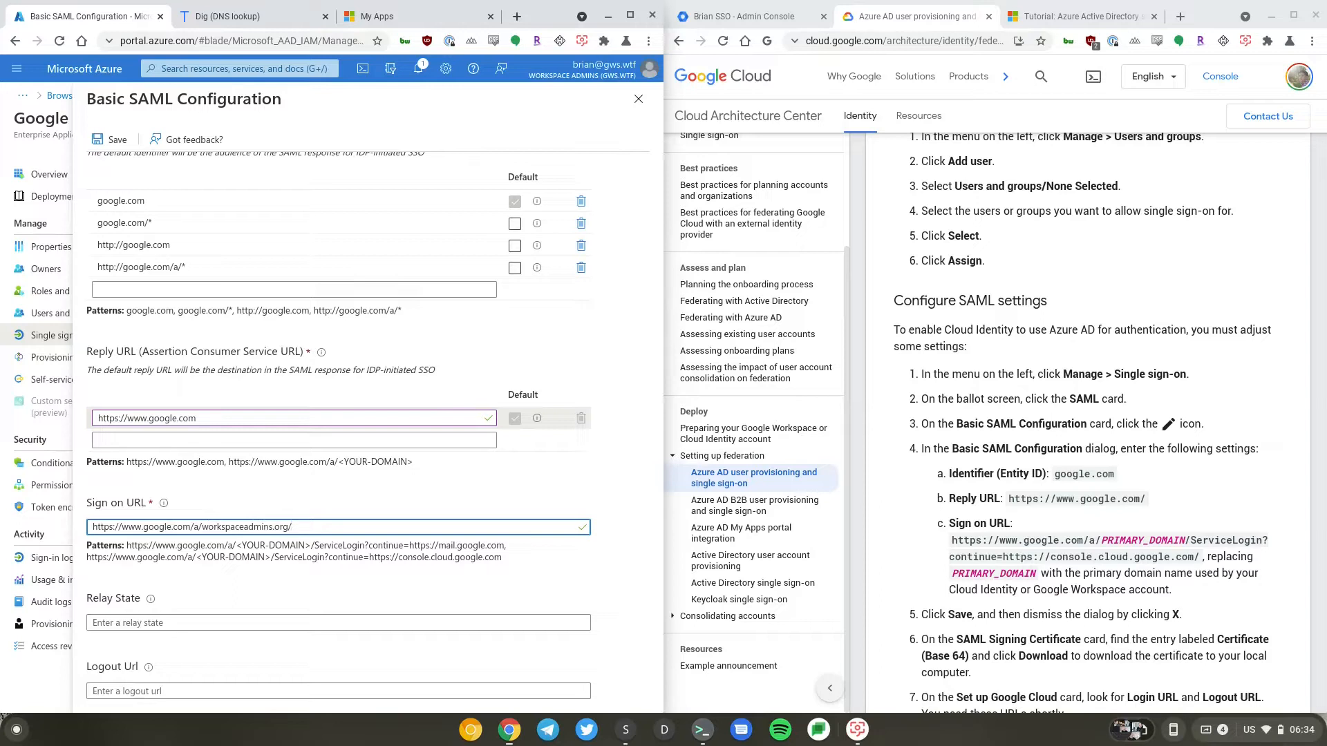
pyautogui.write('ServiceLogin?continue=')
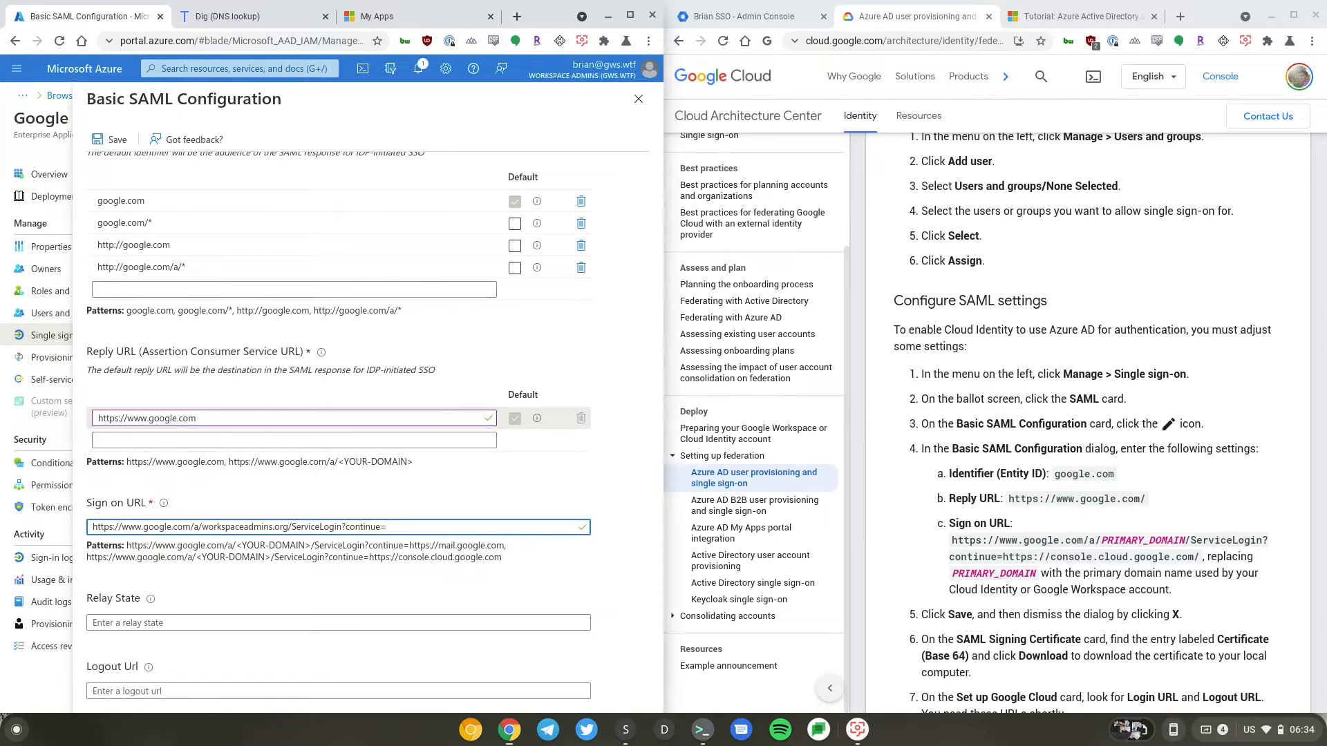
pyautogui.write('https://')
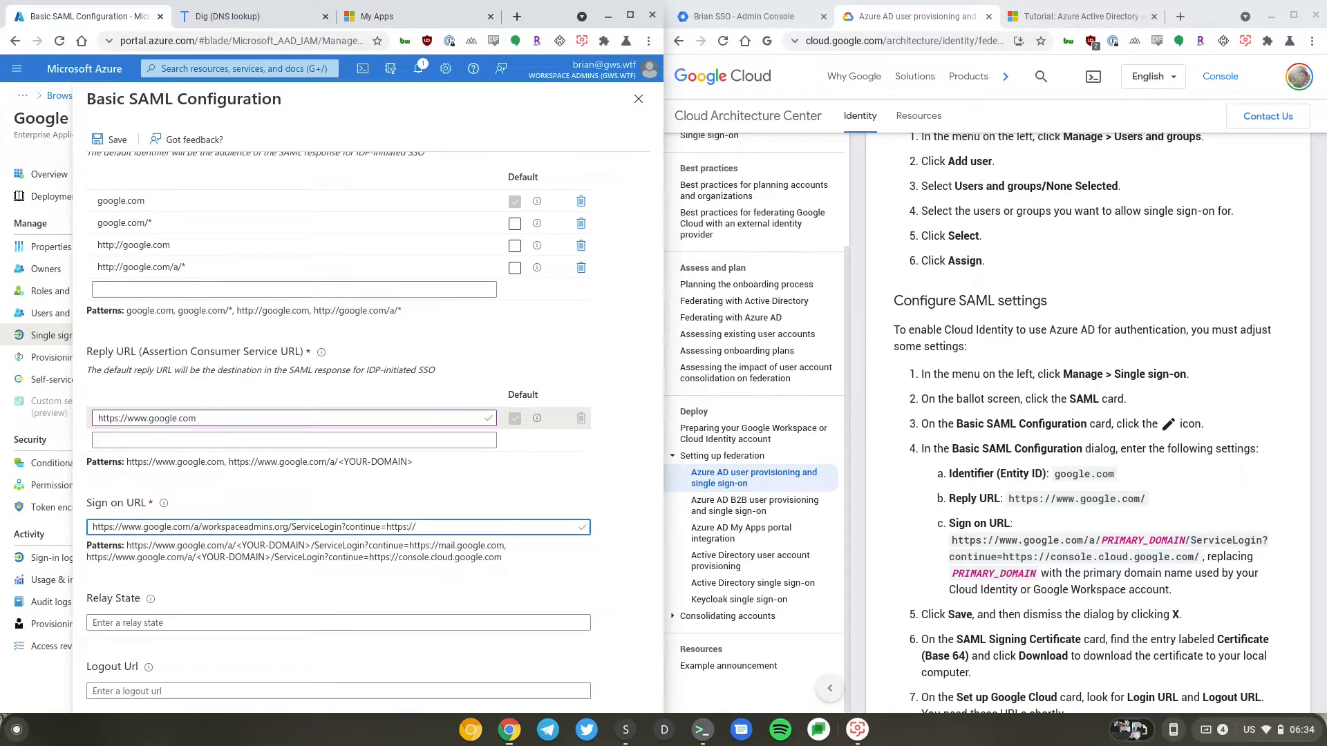
pyautogui.write('workspace.google.com/dashboard')
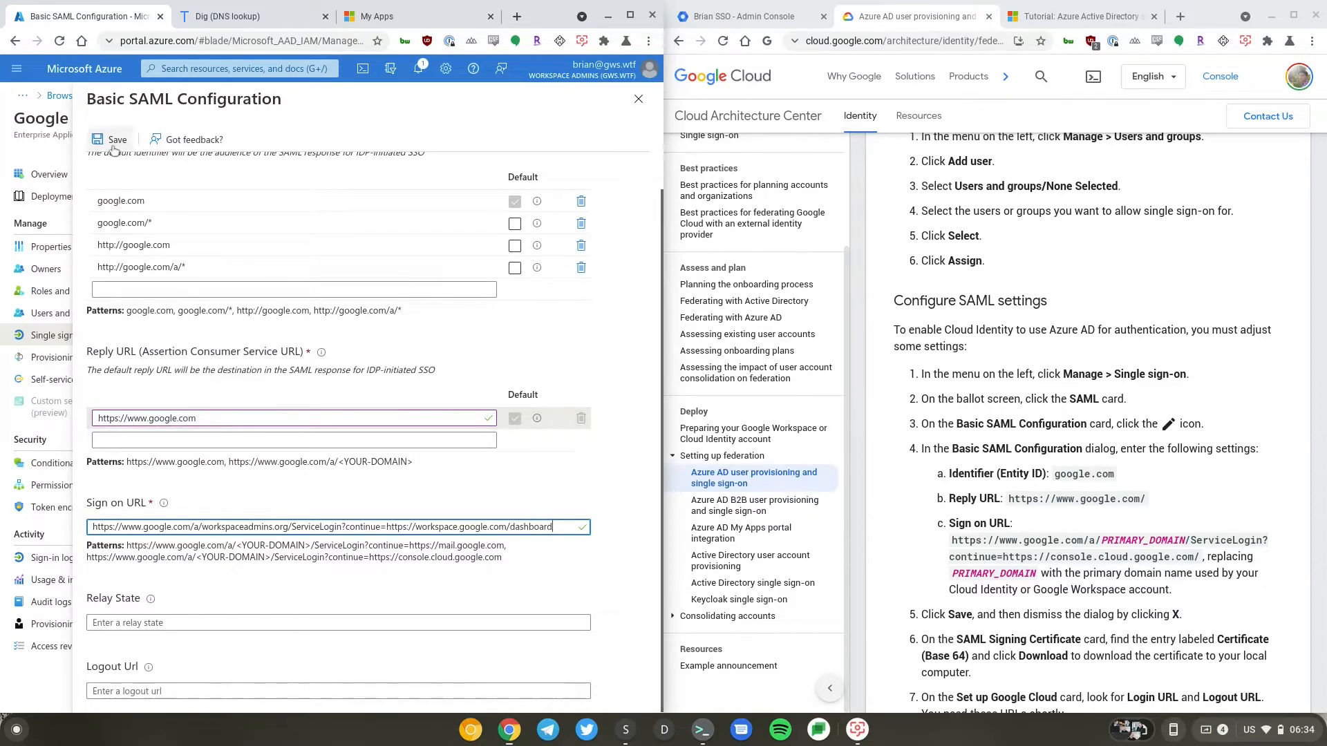
pyautogui.click(110, 139)
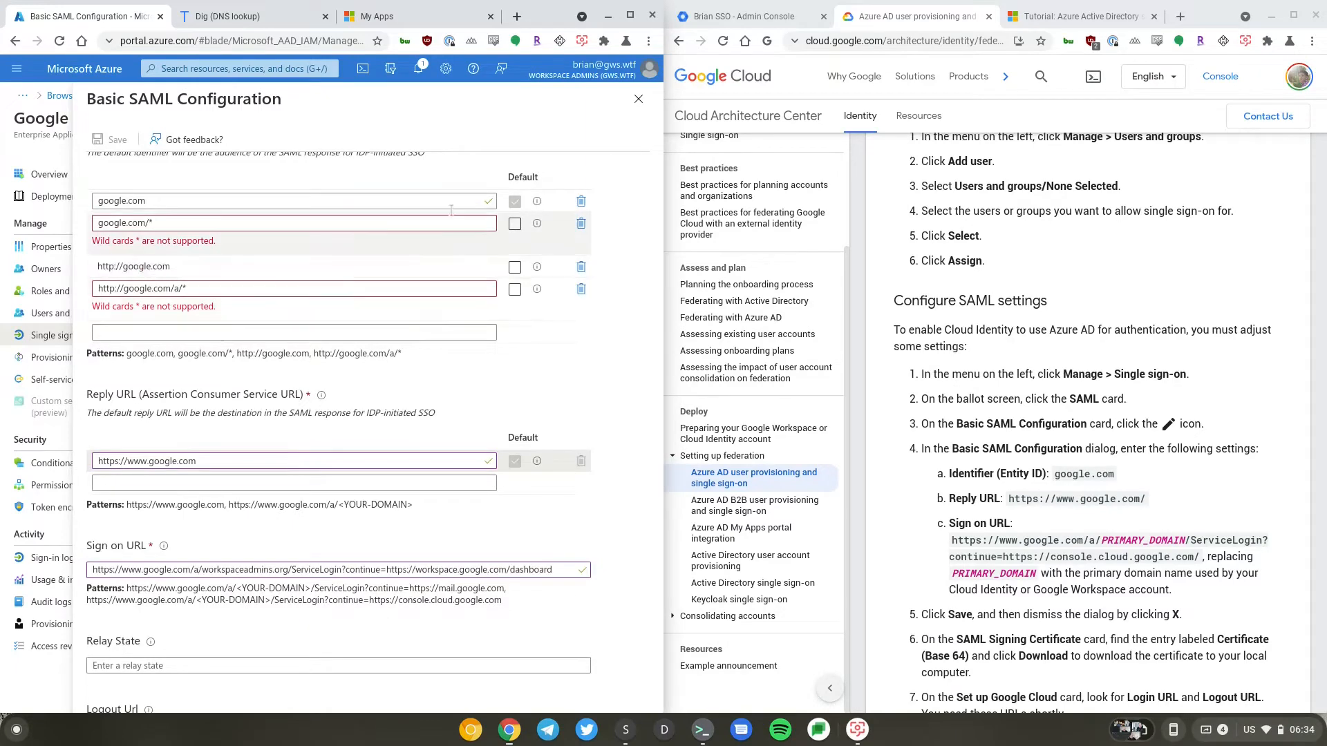
pyautogui.click(580, 201)
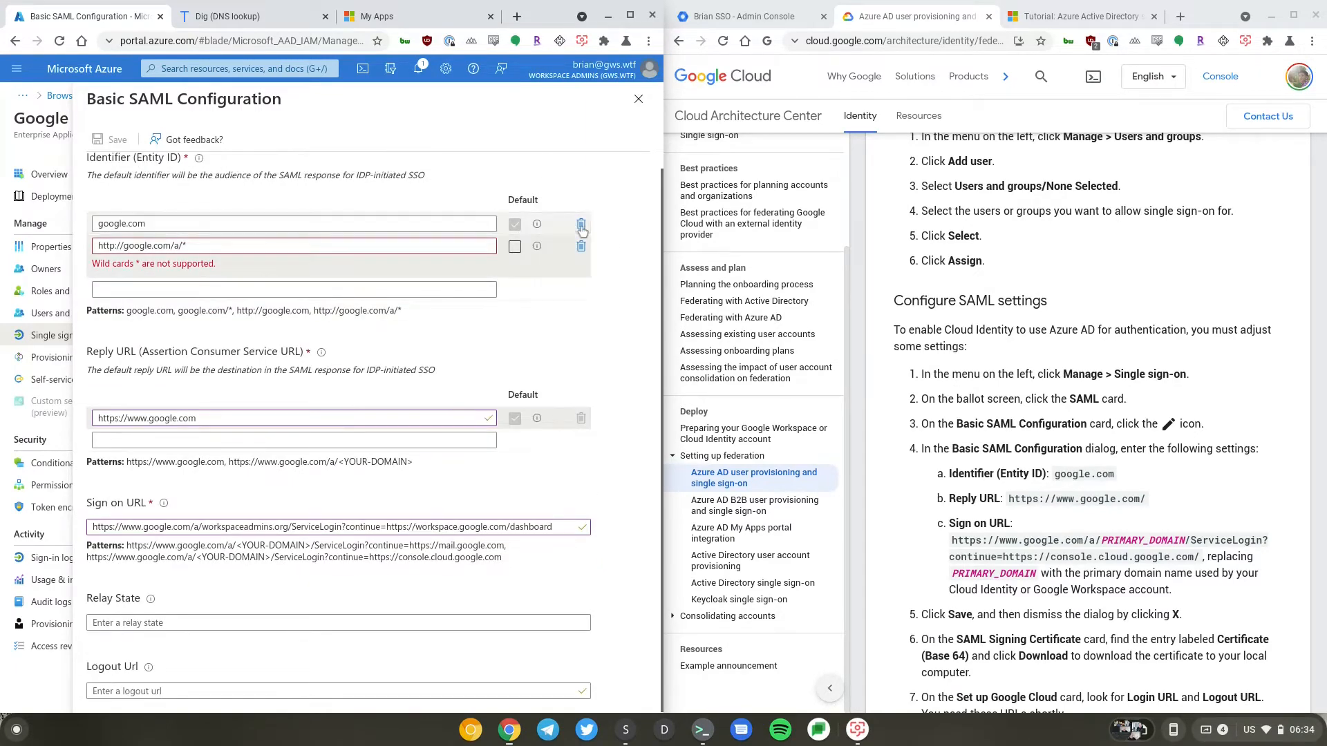
pyautogui.click(581, 224)
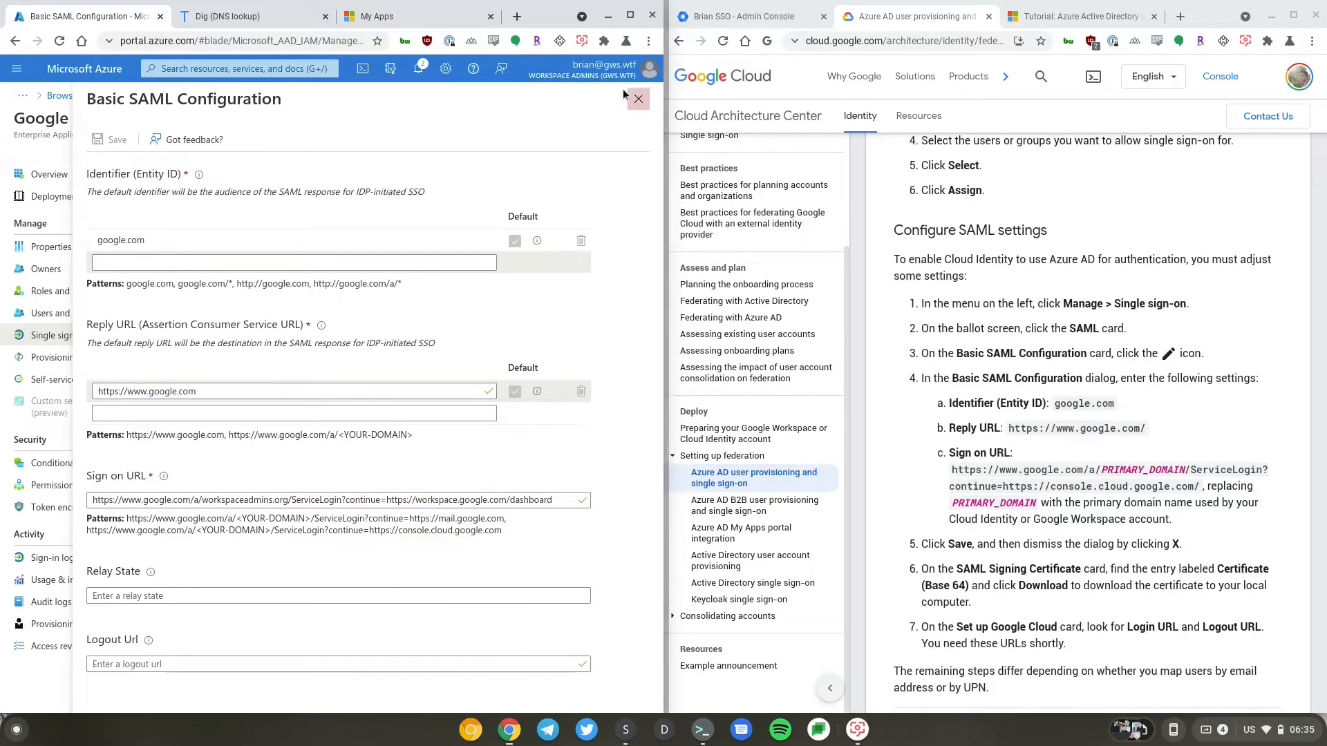
# Close the SAML dialog and download the Base64 SAML signing certificate
pyautogui.click(638, 99)
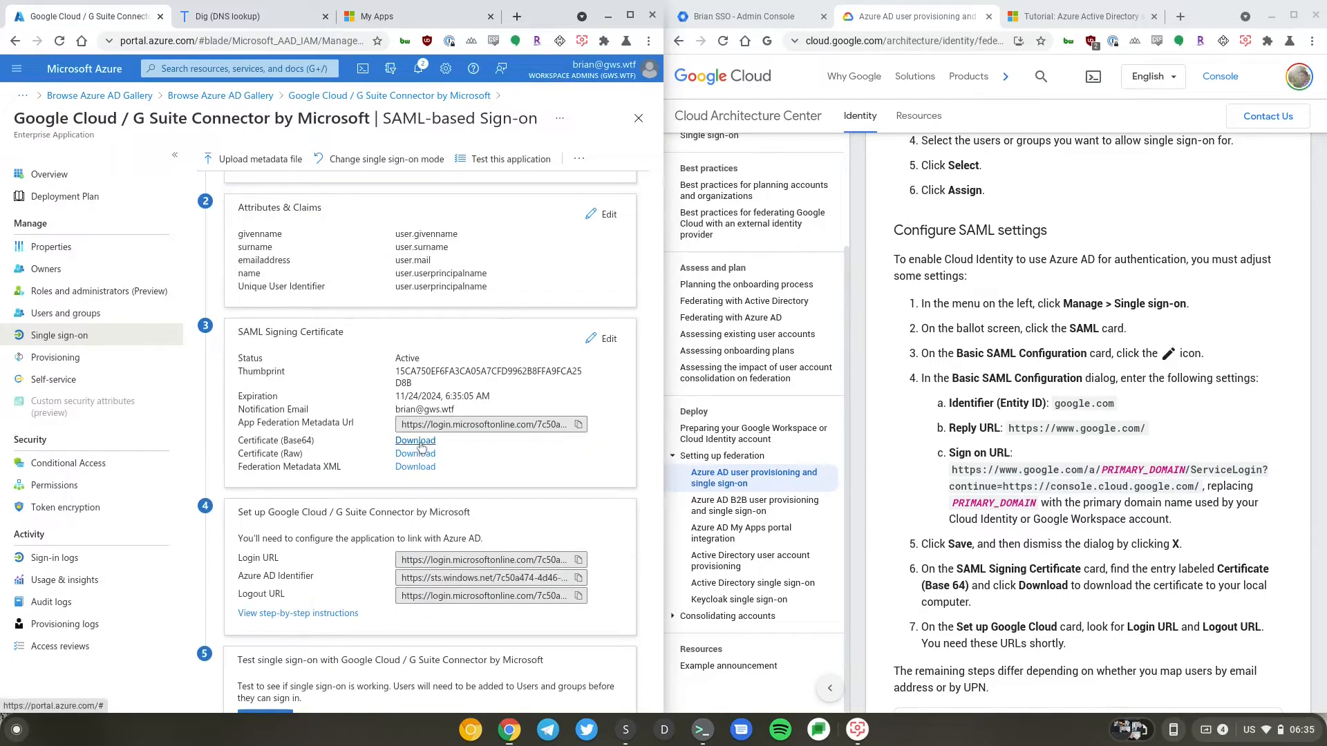
pyautogui.click(416, 441)
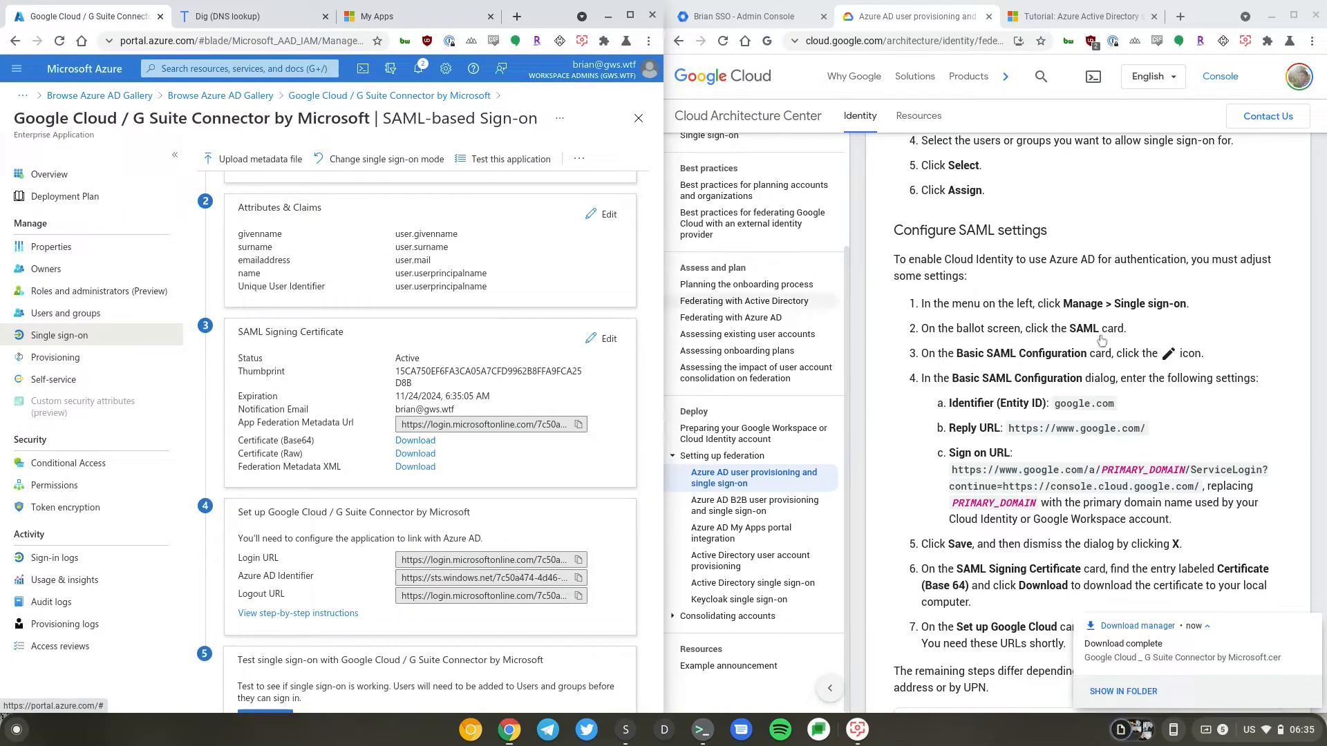
pyautogui.scroll(-3)
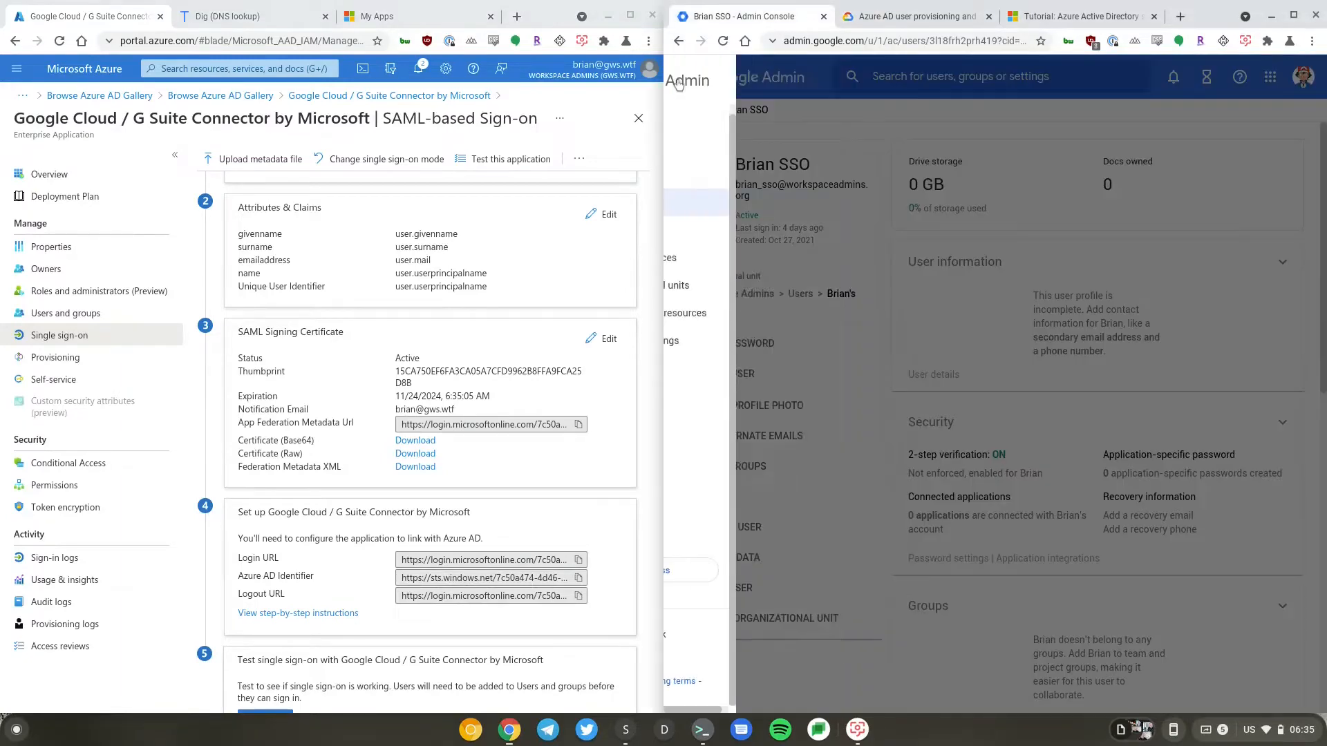
# Open Security > SSO with third-party IdP in Google Admin console
pyautogui.click(689, 81)
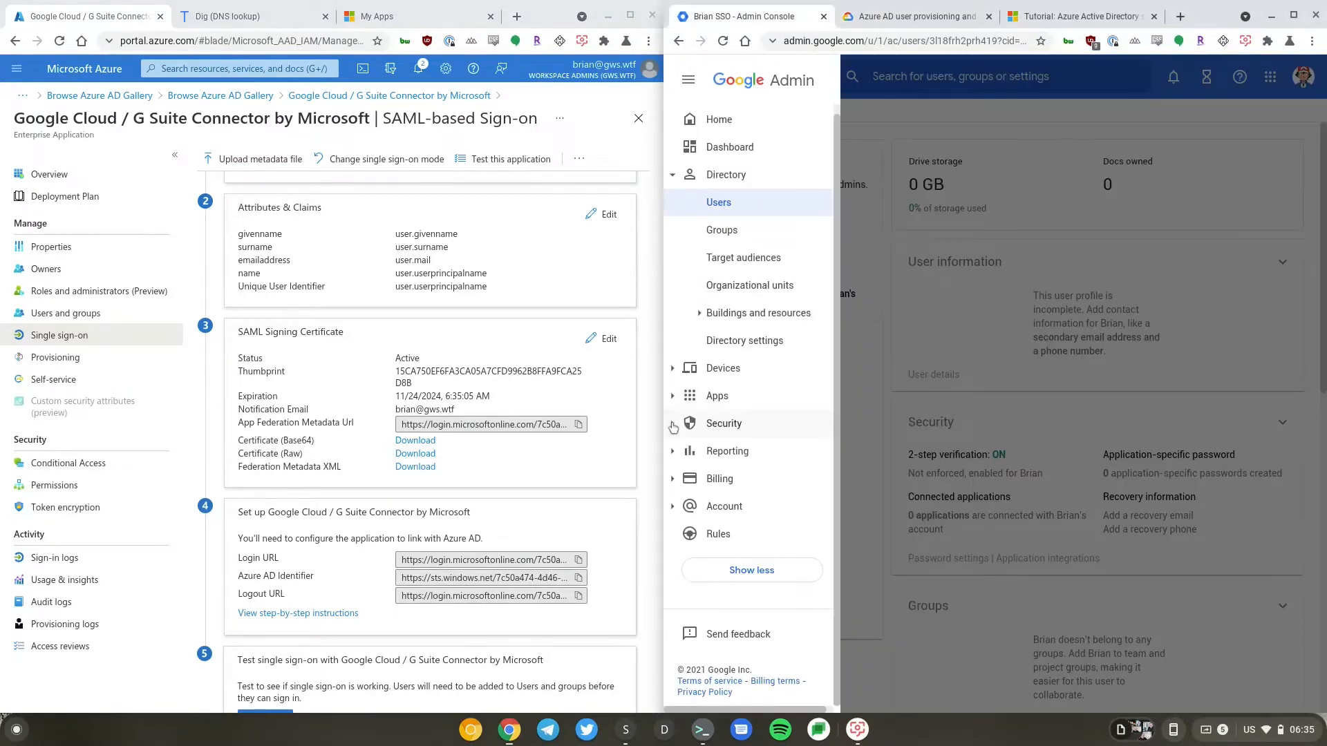
pyautogui.click(723, 423)
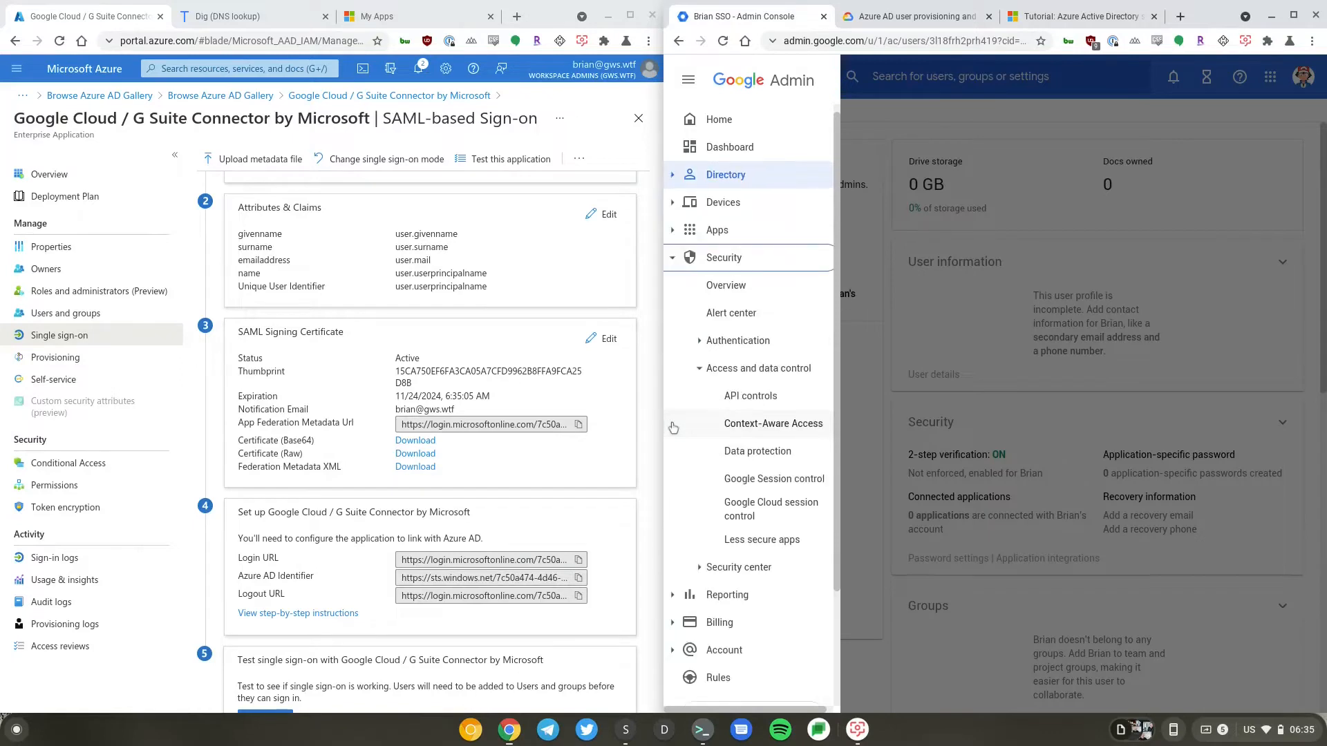
pyautogui.moveTo(790, 478)
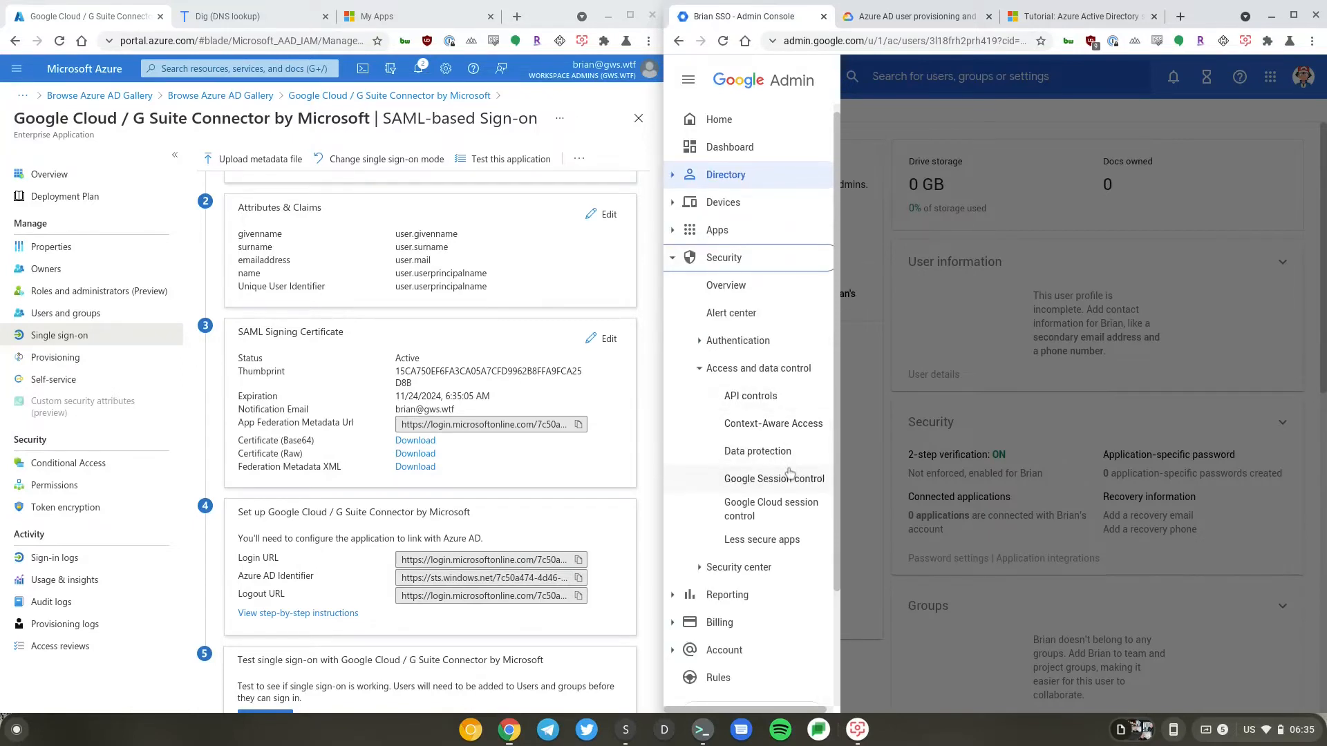
pyautogui.click(737, 341)
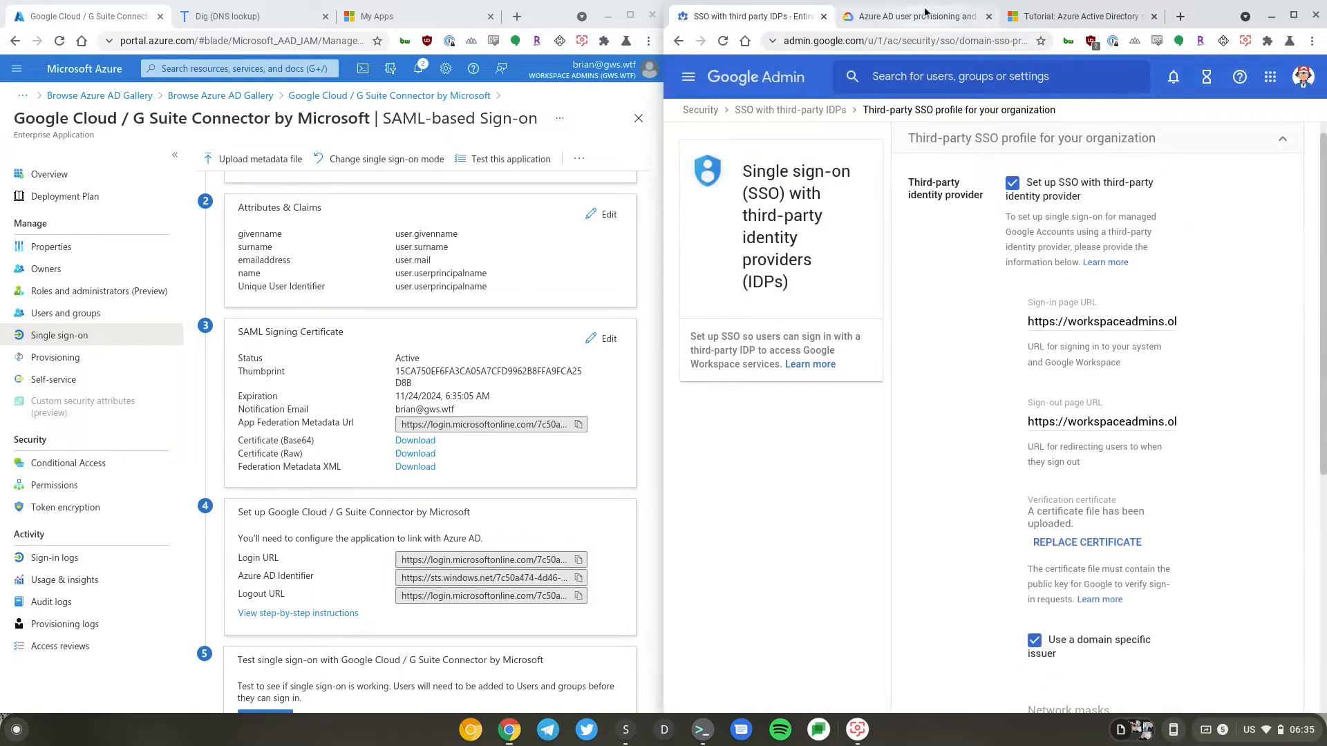
pyautogui.moveTo(913, 16)
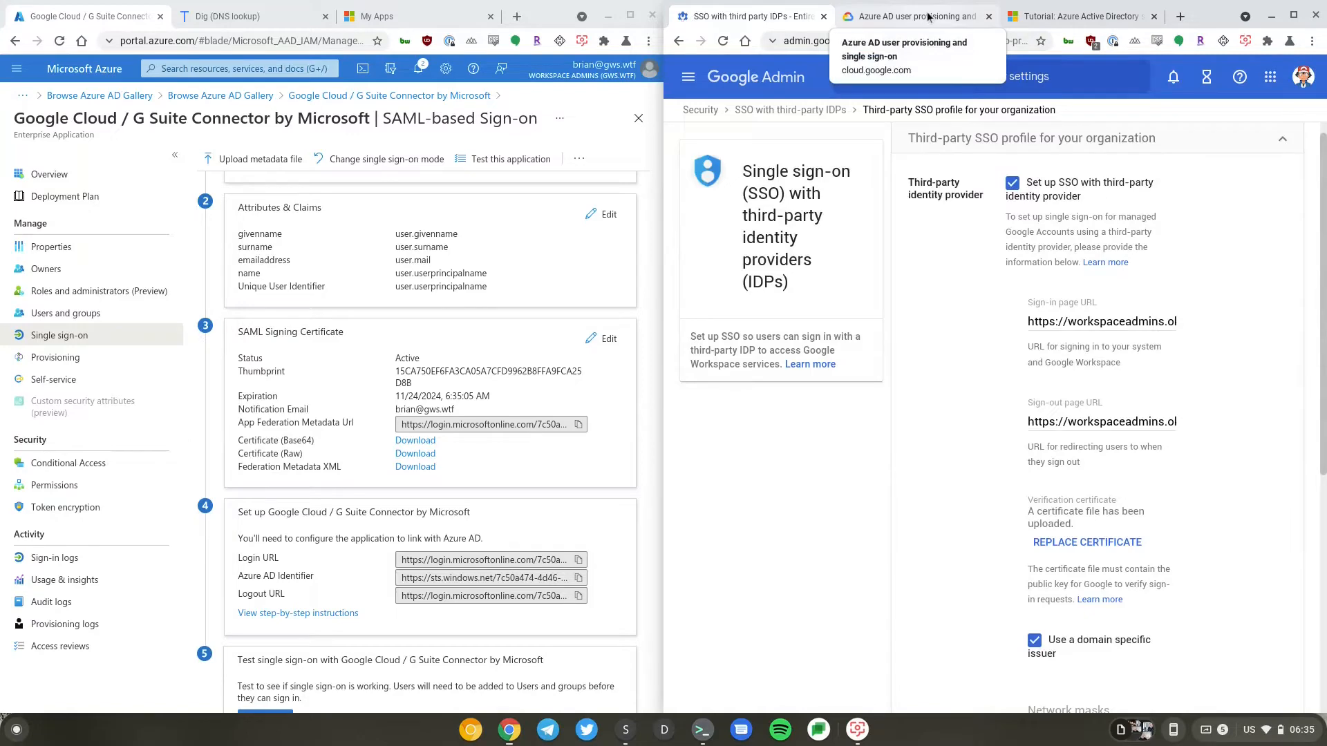
# Copy the Azure login and sign-out URLs from the tutorial into the SSO profile
pyautogui.click(914, 15)
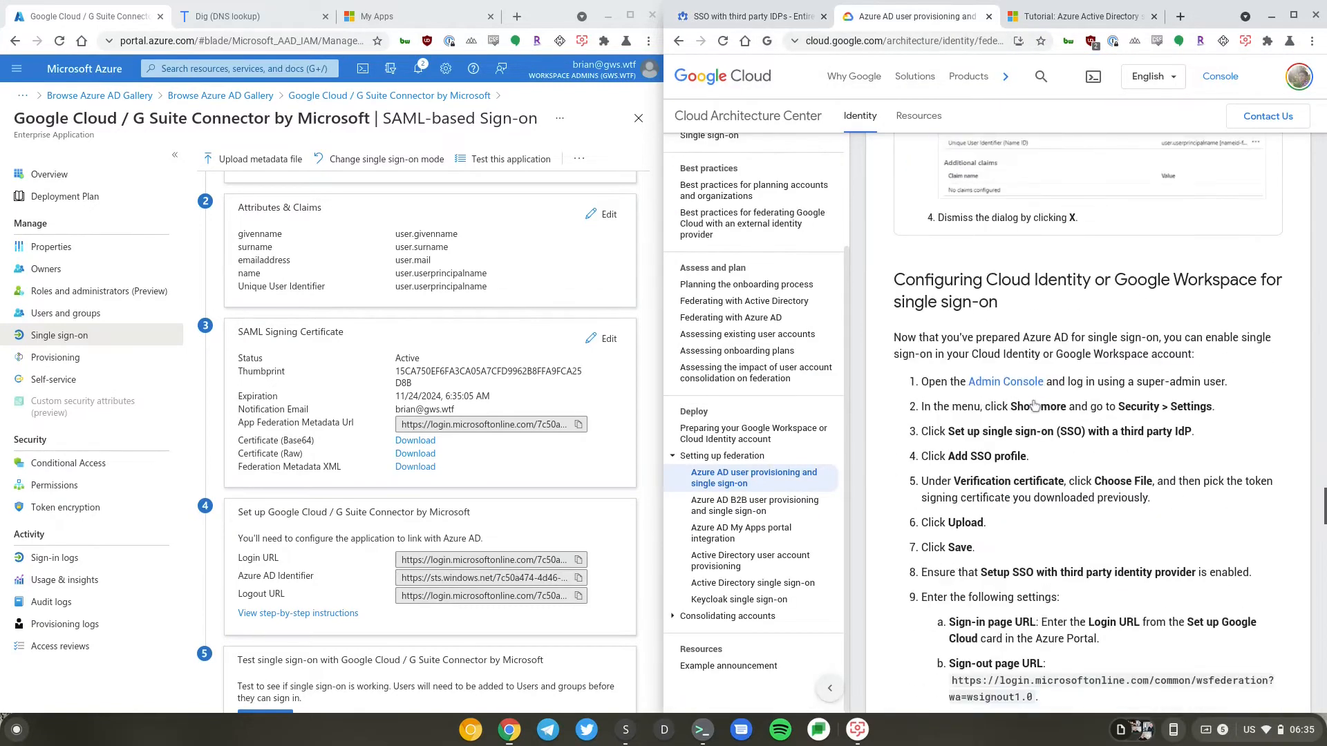
pyautogui.scroll(-3)
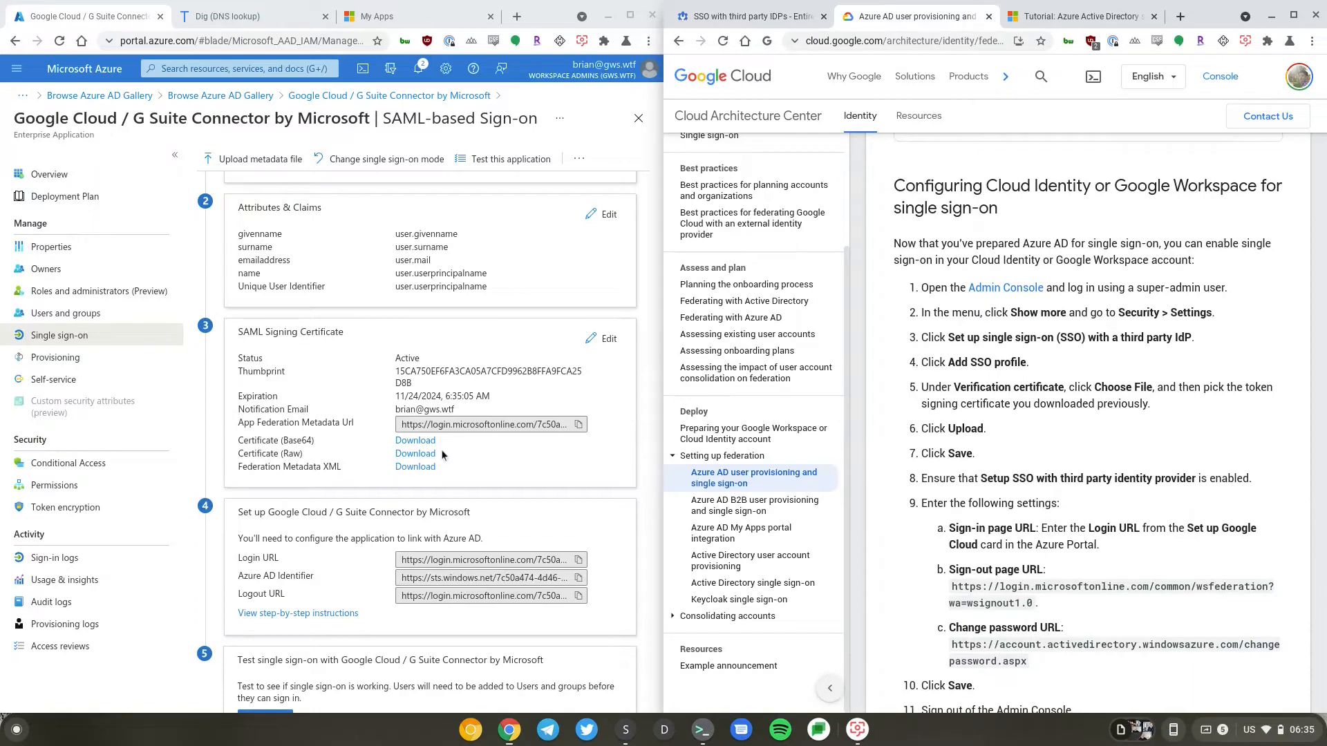
pyautogui.click(578, 559)
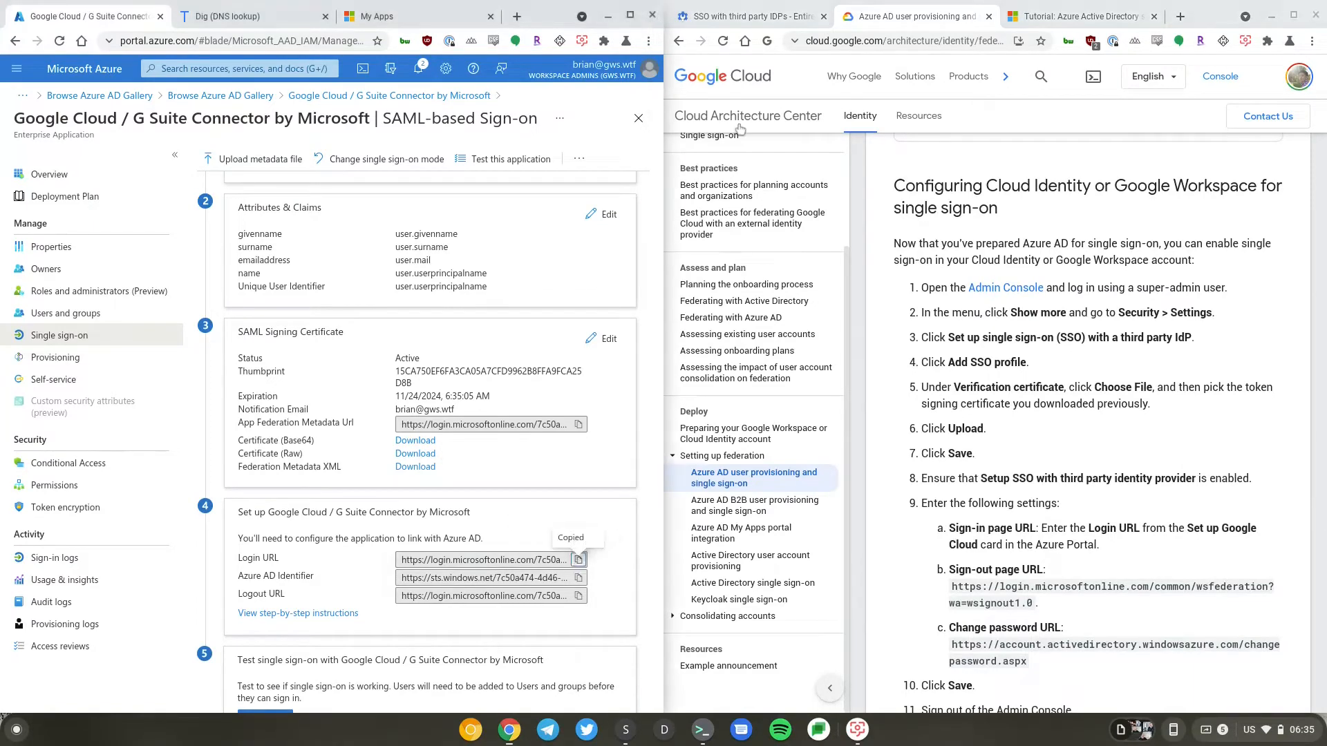
pyautogui.click(751, 16)
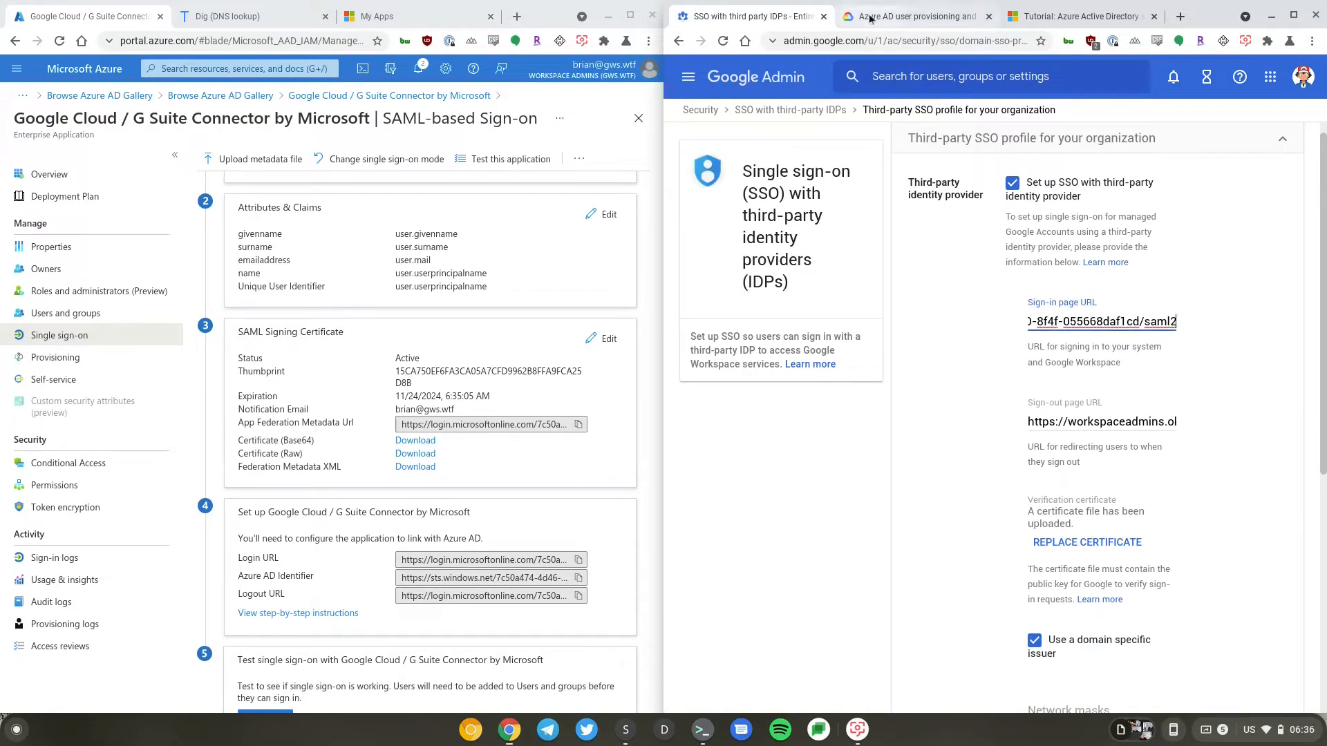
pyautogui.click(910, 15)
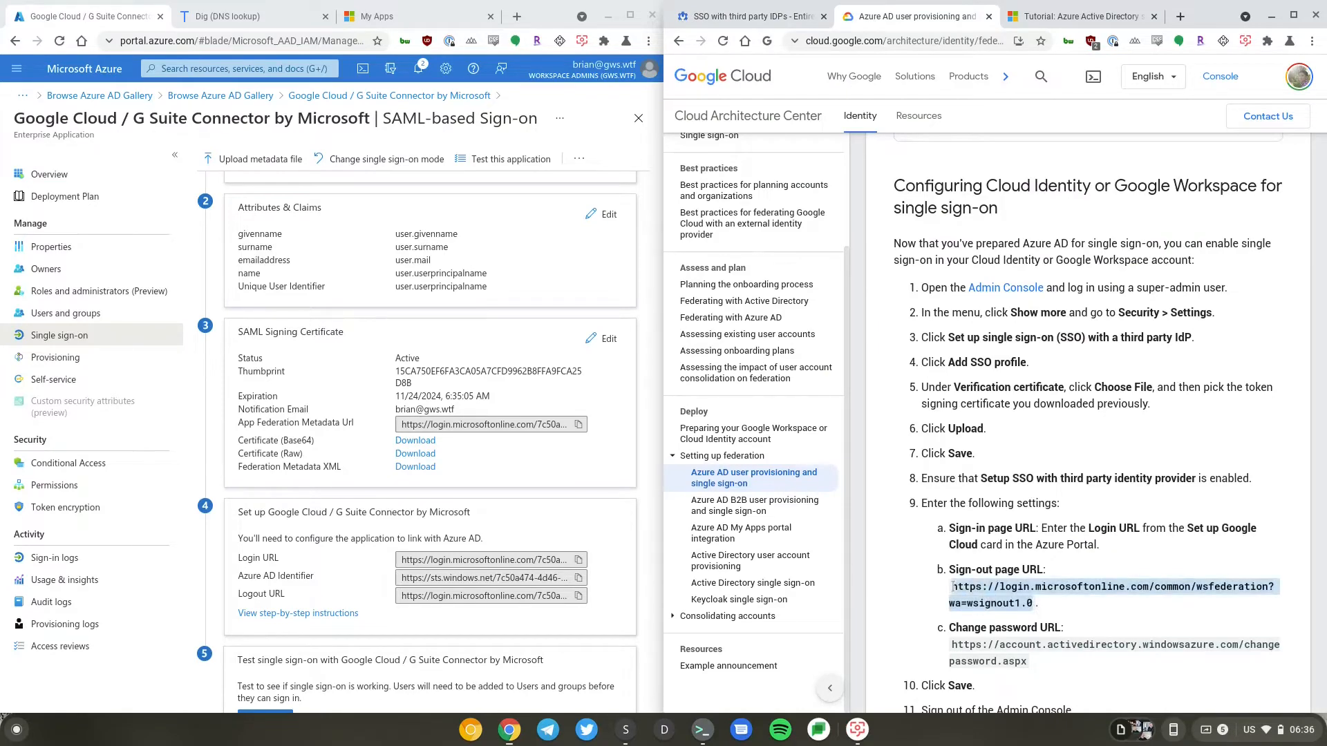
pyautogui.click(748, 16)
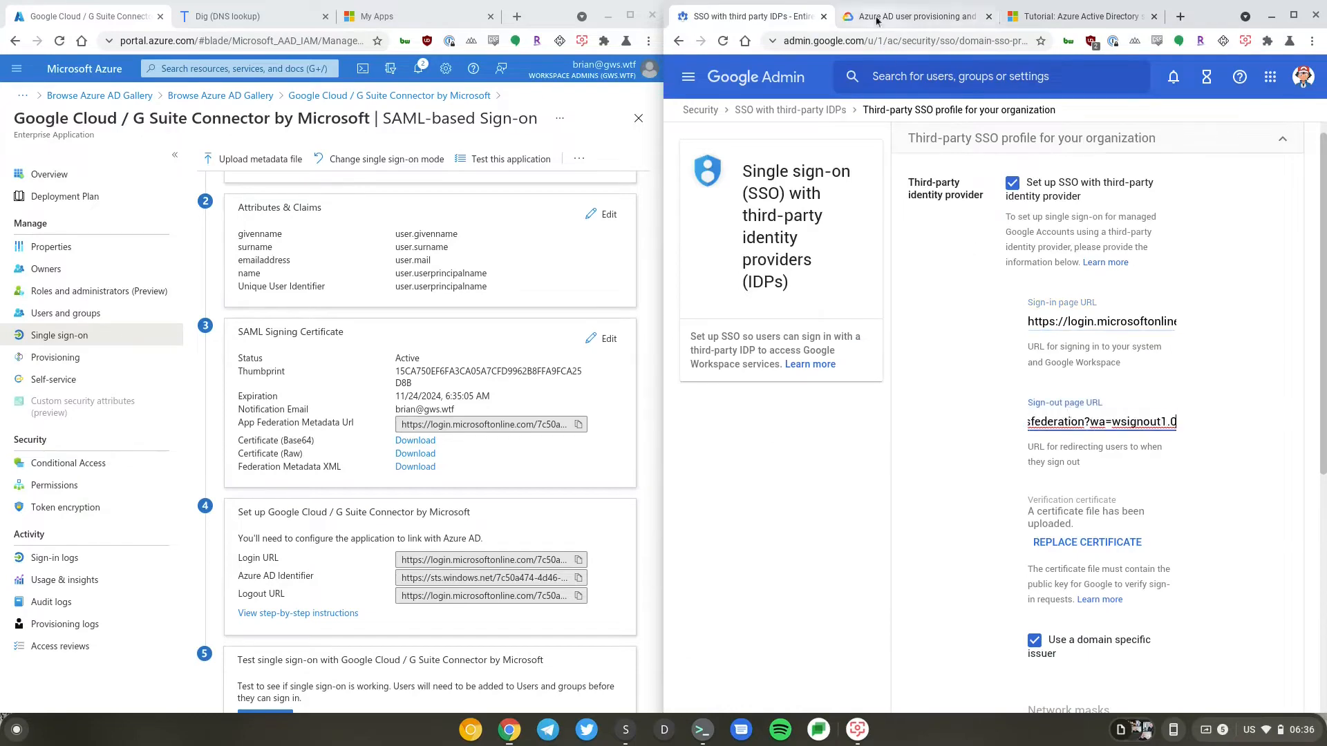
# Choose the downloaded Base64 certificate as the verification certificate
pyautogui.click(914, 15)
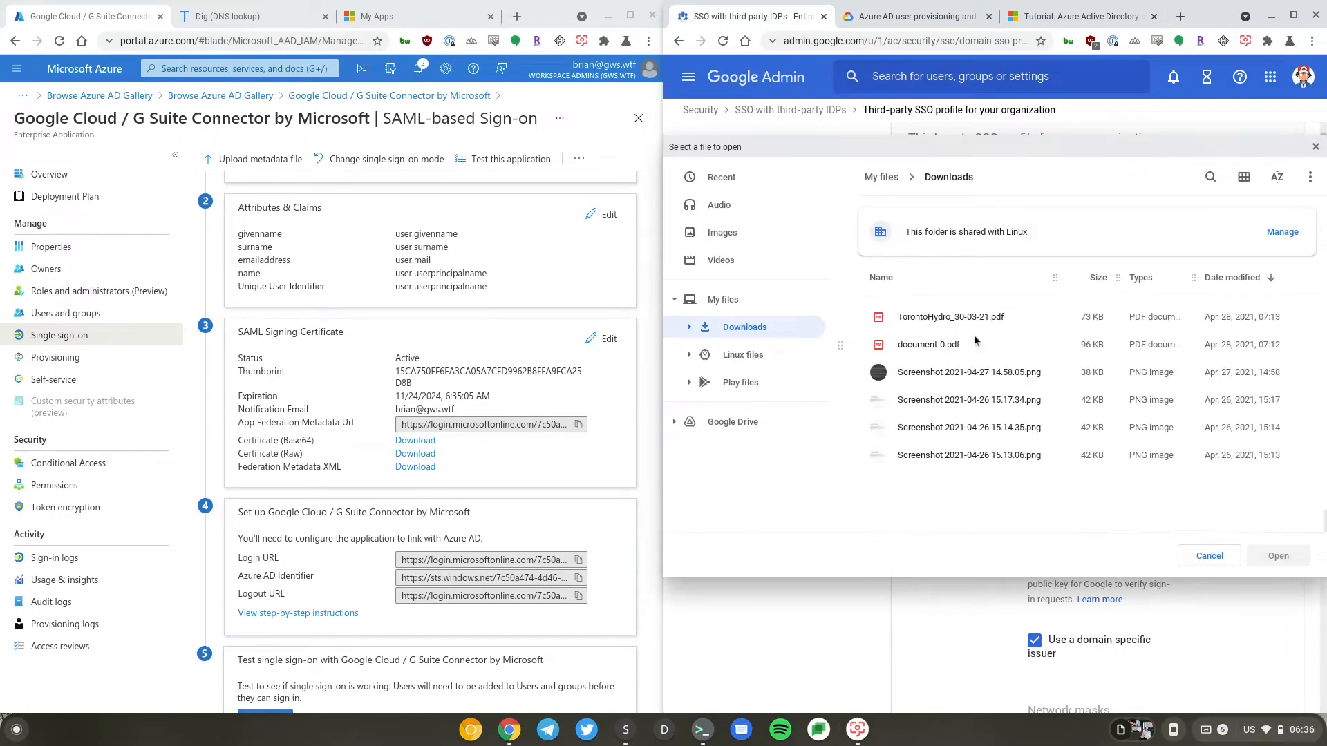
pyautogui.click(1231, 277)
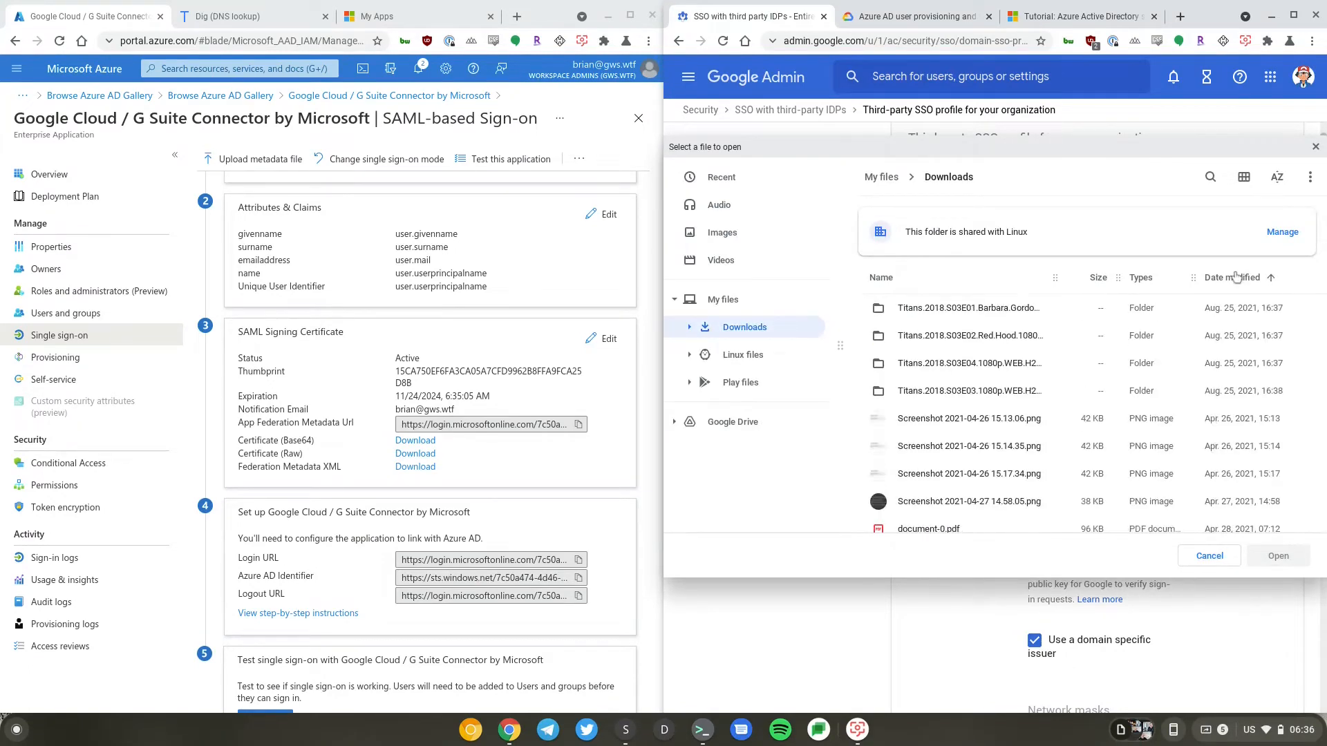
pyautogui.scroll(-3)
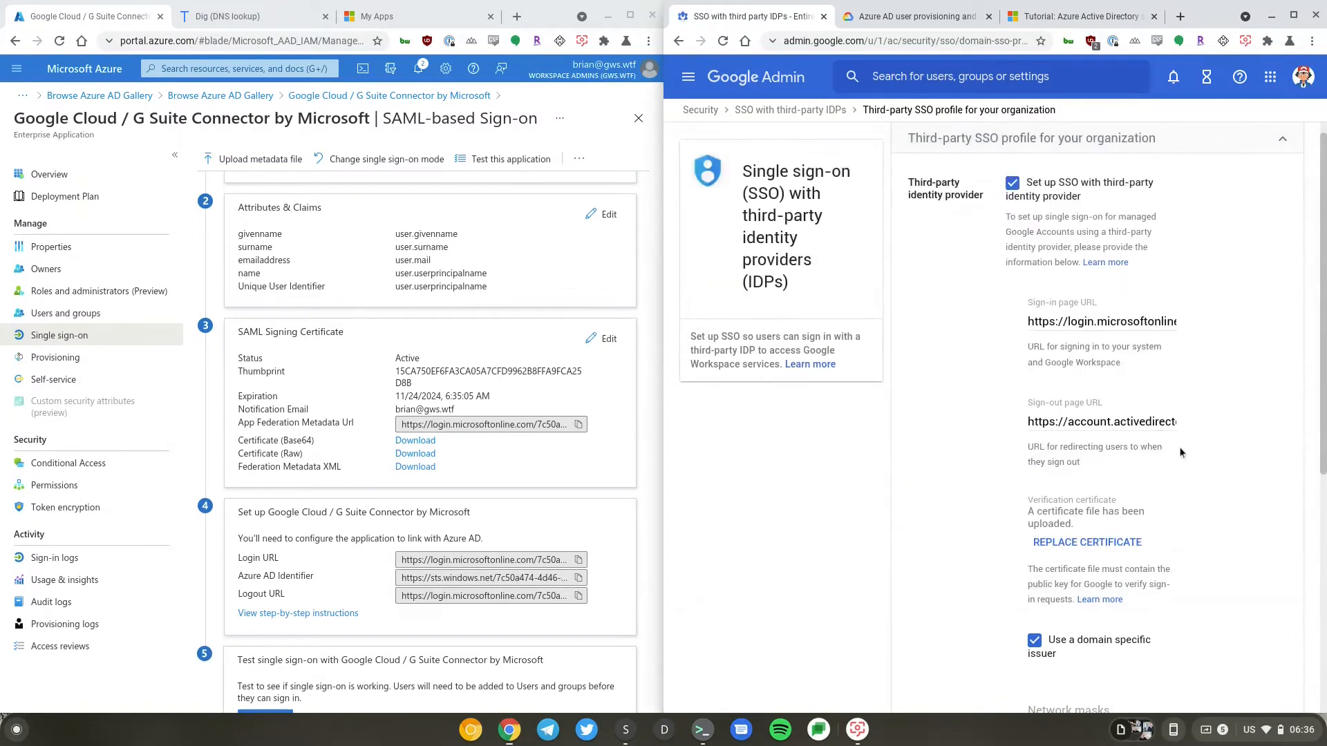
pyautogui.scroll(-3)
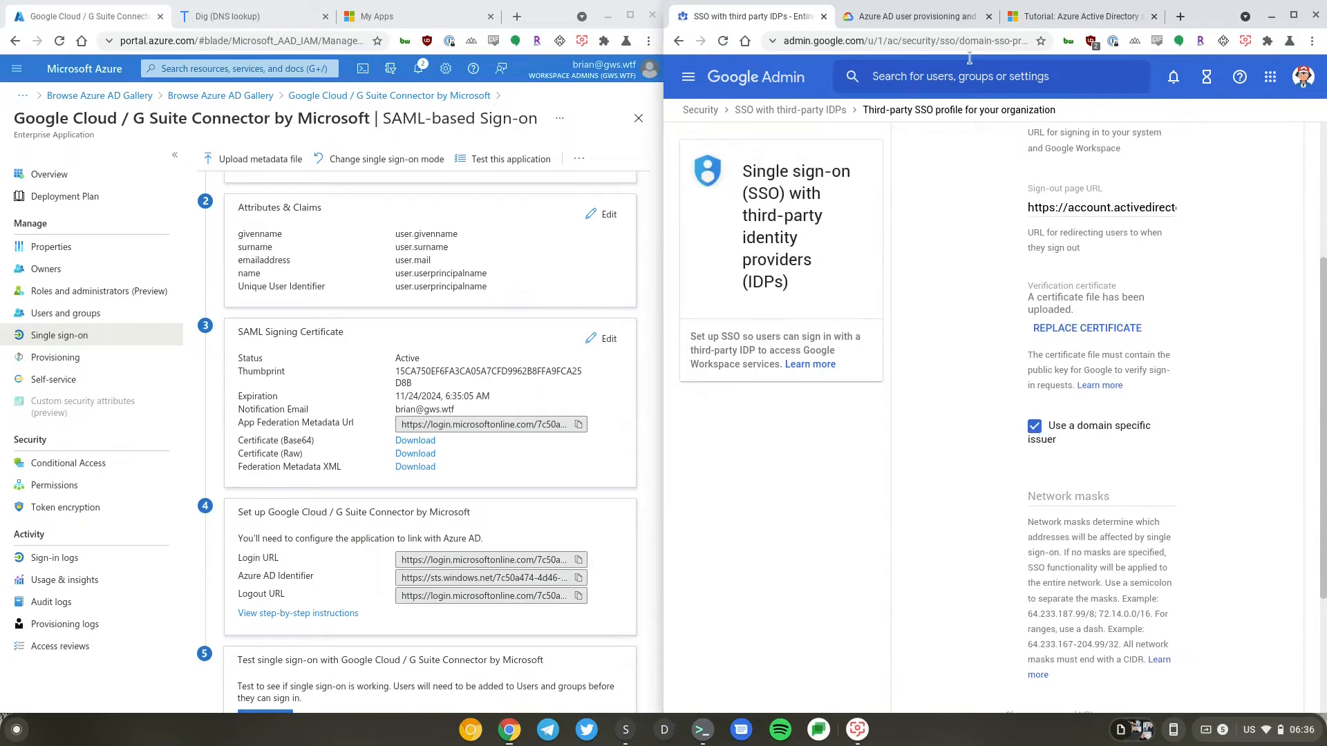
# Add the change-password URL, uncheck the domain-specific issuer, correct the sign-out URL, and save
pyautogui.click(913, 16)
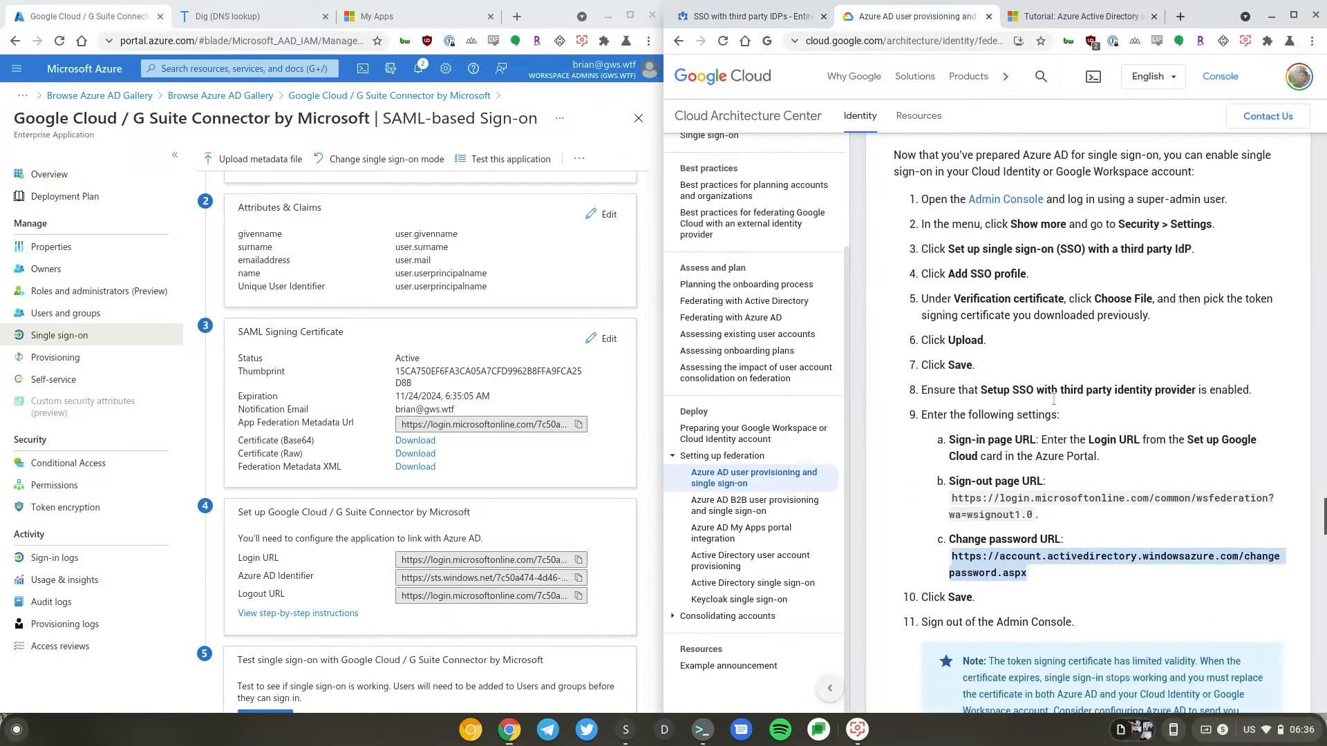
pyautogui.click(755, 16)
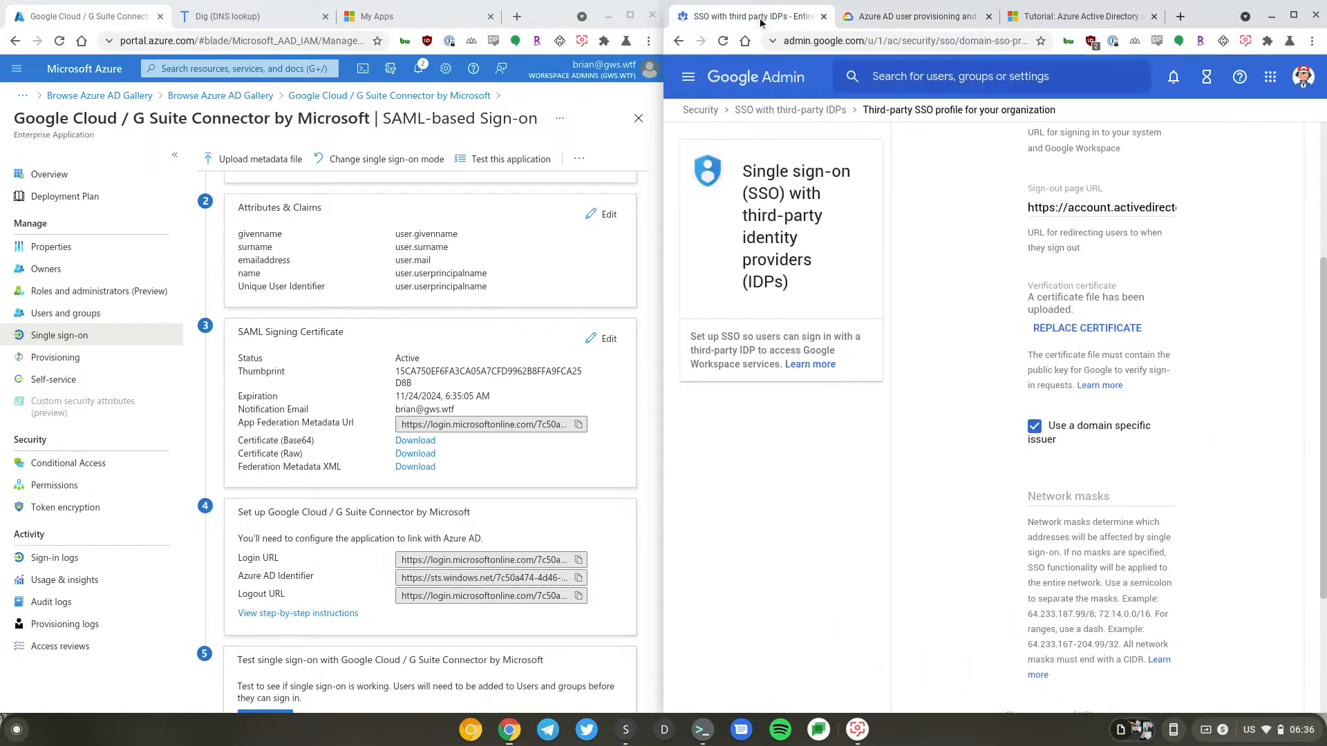
pyautogui.click(1034, 426)
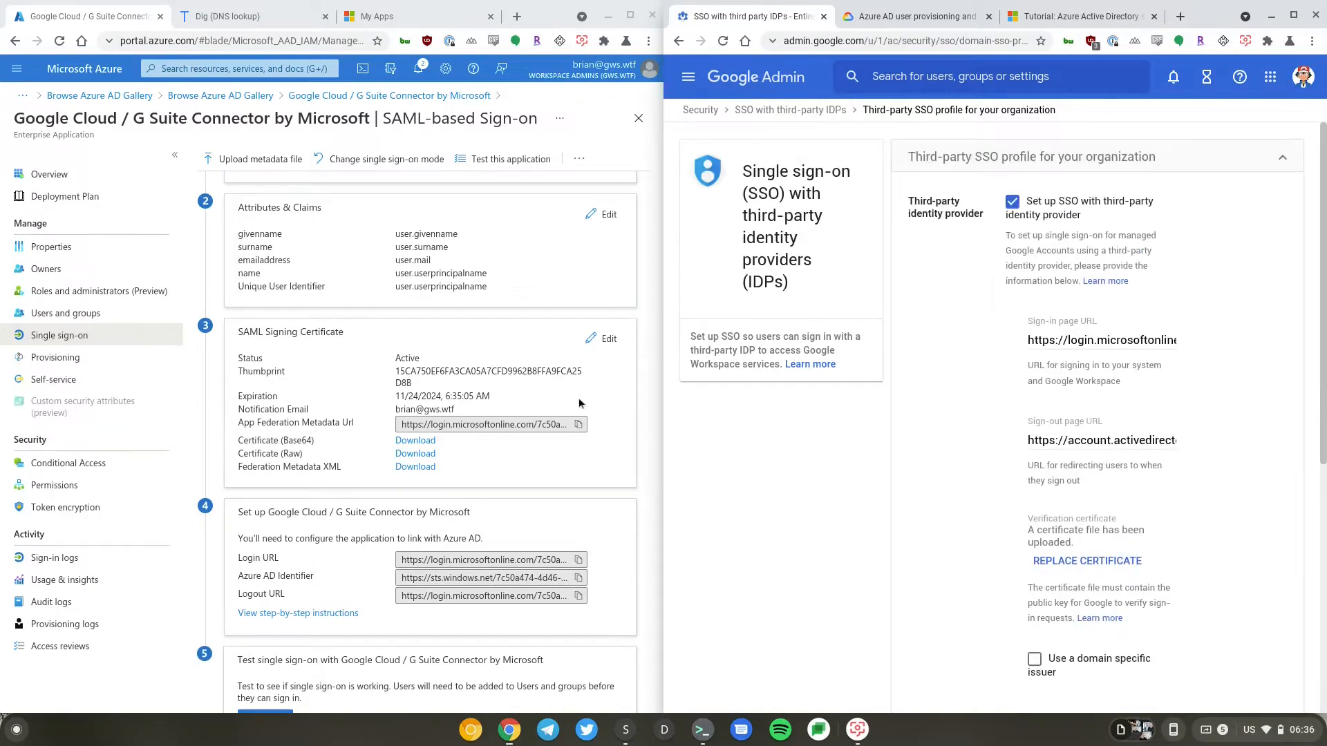
pyautogui.click(913, 15)
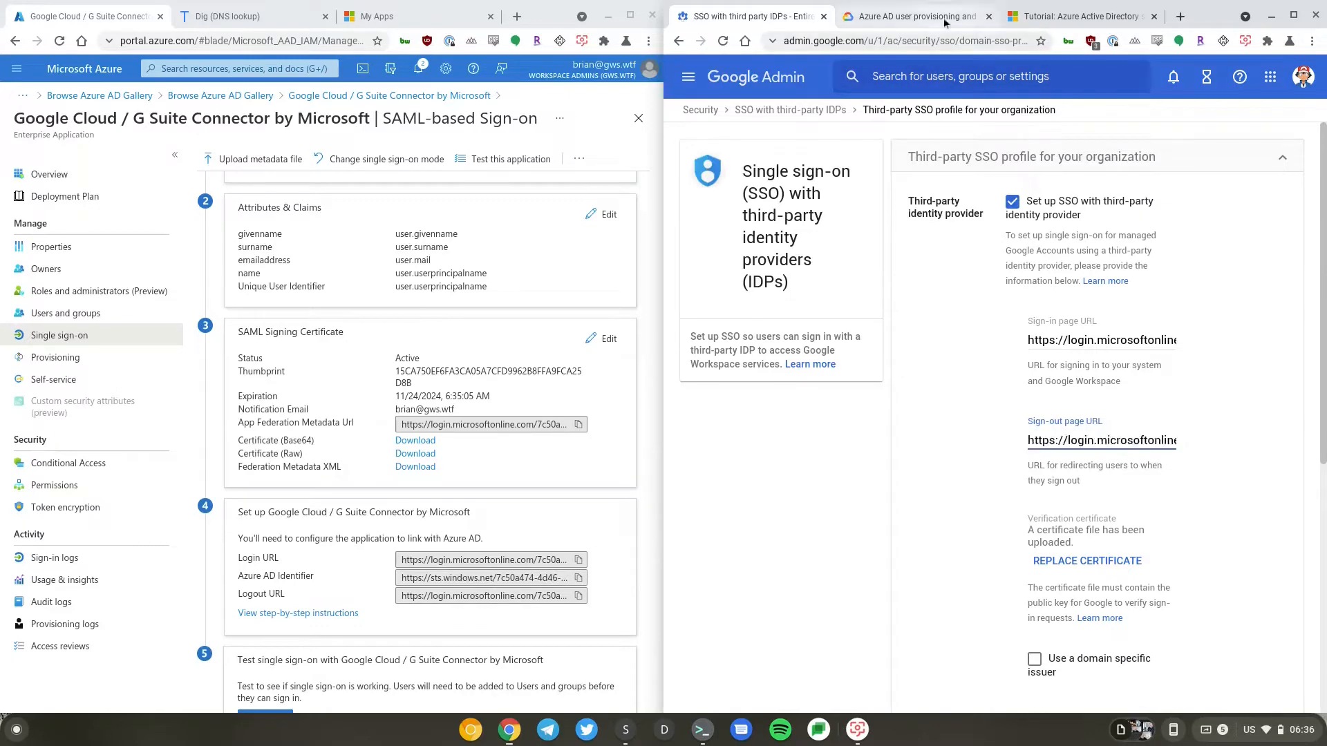
pyautogui.click(914, 16)
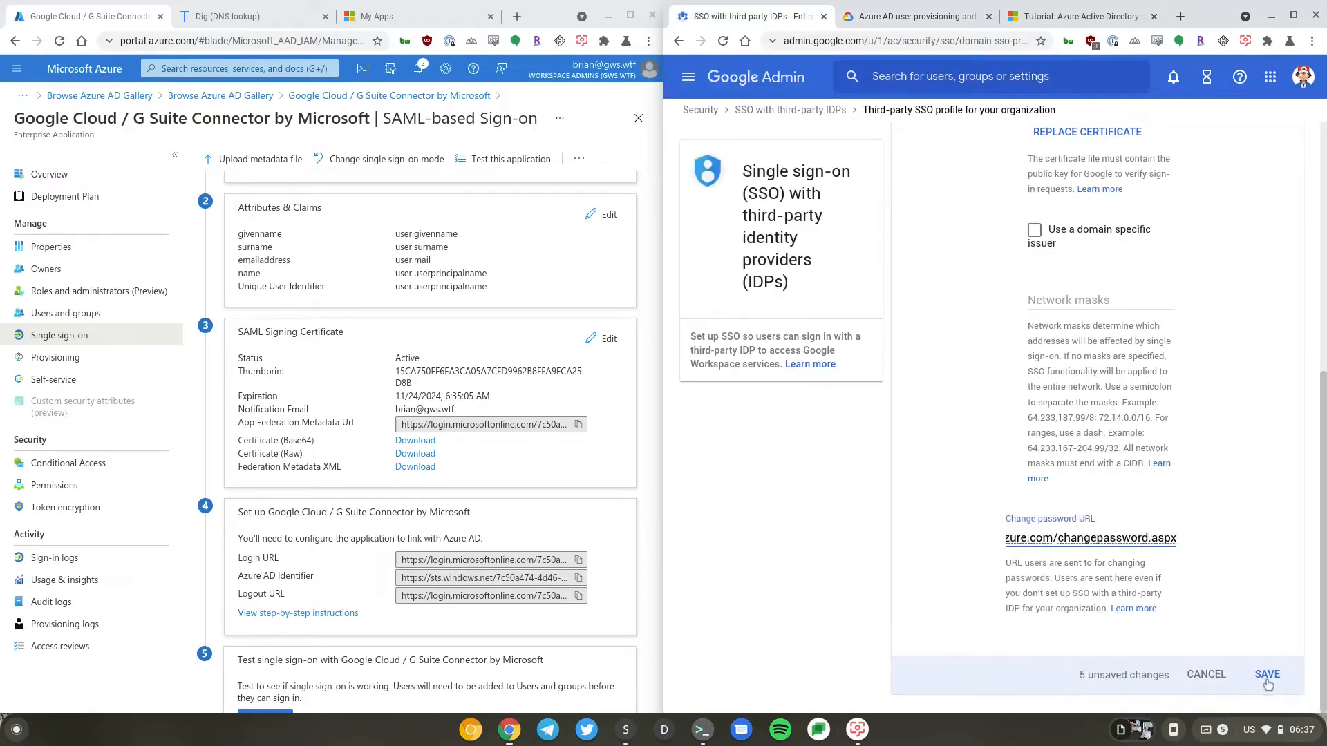
pyautogui.click(1266, 675)
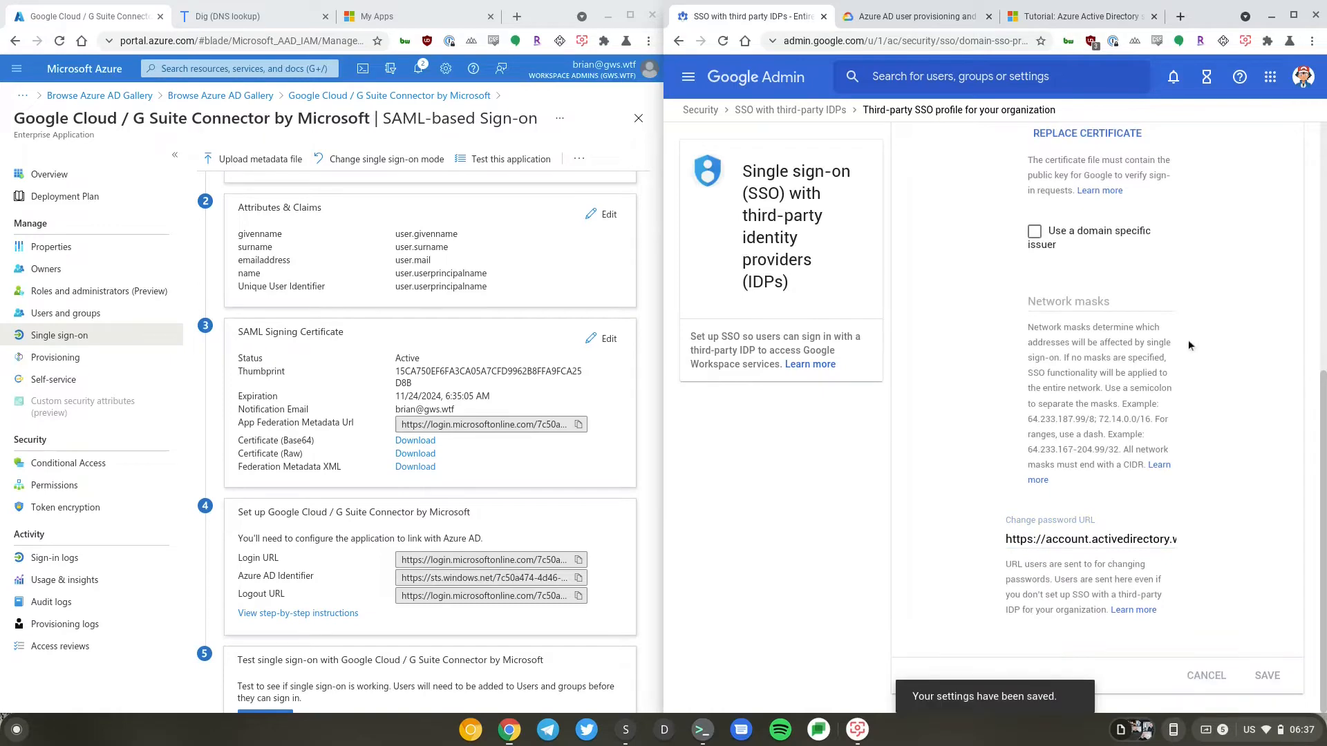
pyautogui.moveTo(1182, 424)
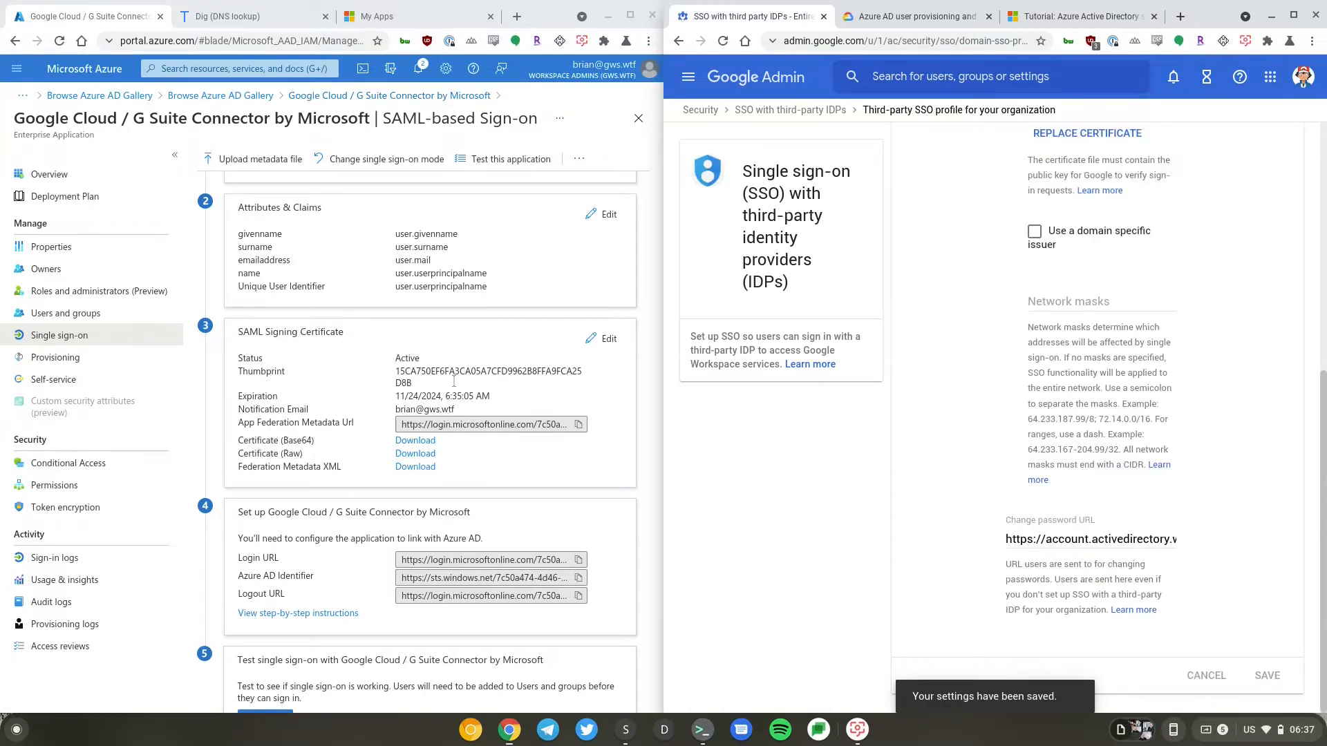
pyautogui.scroll(3)
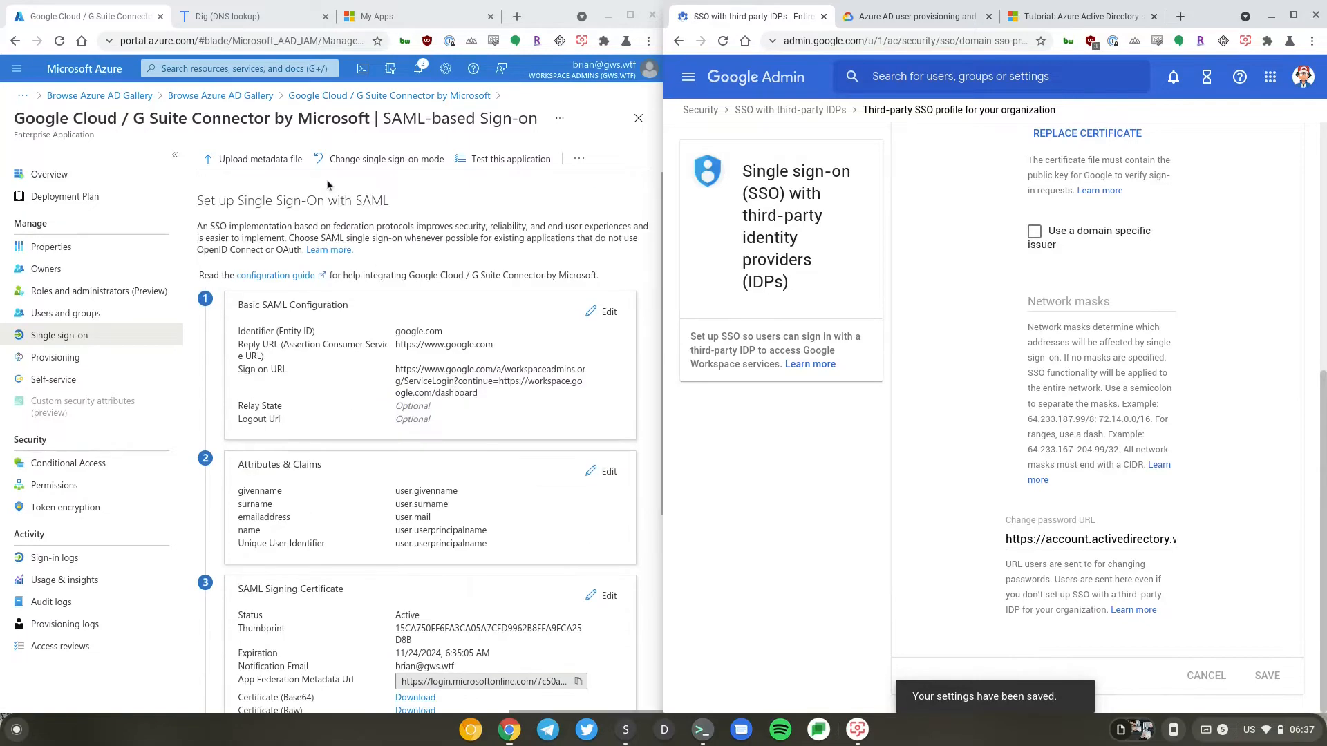
pyautogui.click(66, 313)
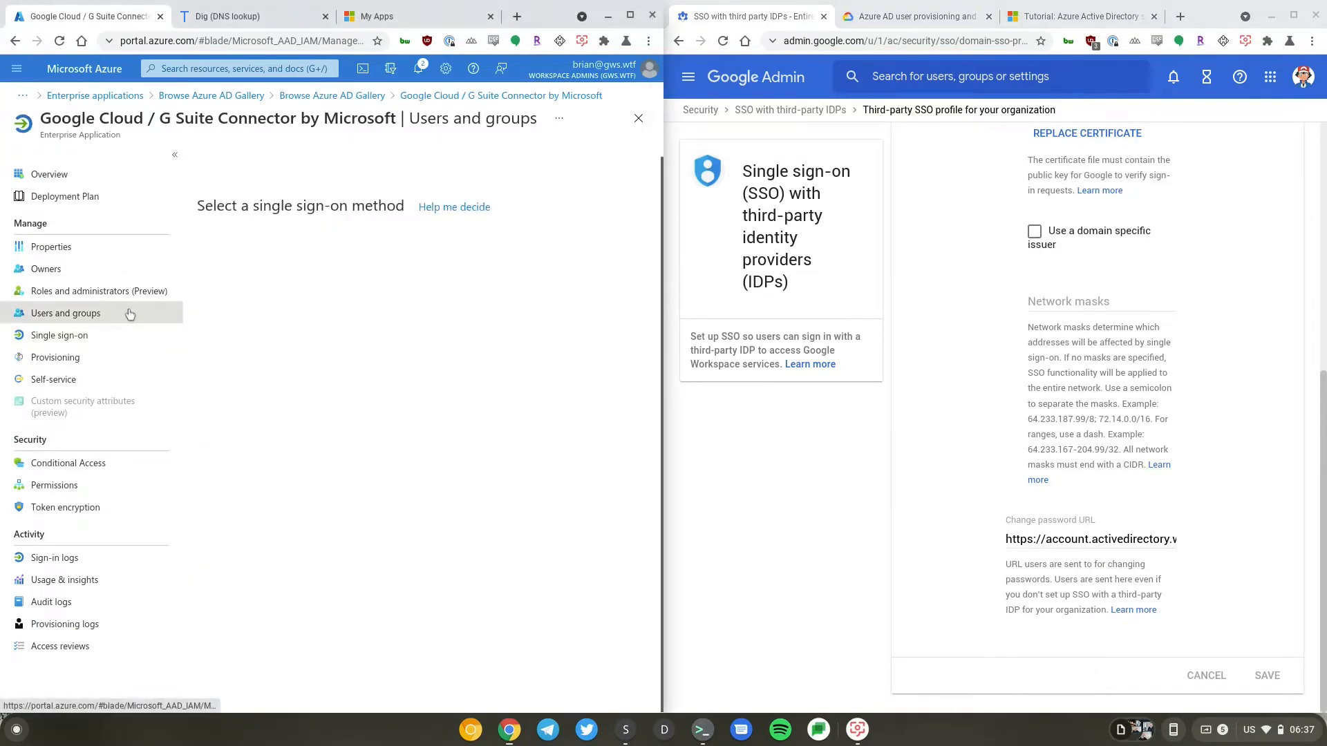
pyautogui.click(66, 313)
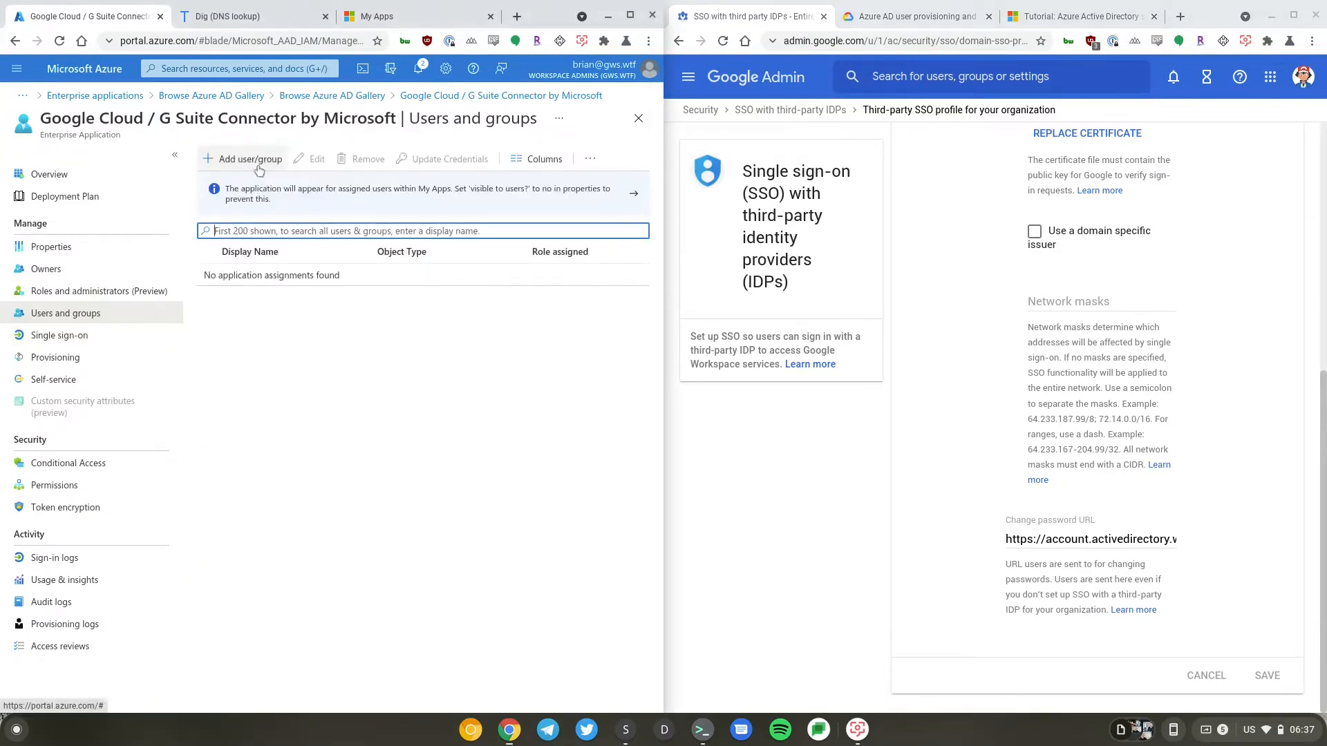
pyautogui.click(248, 158)
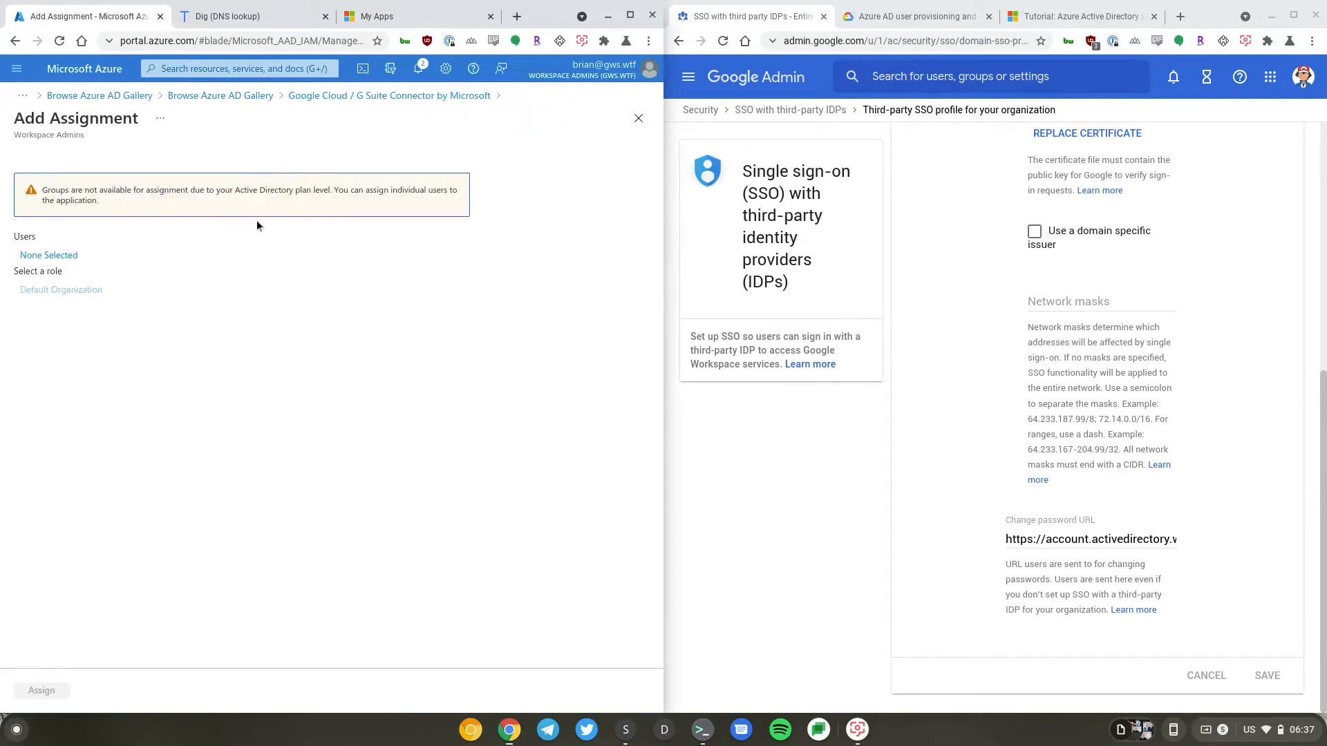
pyautogui.moveTo(120, 191)
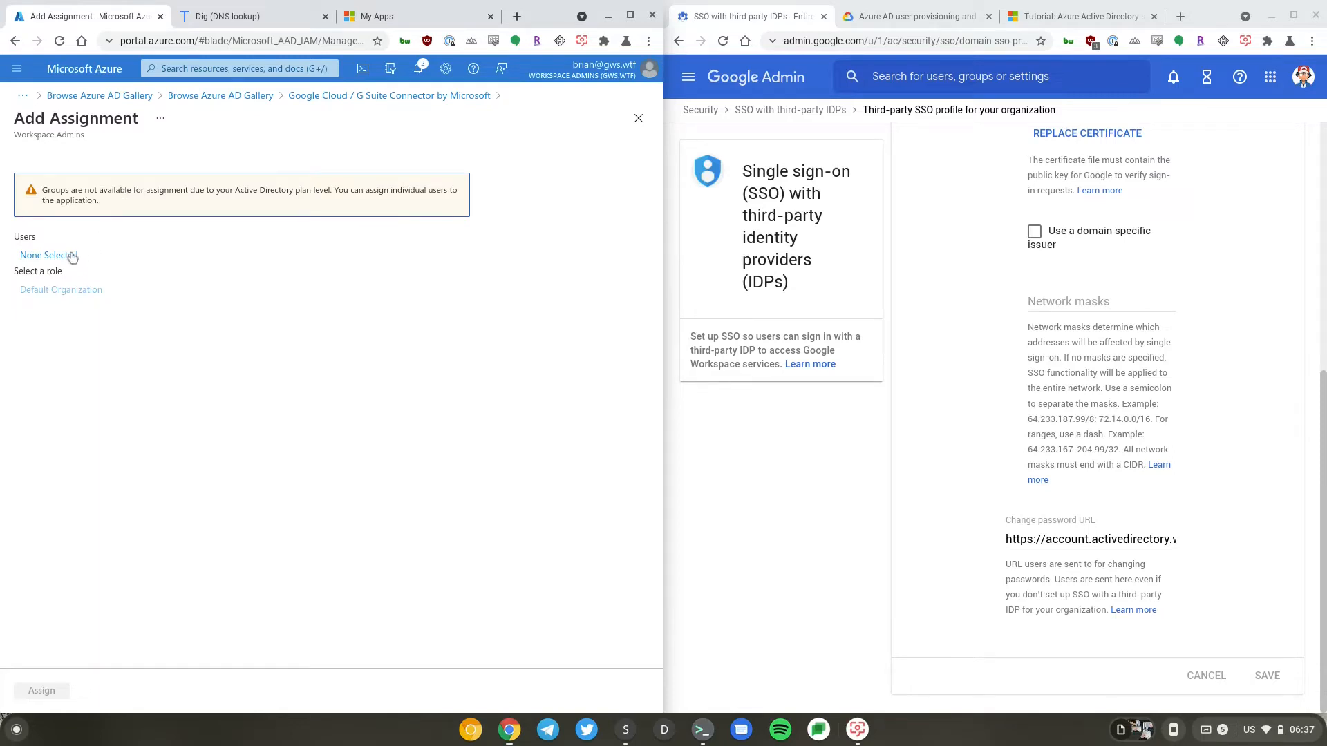
pyautogui.click(48, 255)
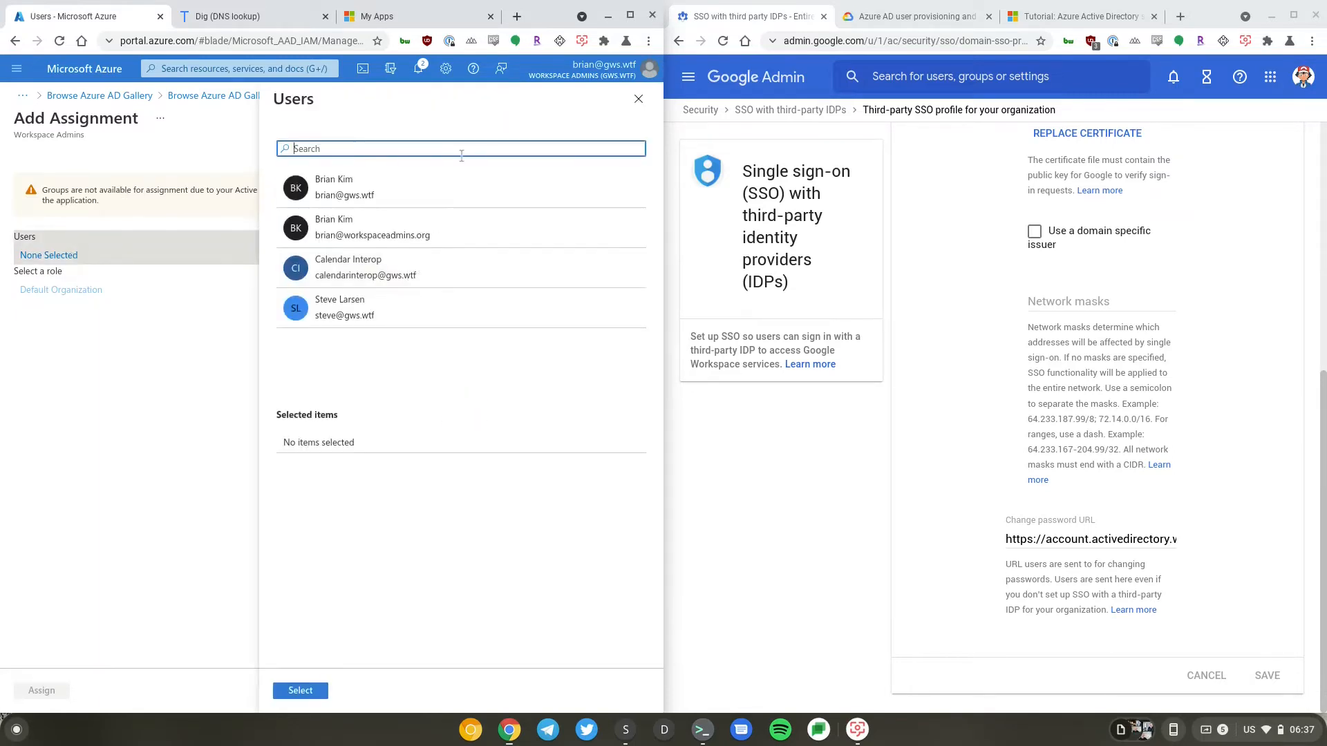
pyautogui.moveTo(431, 186)
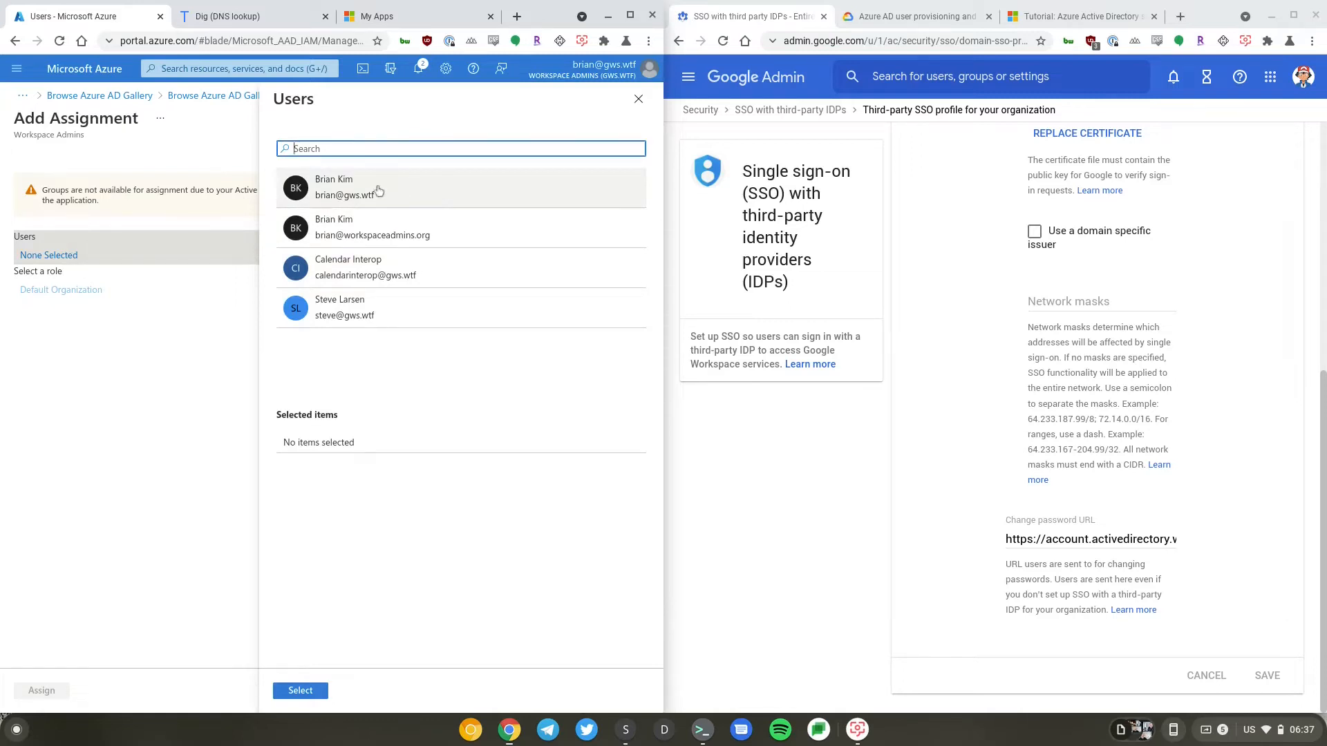
pyautogui.moveTo(436, 198)
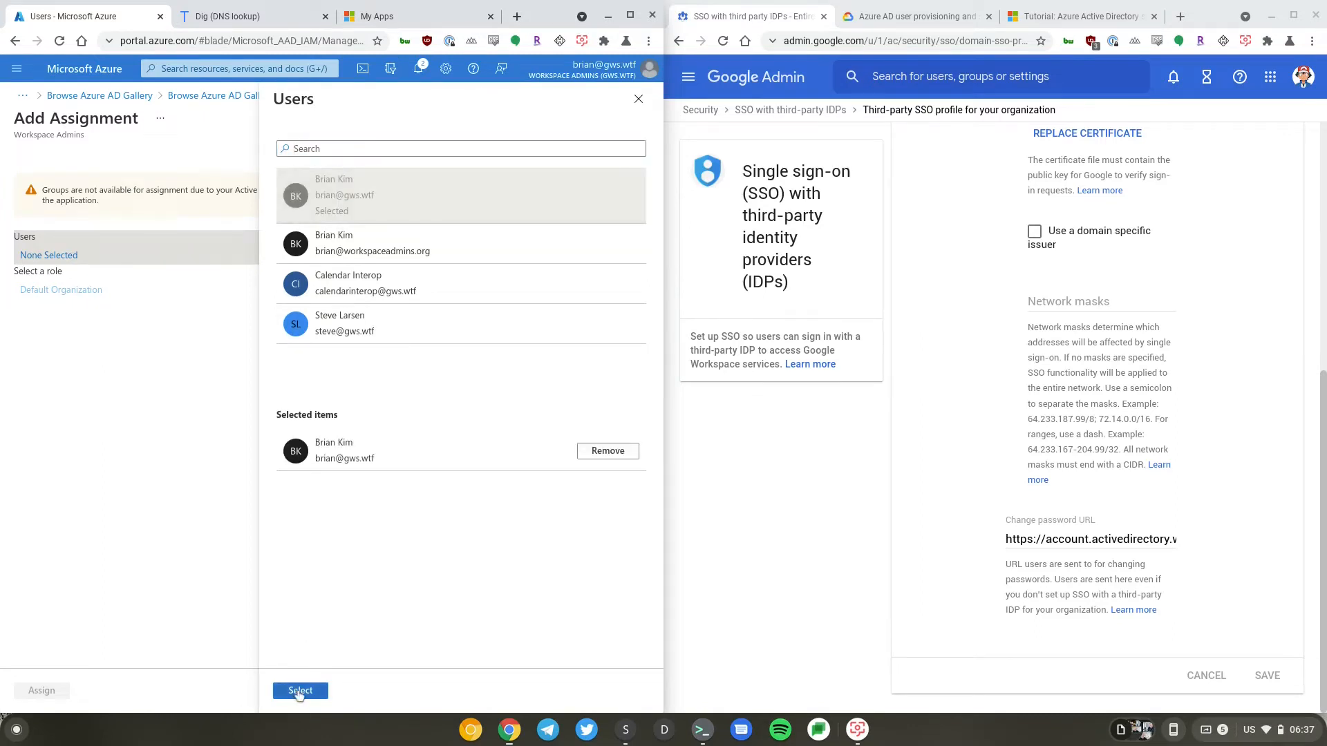
pyautogui.click(300, 690)
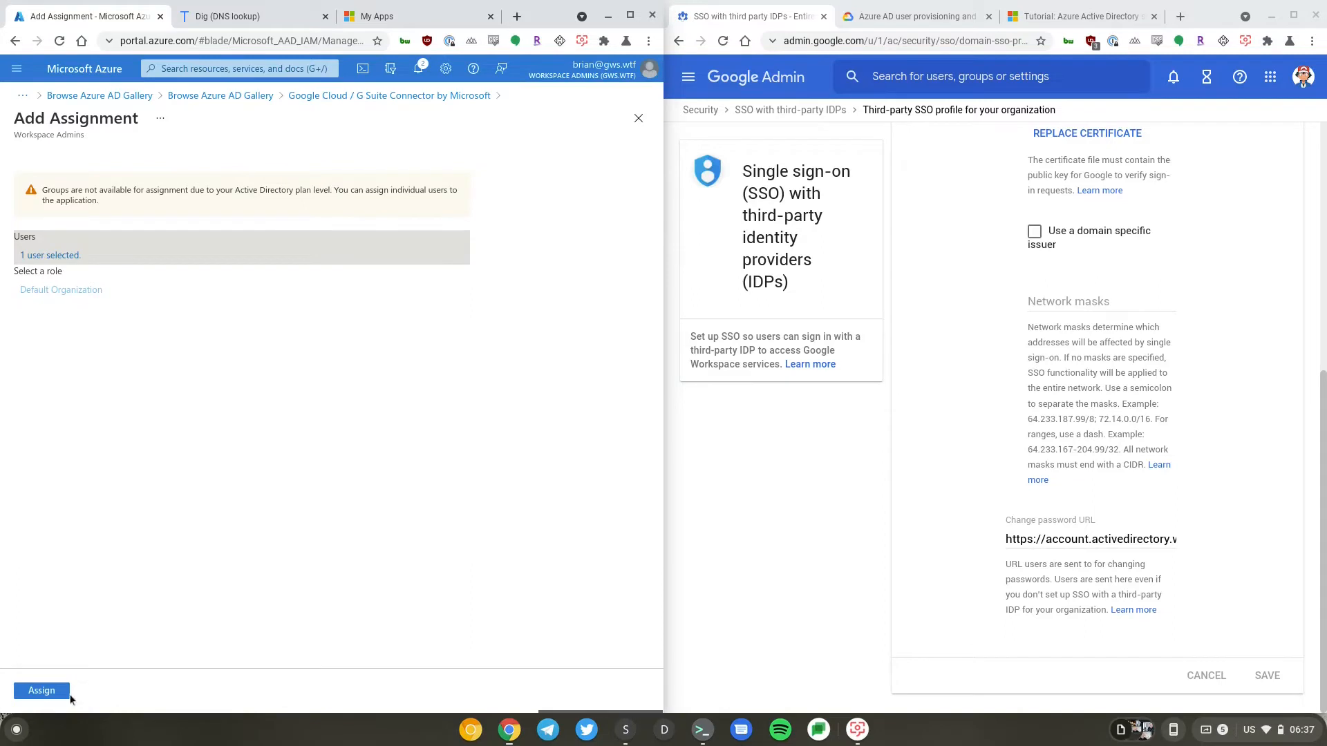
pyautogui.click(42, 690)
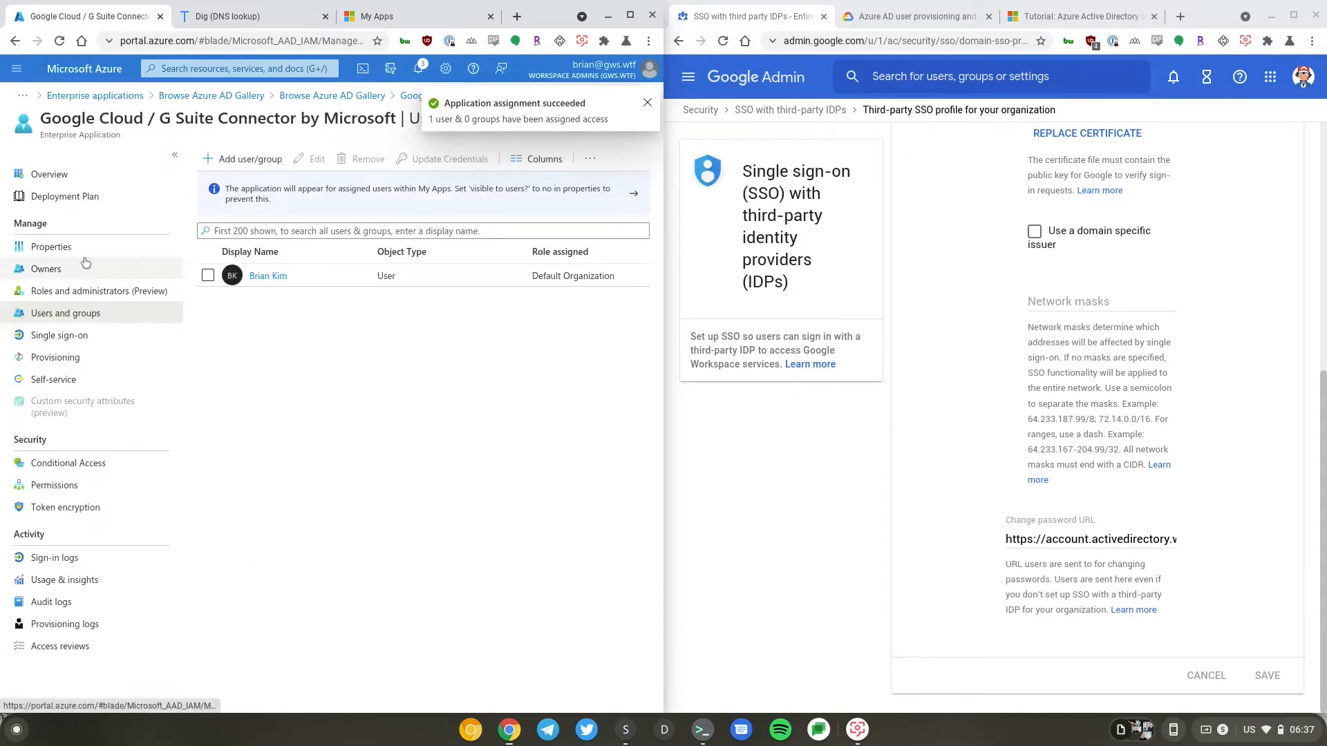
# Open the connector's Properties and its SAML-based Sign-on page while reading Google's Azure AD guide
pyautogui.click(51, 247)
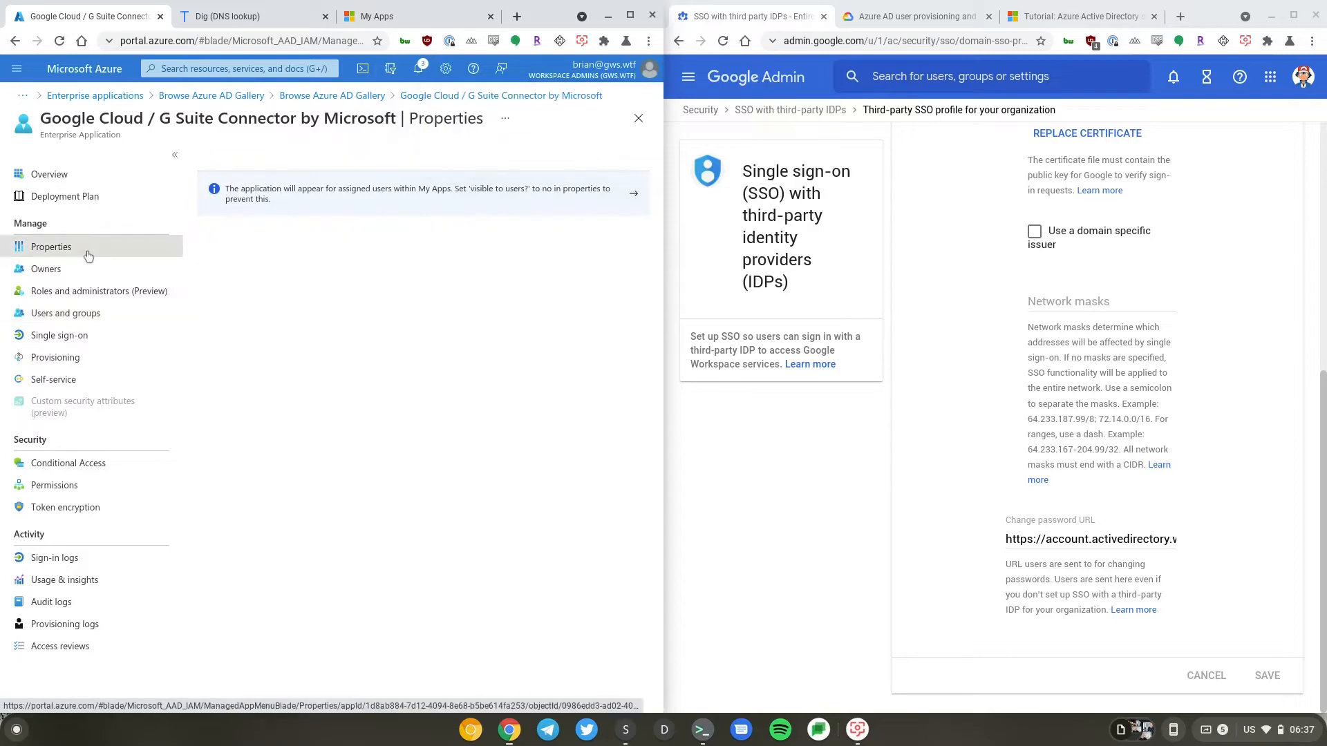
pyautogui.click(52, 246)
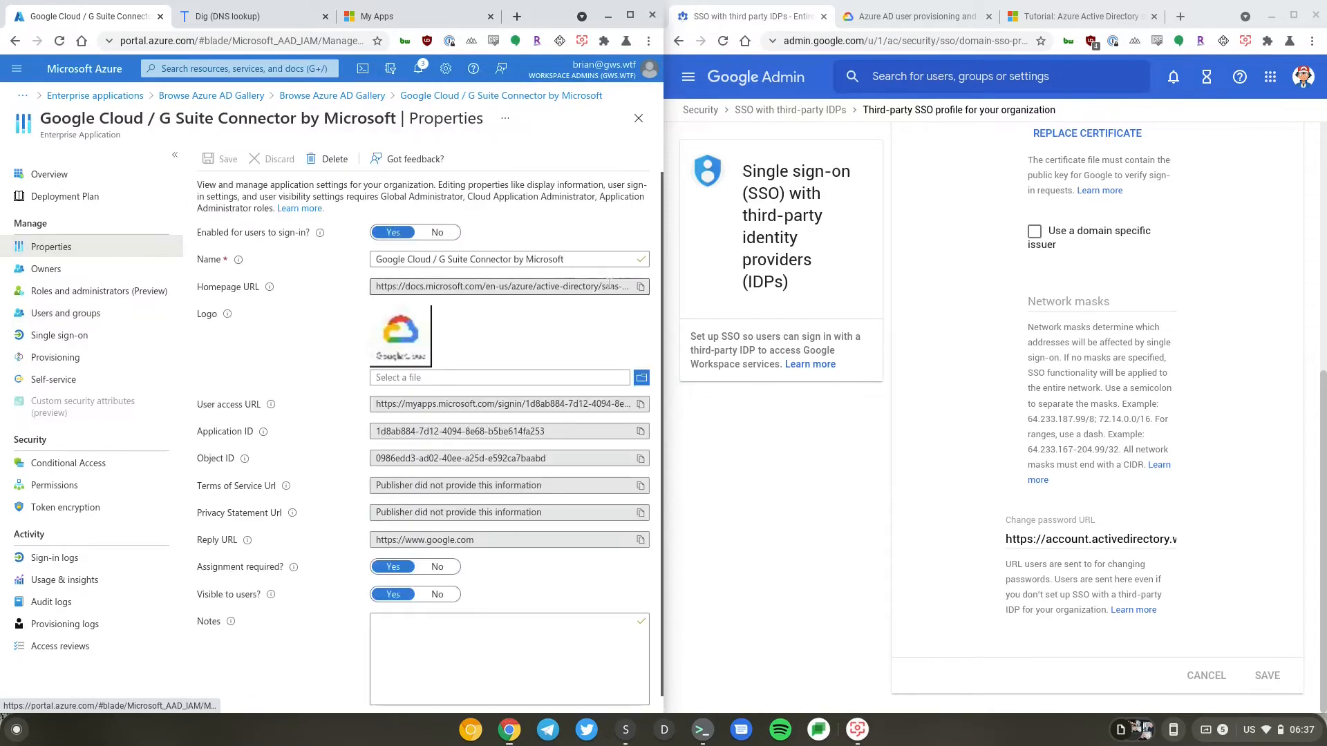
pyautogui.scroll(-3)
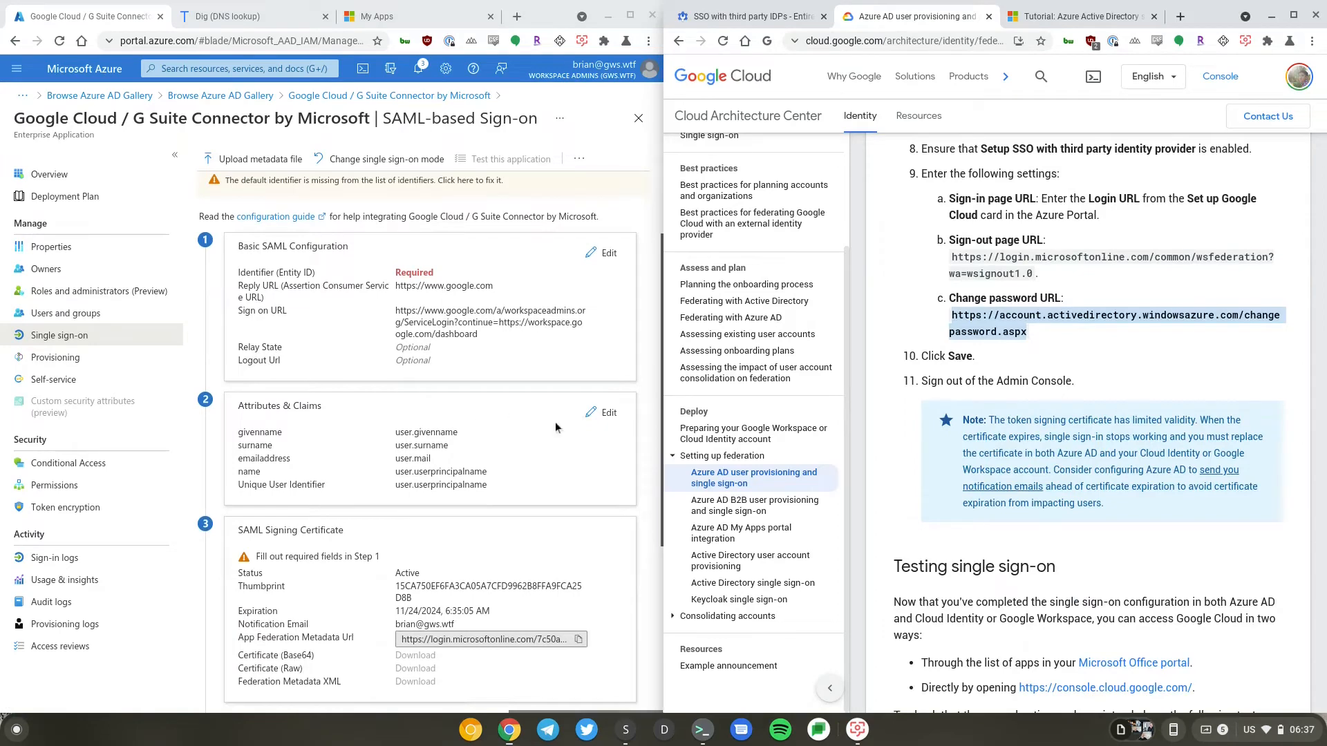
pyautogui.moveTo(1106, 271)
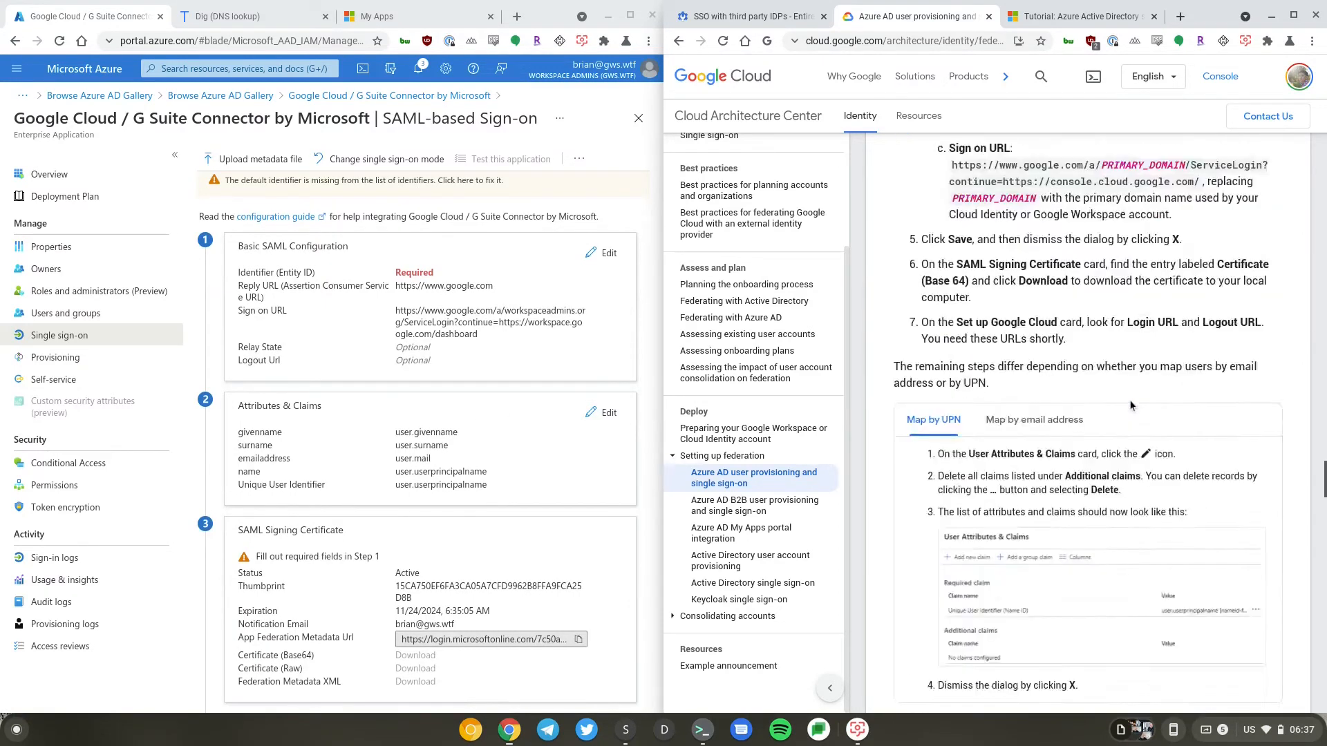
pyautogui.scroll(-3)
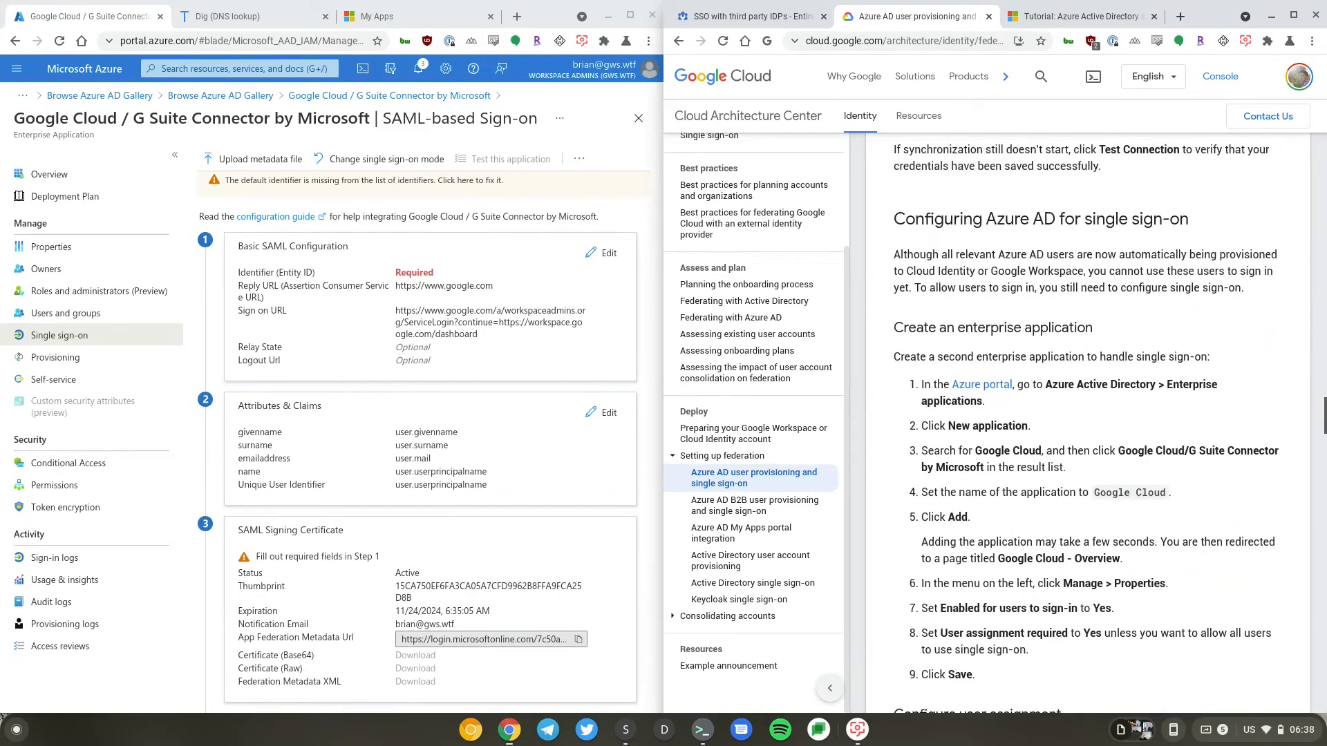
pyautogui.scroll(-3)
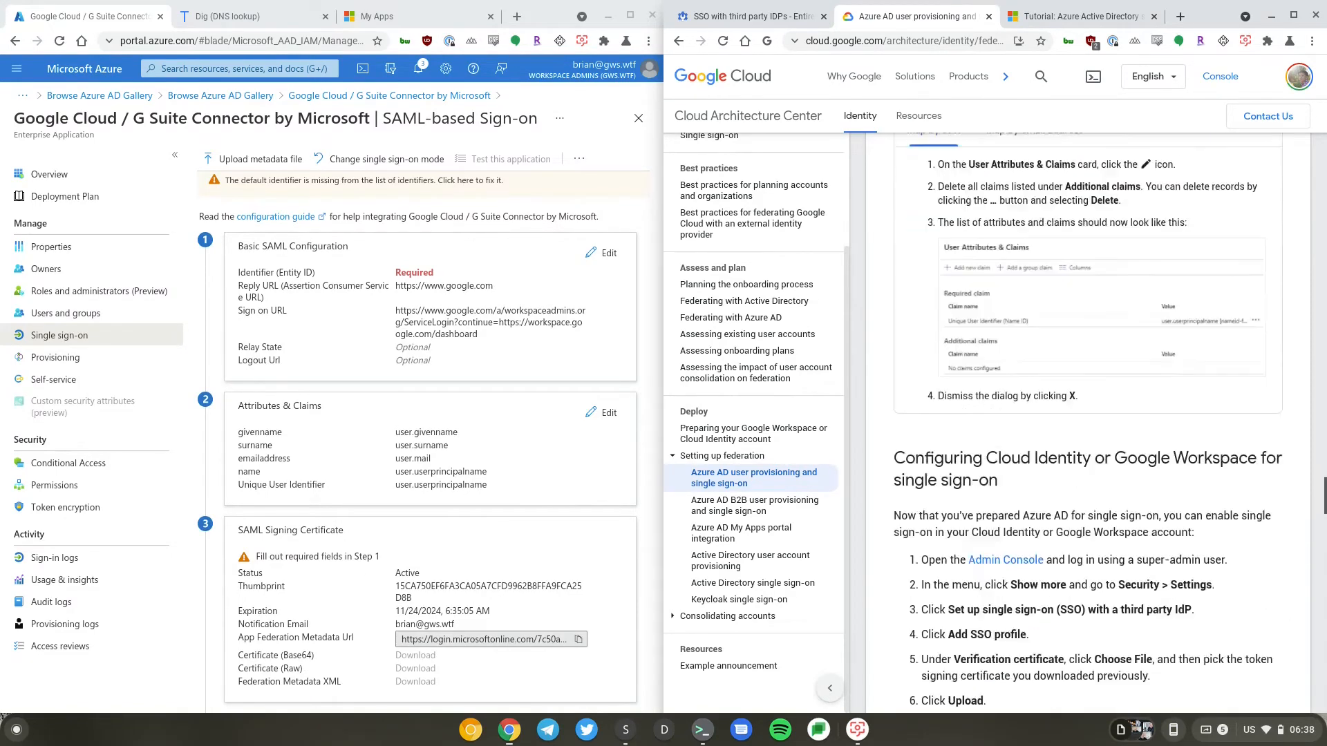
pyautogui.scroll(-3)
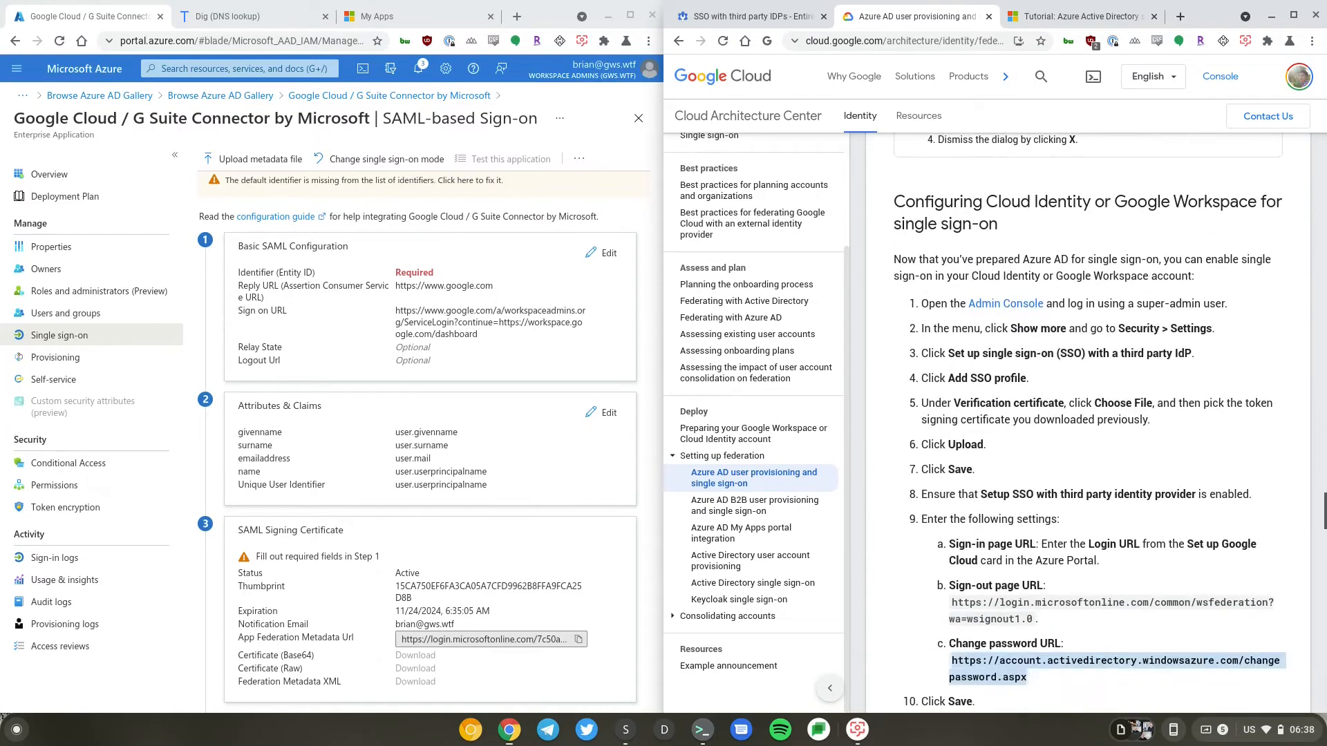
pyautogui.scroll(-3)
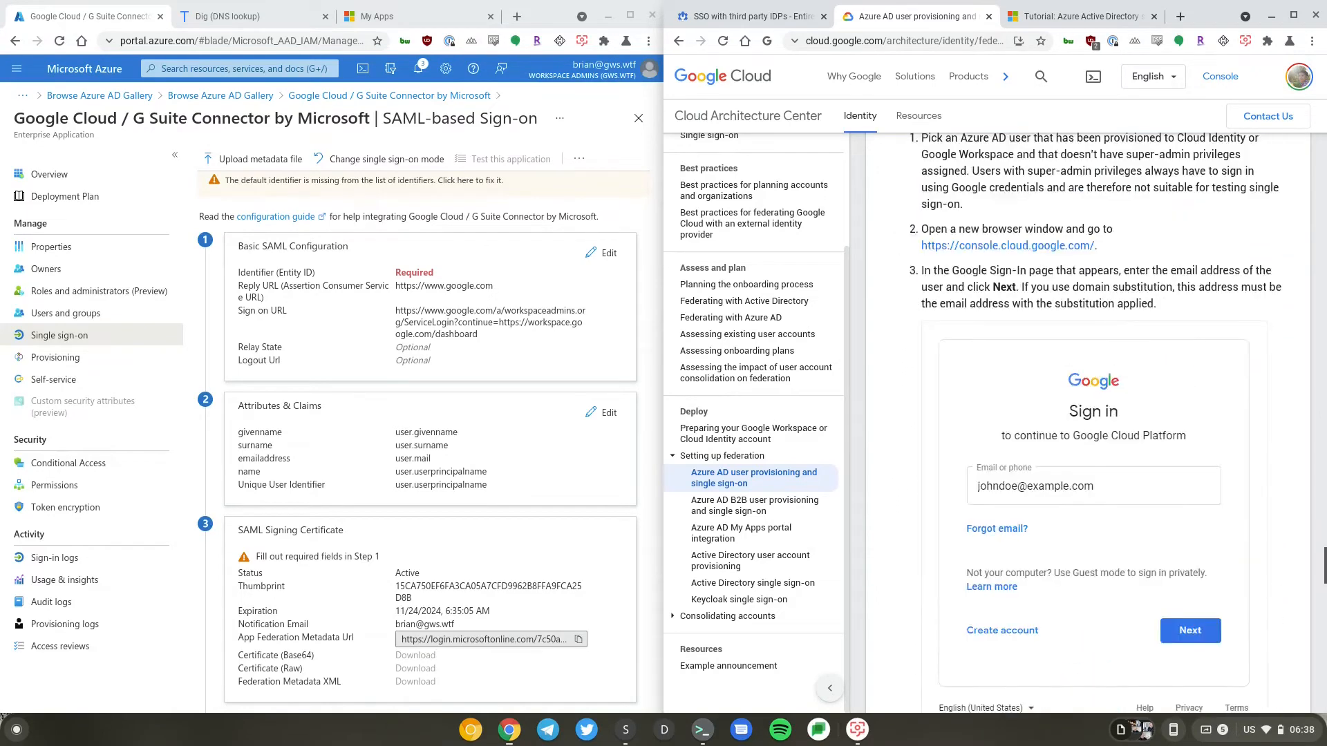
pyautogui.click(754, 478)
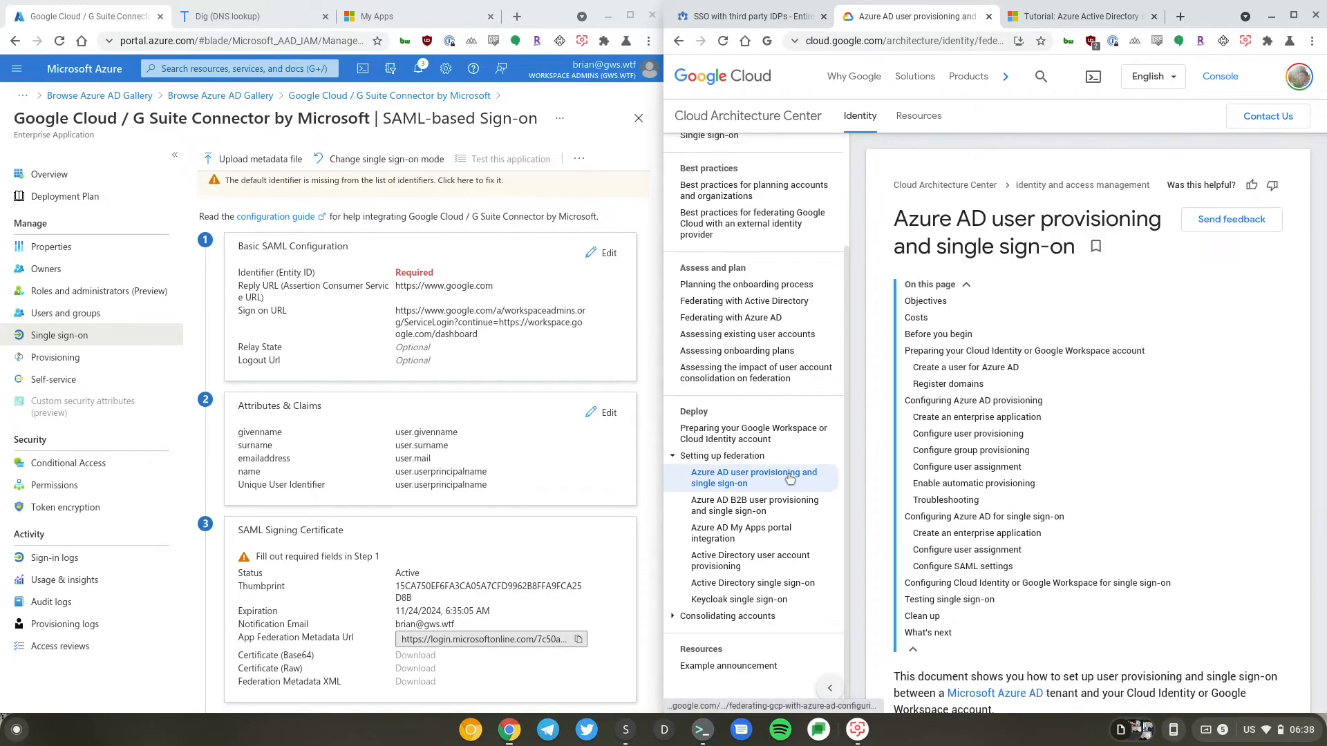
pyautogui.moveTo(779, 470)
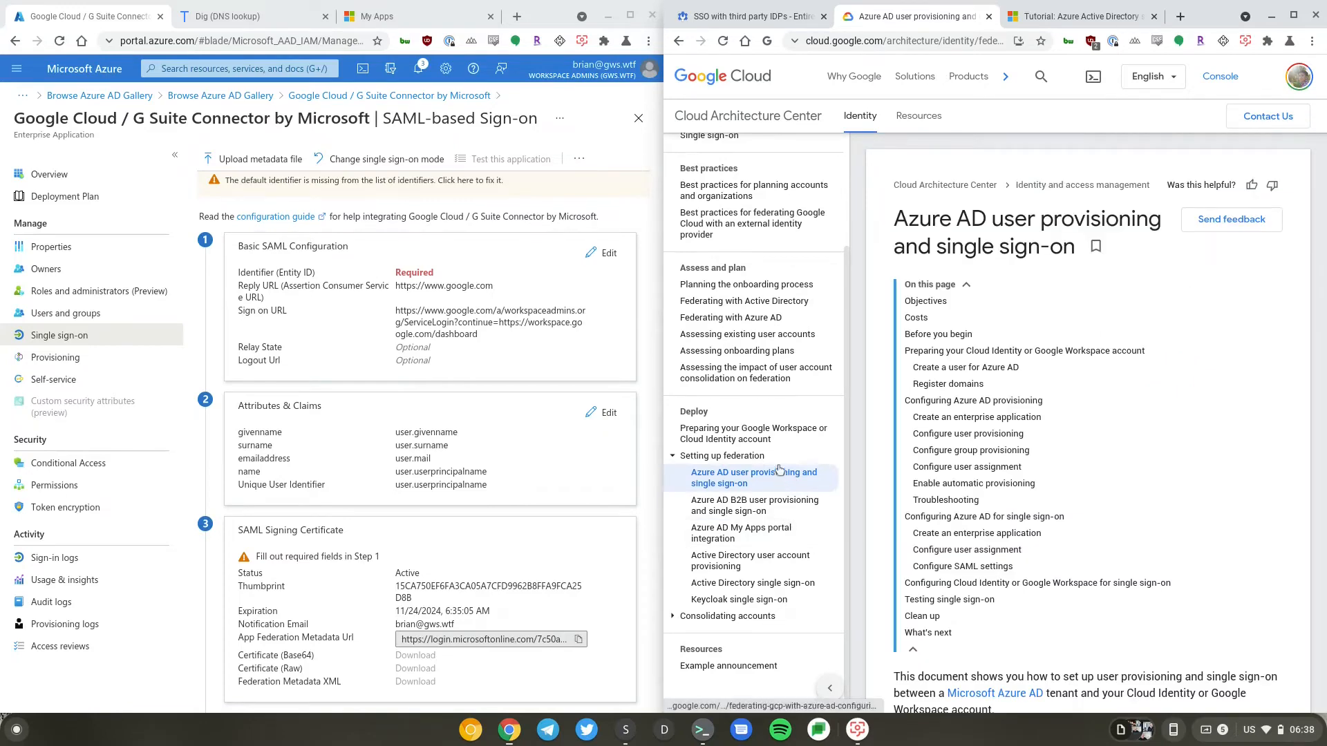
pyautogui.moveTo(1027, 350)
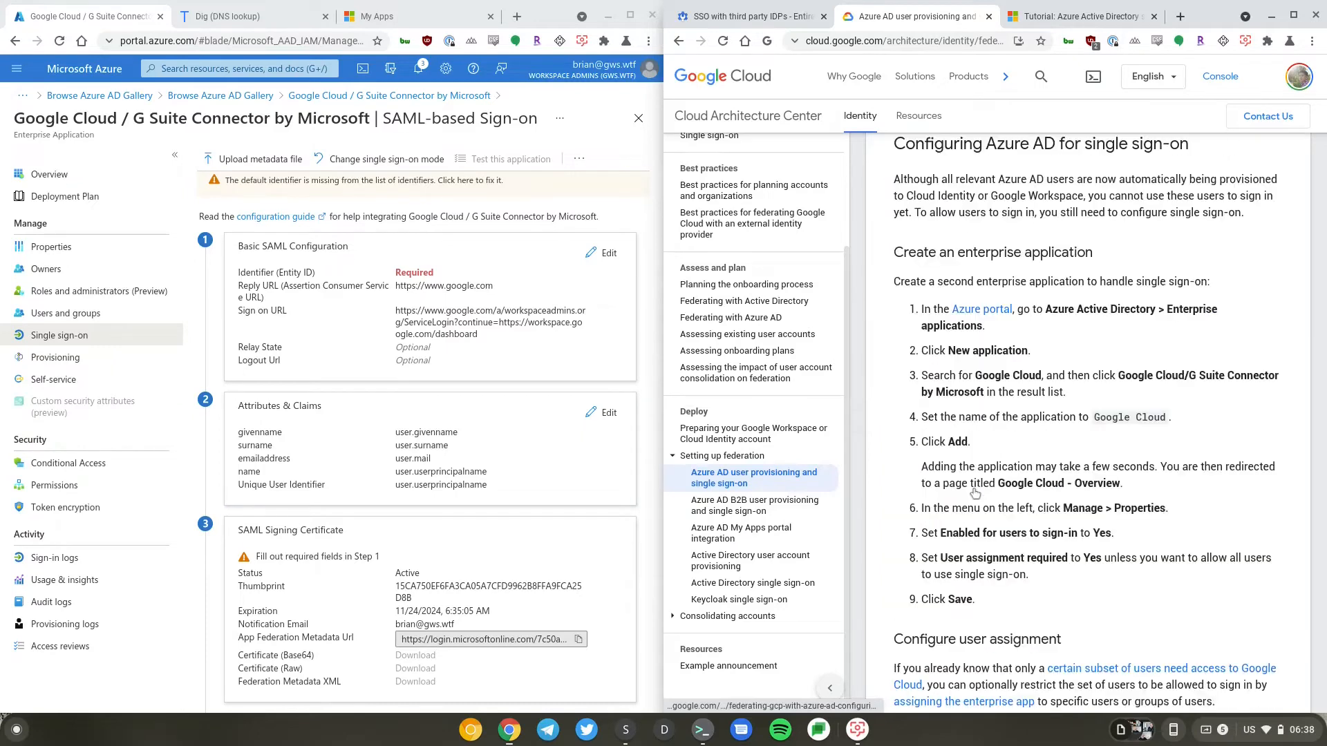
pyautogui.scroll(-3)
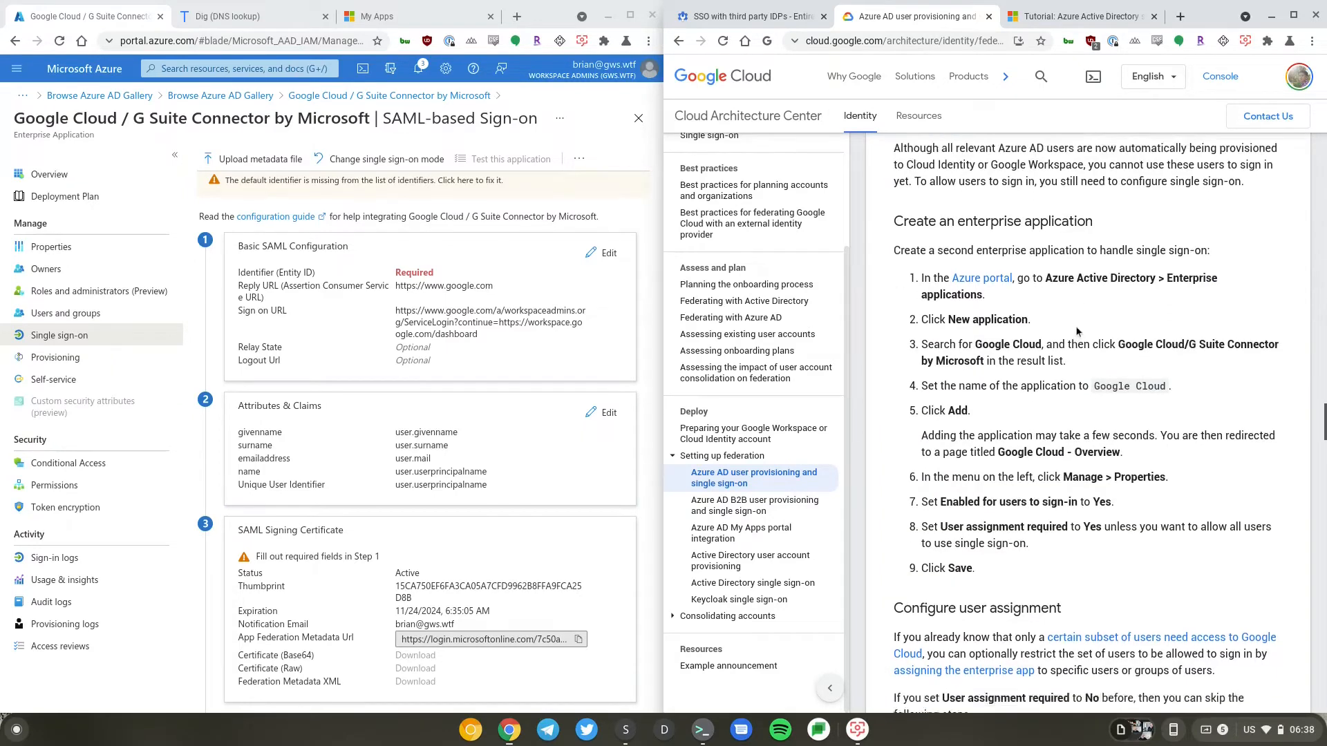
pyautogui.scroll(-3)
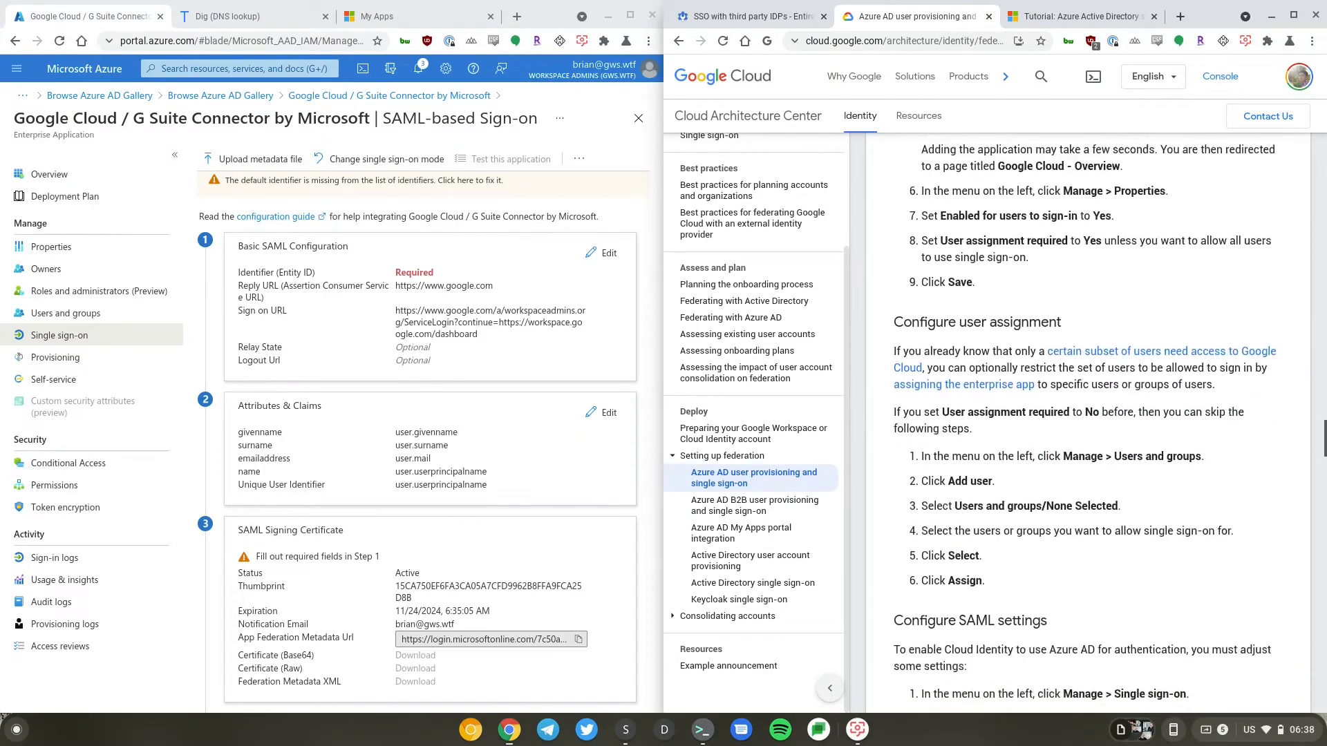
pyautogui.scroll(-3)
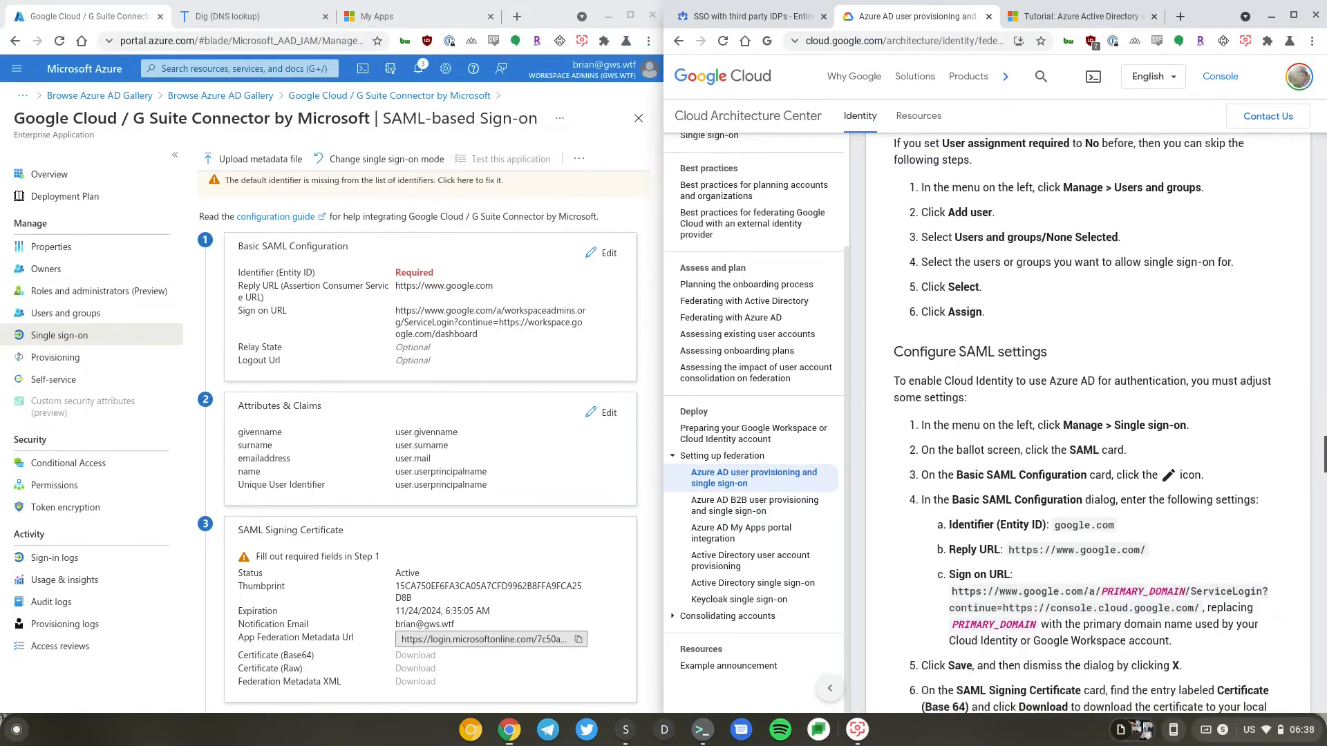
pyautogui.scroll(-3)
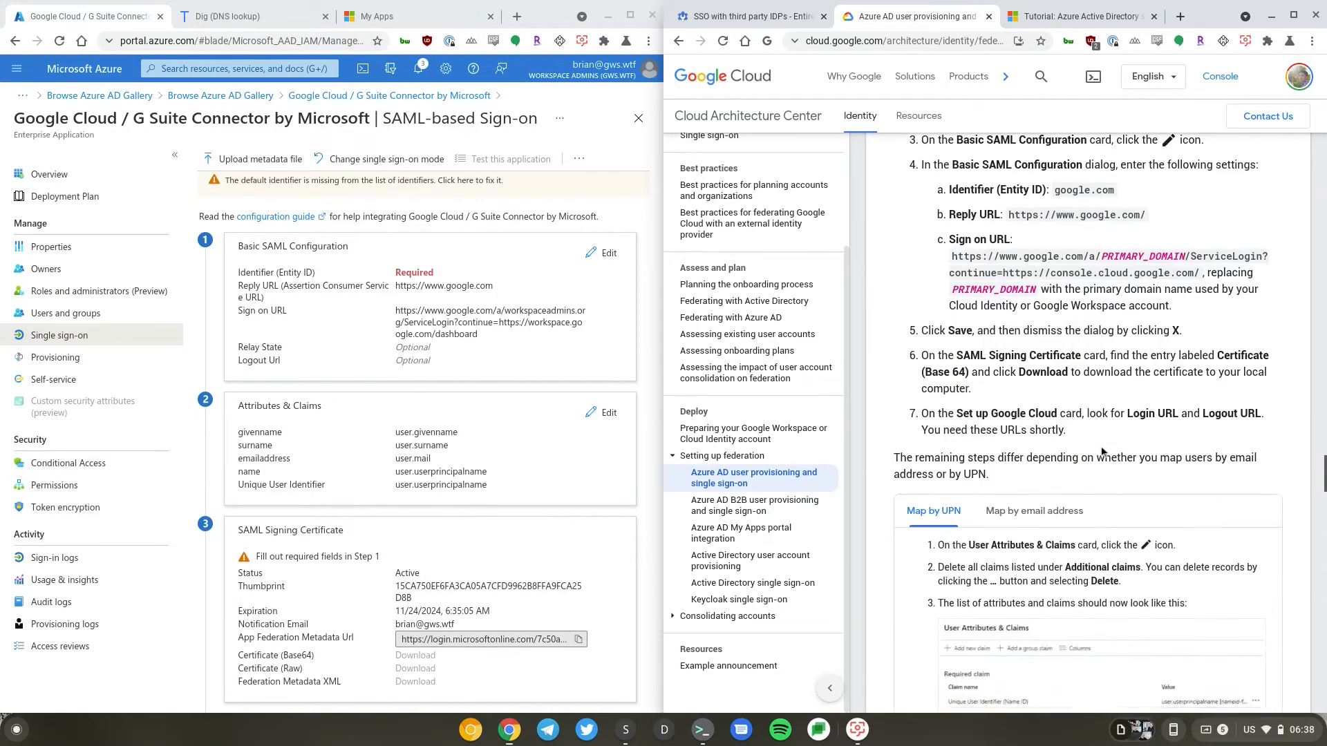
pyautogui.scroll(-3)
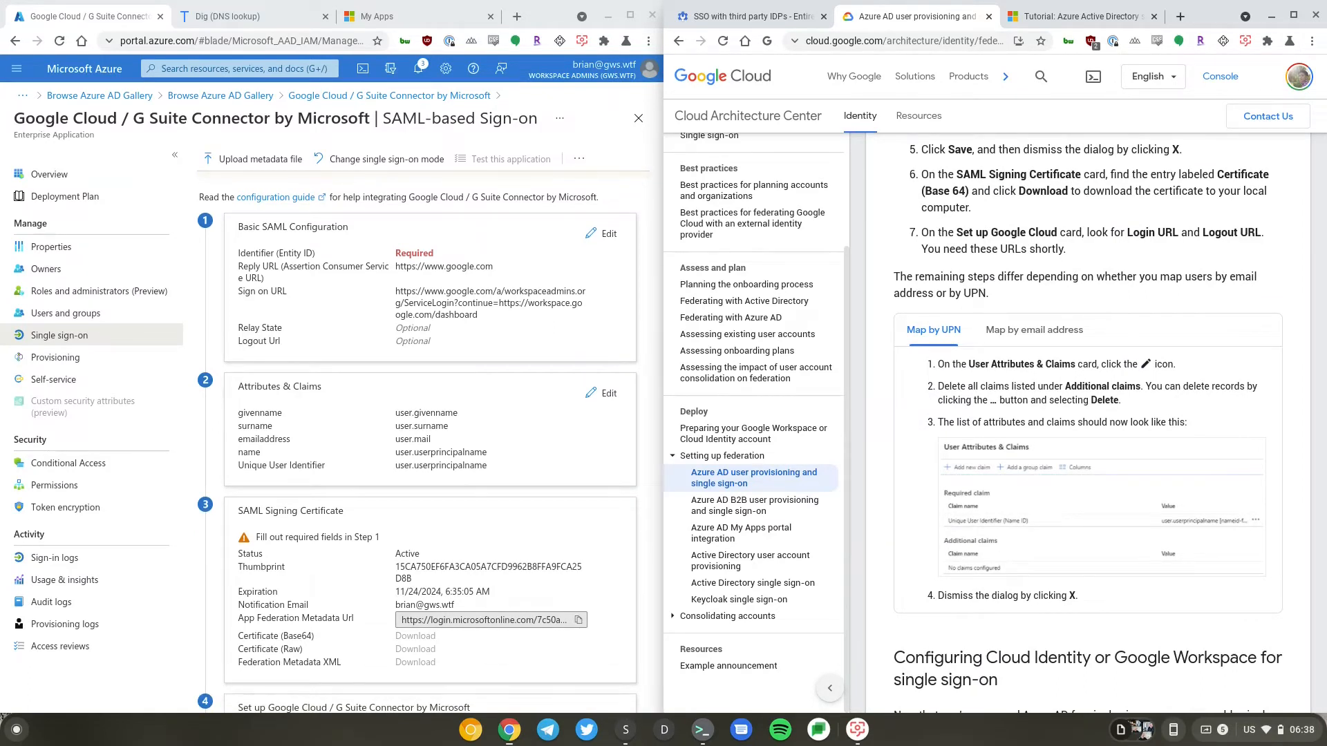
# Delete the emailaddress, givenname and name additional claims in Attributes & Claims
pyautogui.click(601, 393)
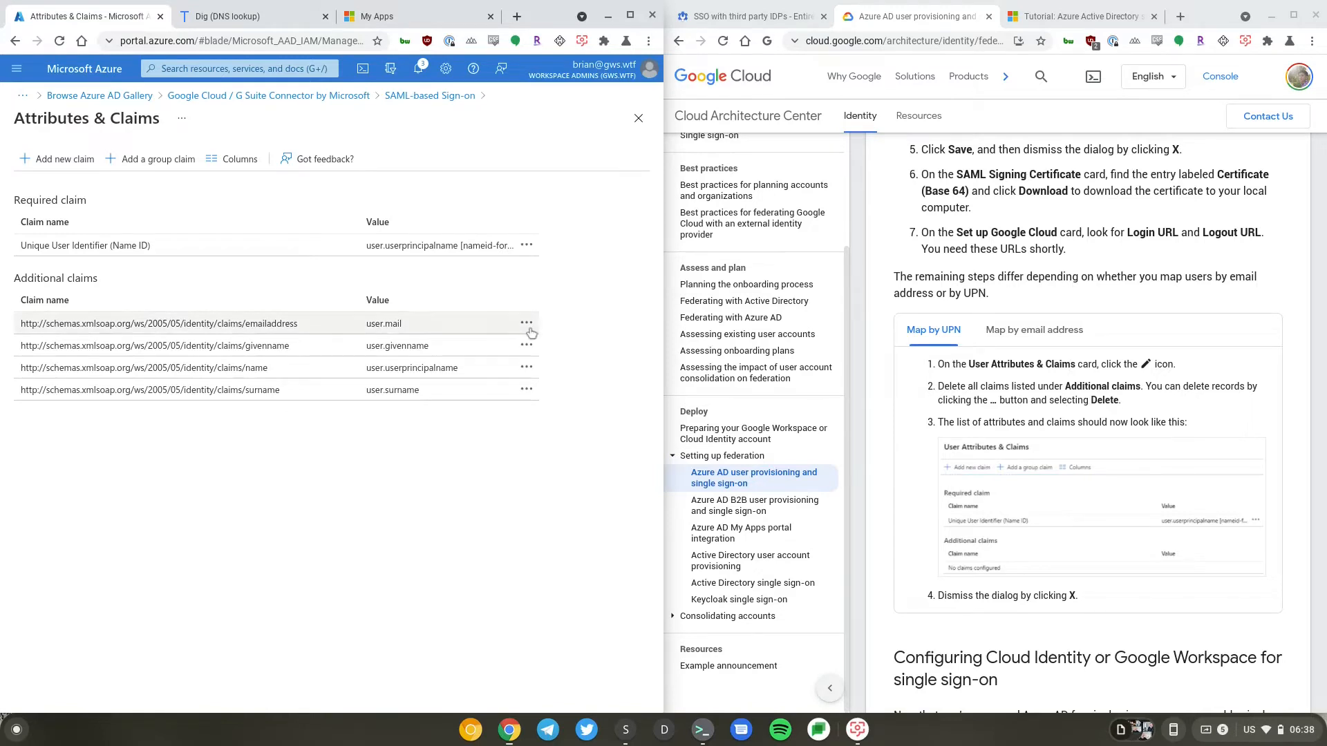
pyautogui.moveTo(529, 319)
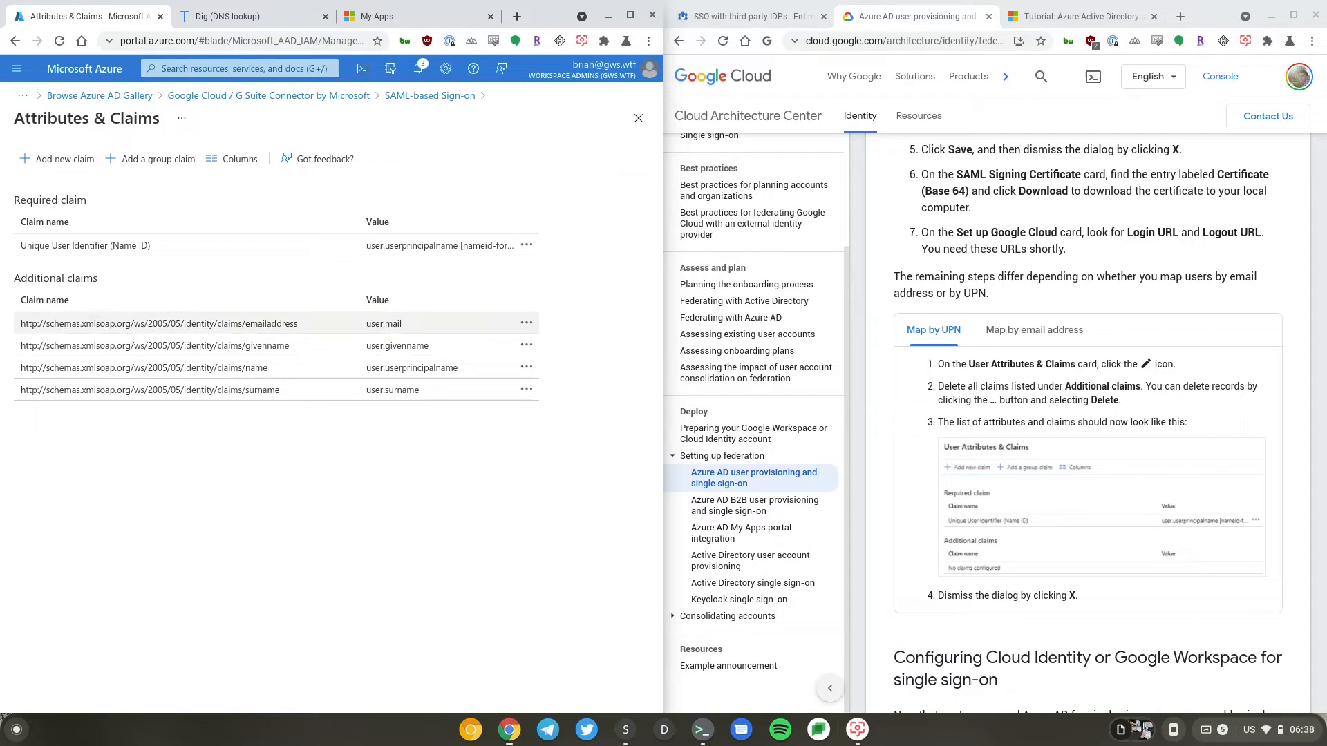
pyautogui.moveTo(525, 323)
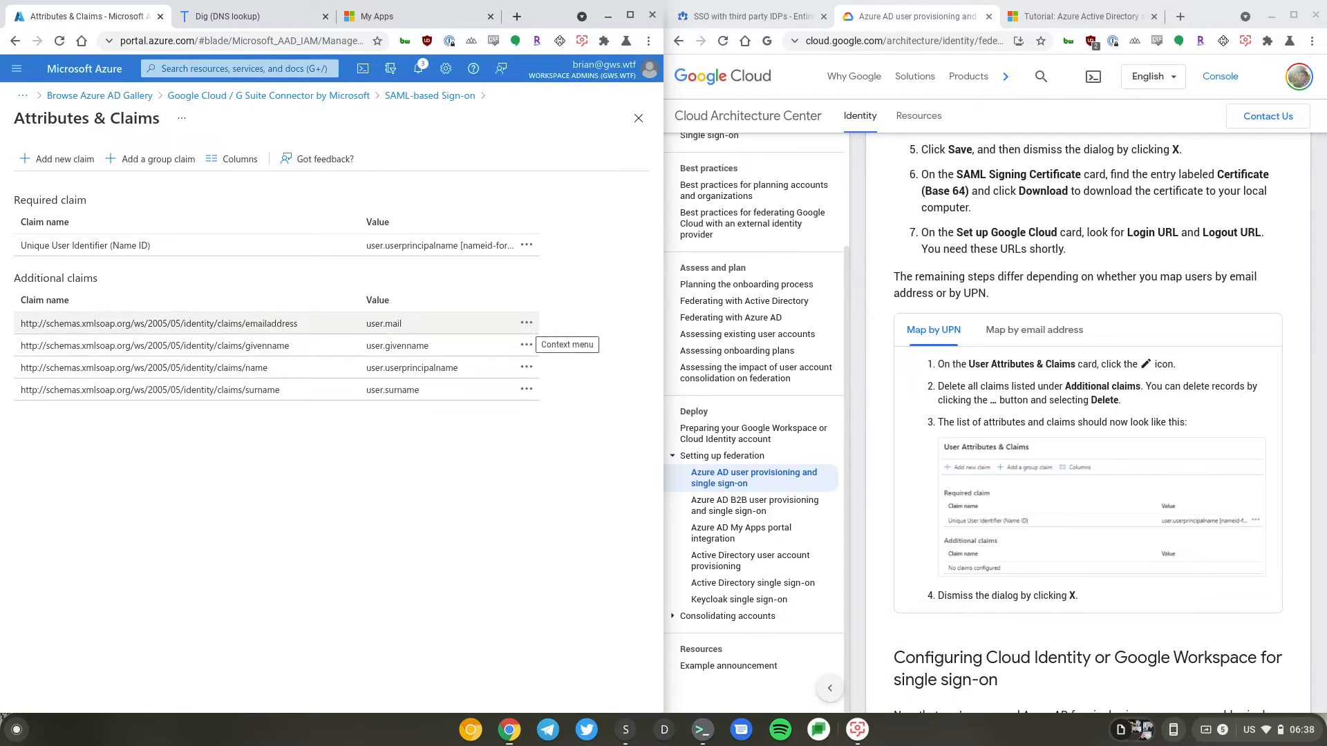
pyautogui.click(526, 323)
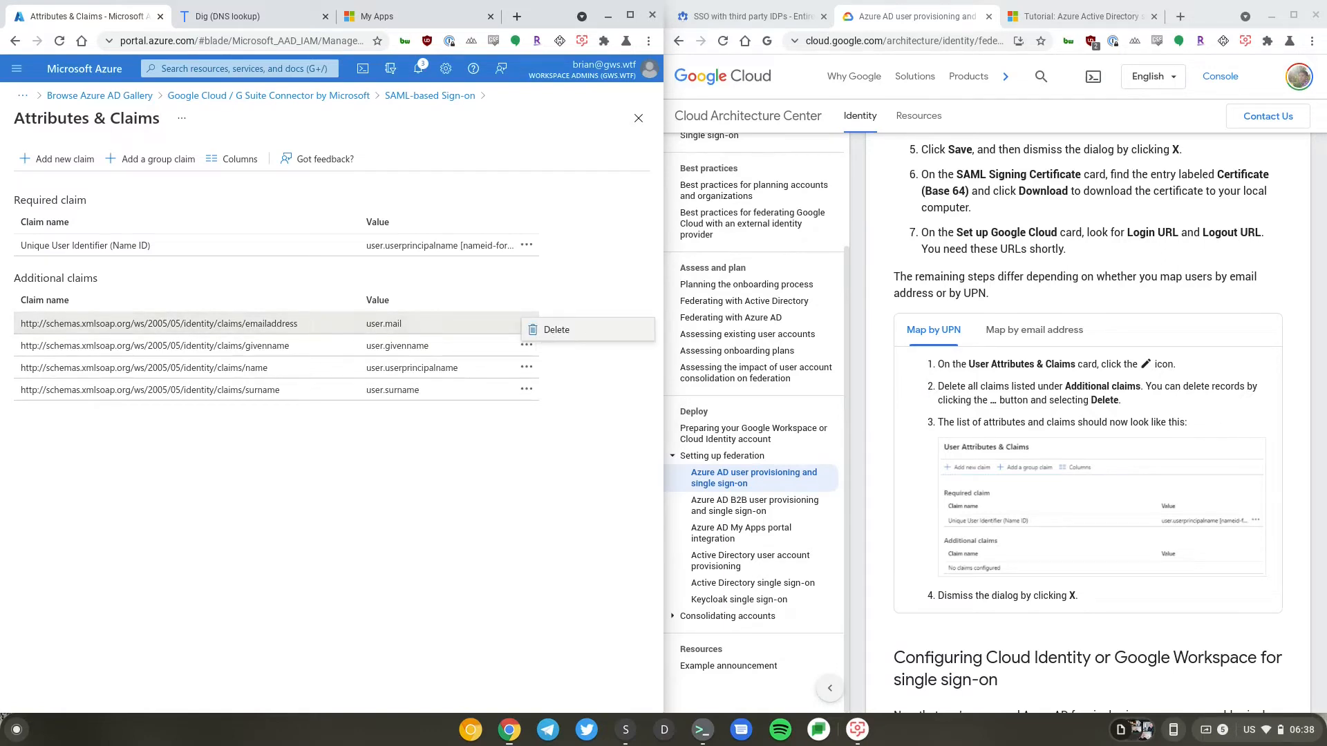
pyautogui.click(556, 330)
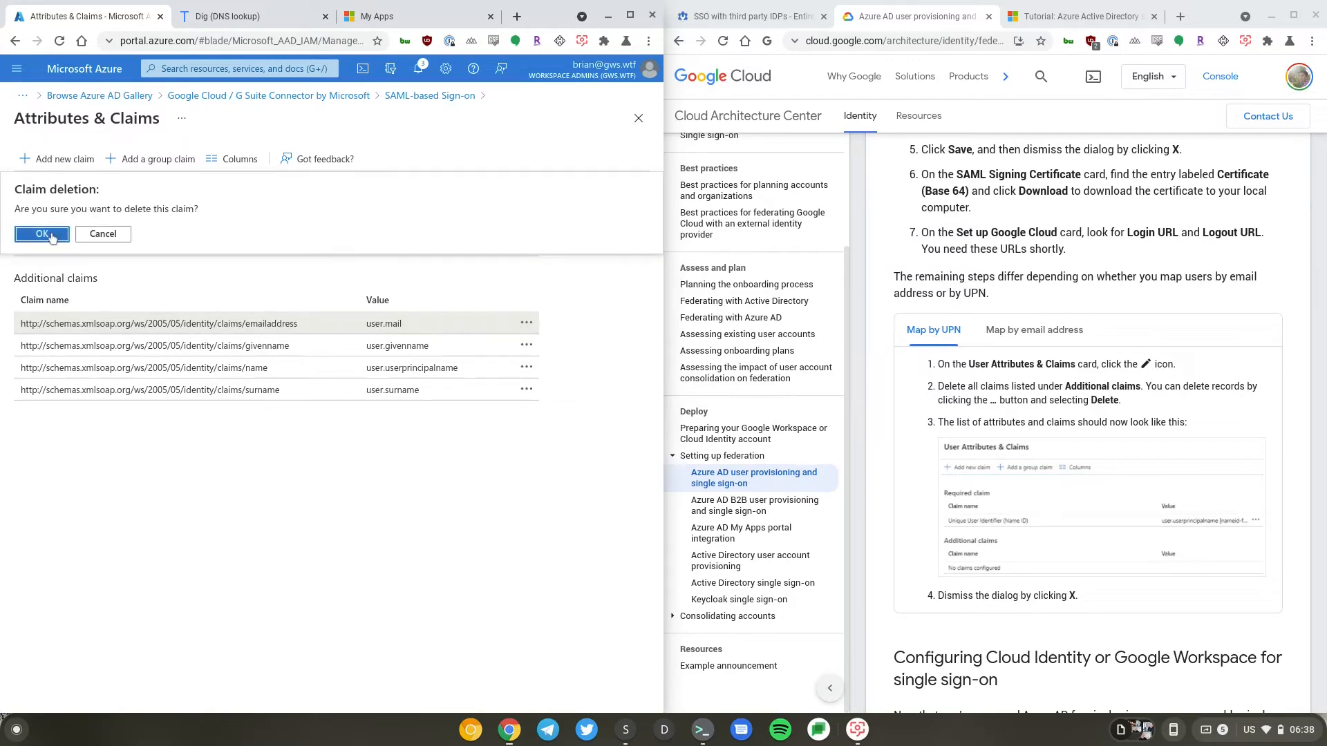
pyautogui.click(42, 234)
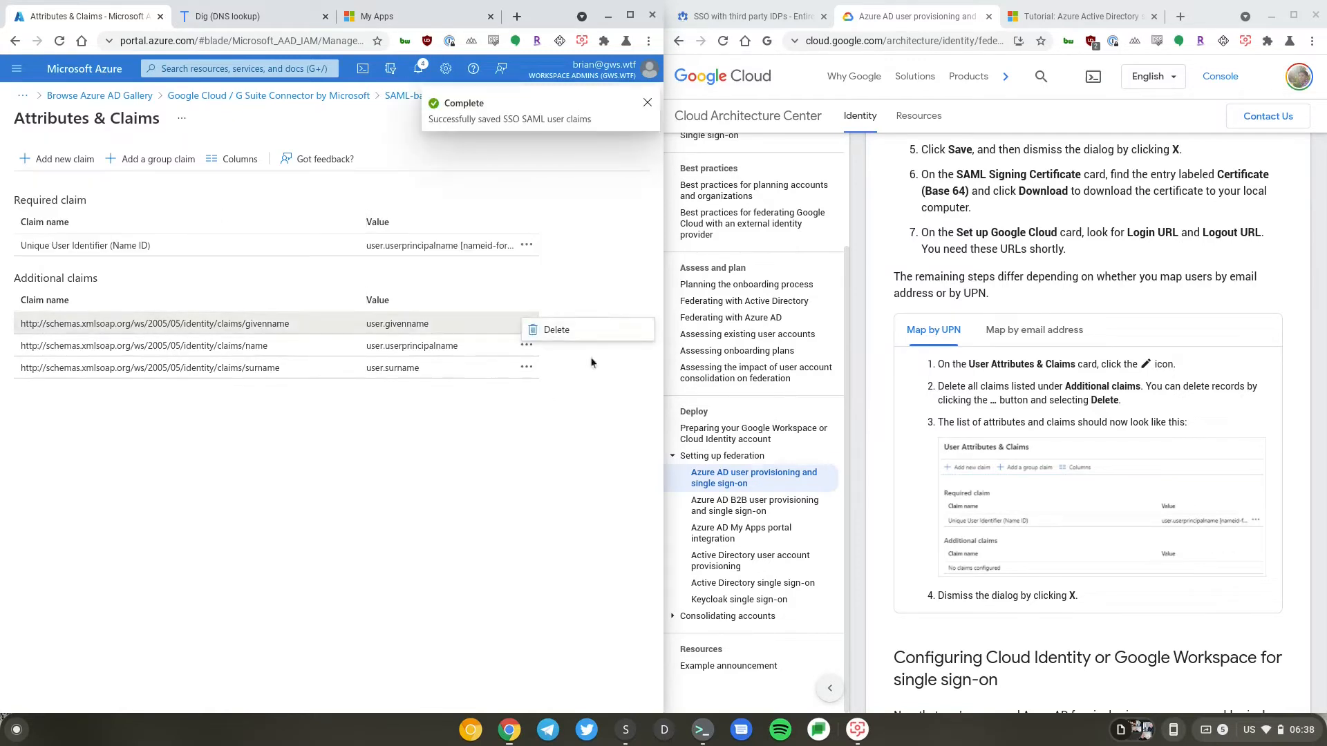
pyautogui.click(556, 330)
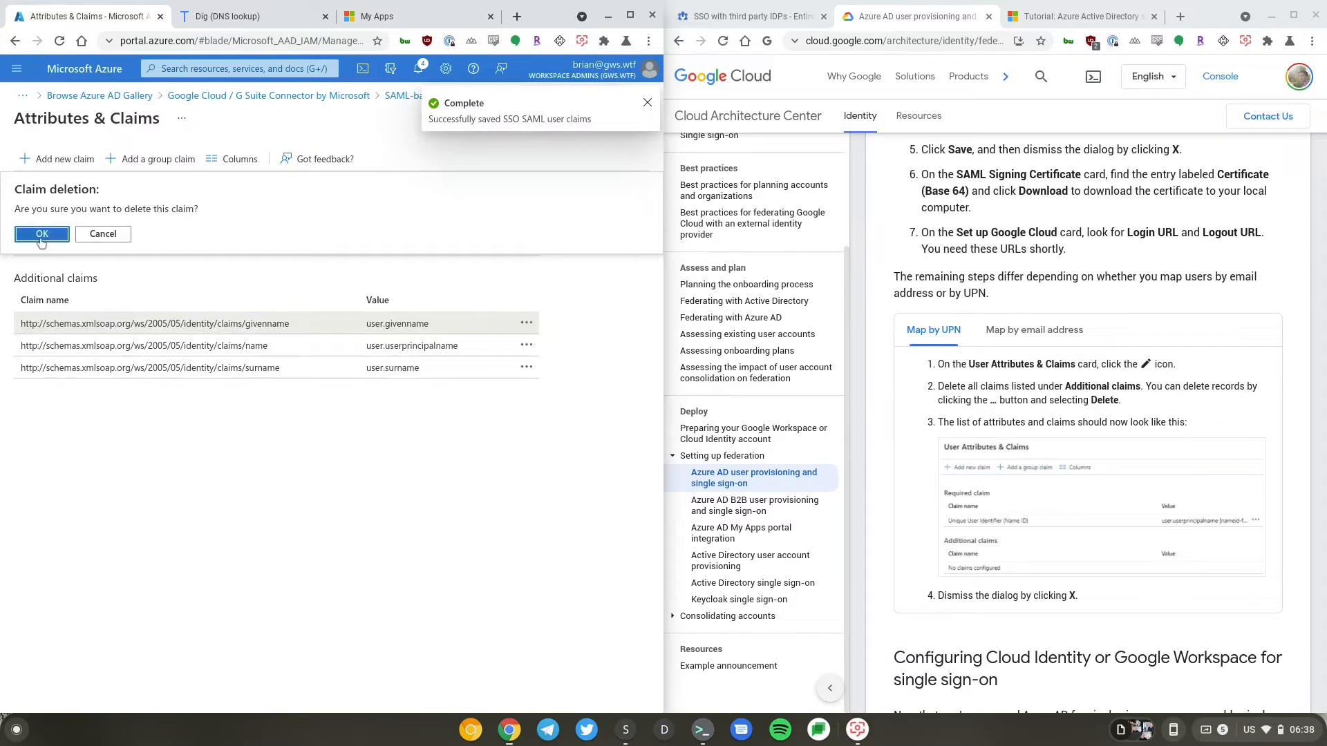
pyautogui.click(41, 233)
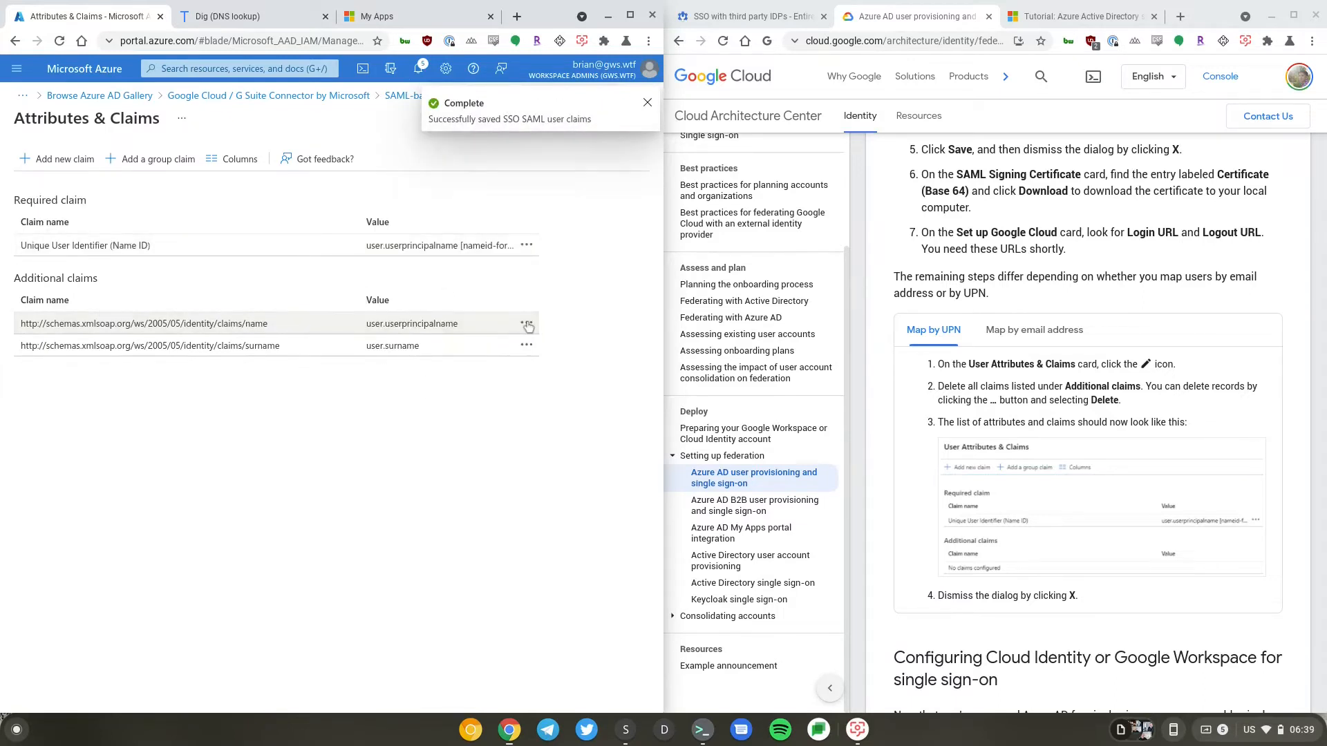
pyautogui.click(526, 323)
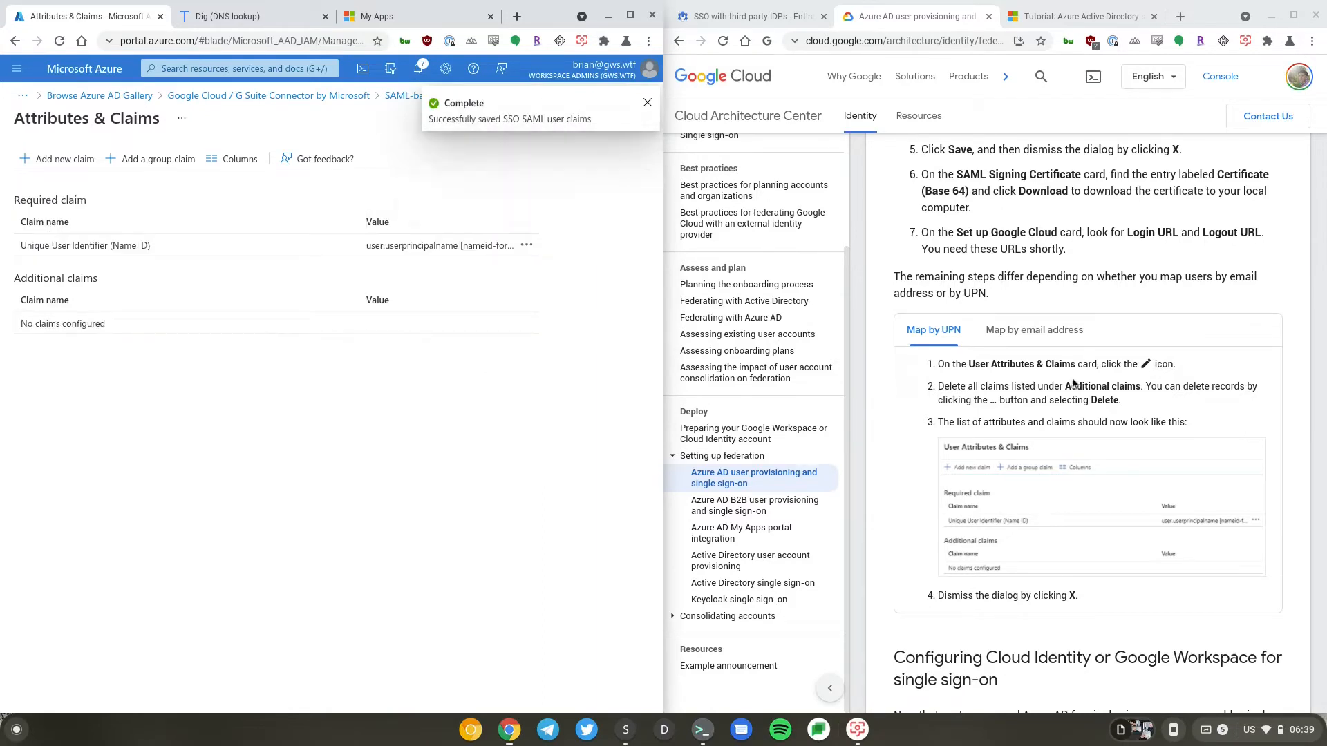
pyautogui.scroll(-3)
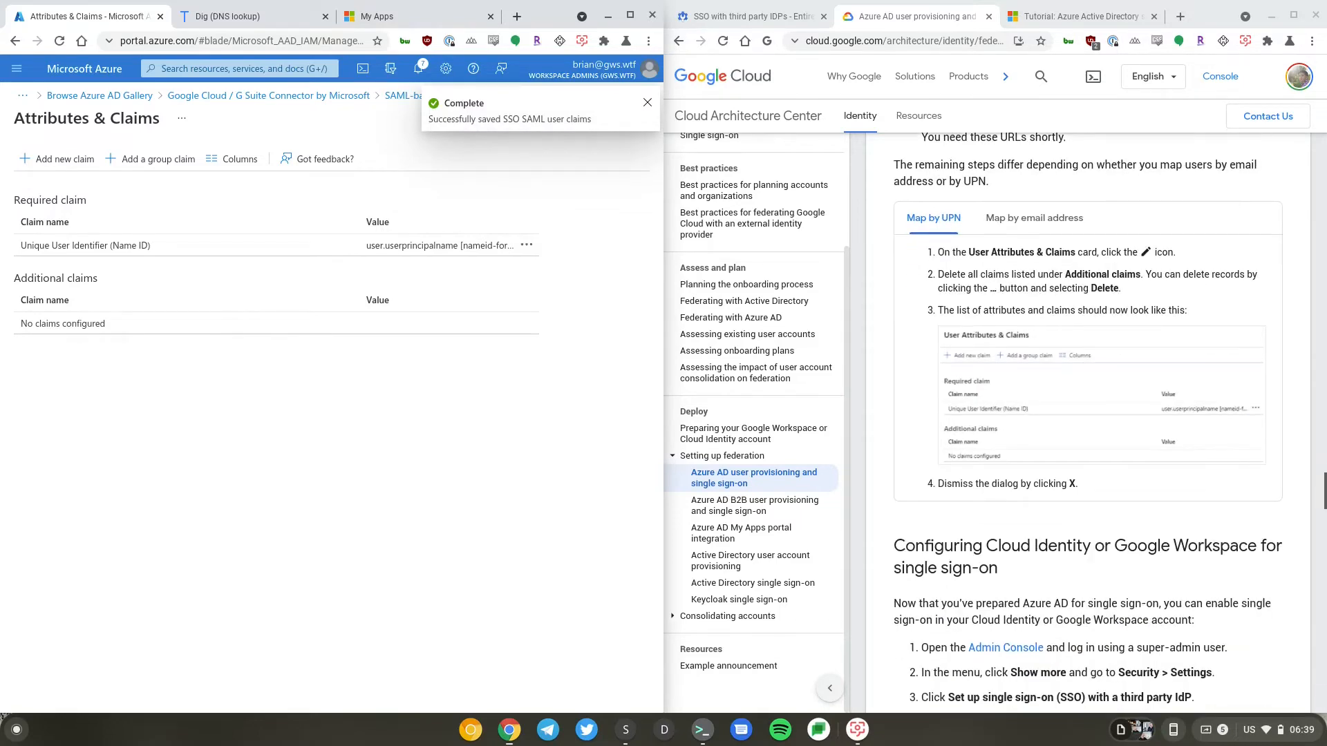
# Compare the guide's 'Map by email address' and Map by UPN claim steps against Azure
pyautogui.click(647, 102)
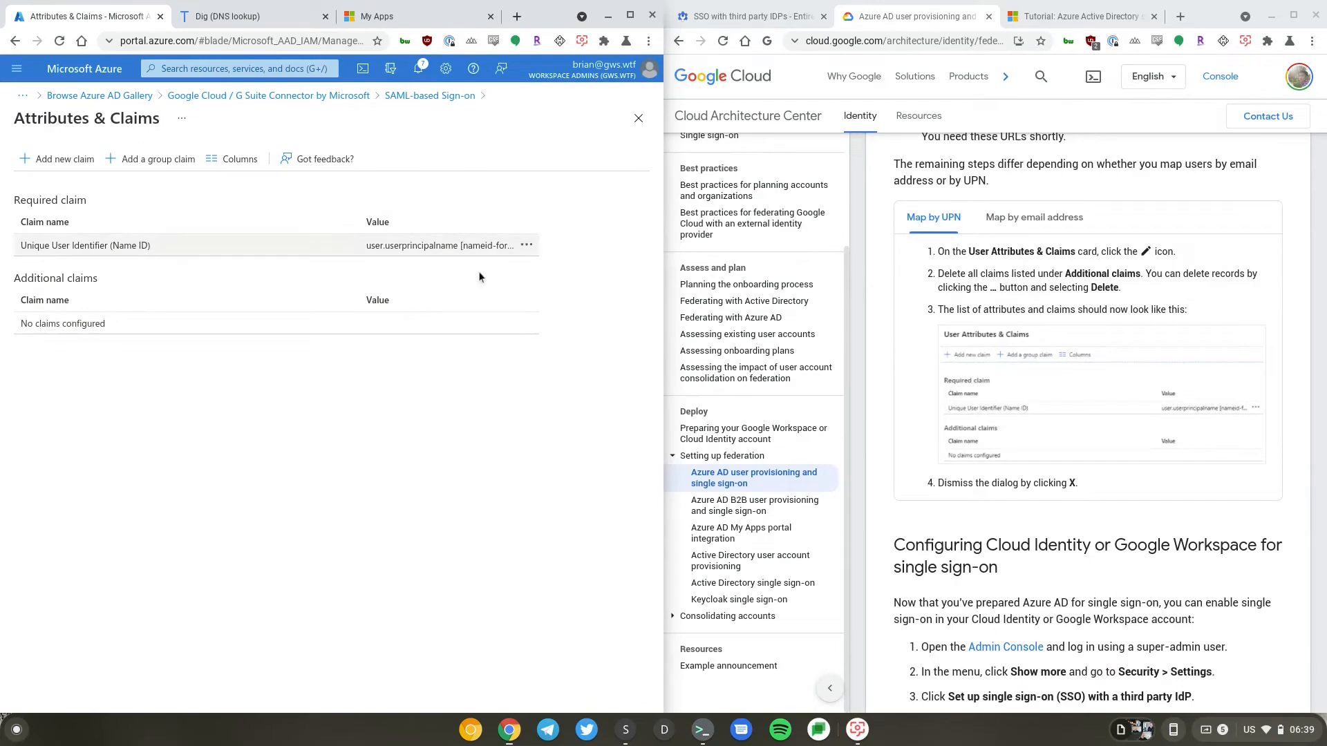
pyautogui.moveTo(632, 225)
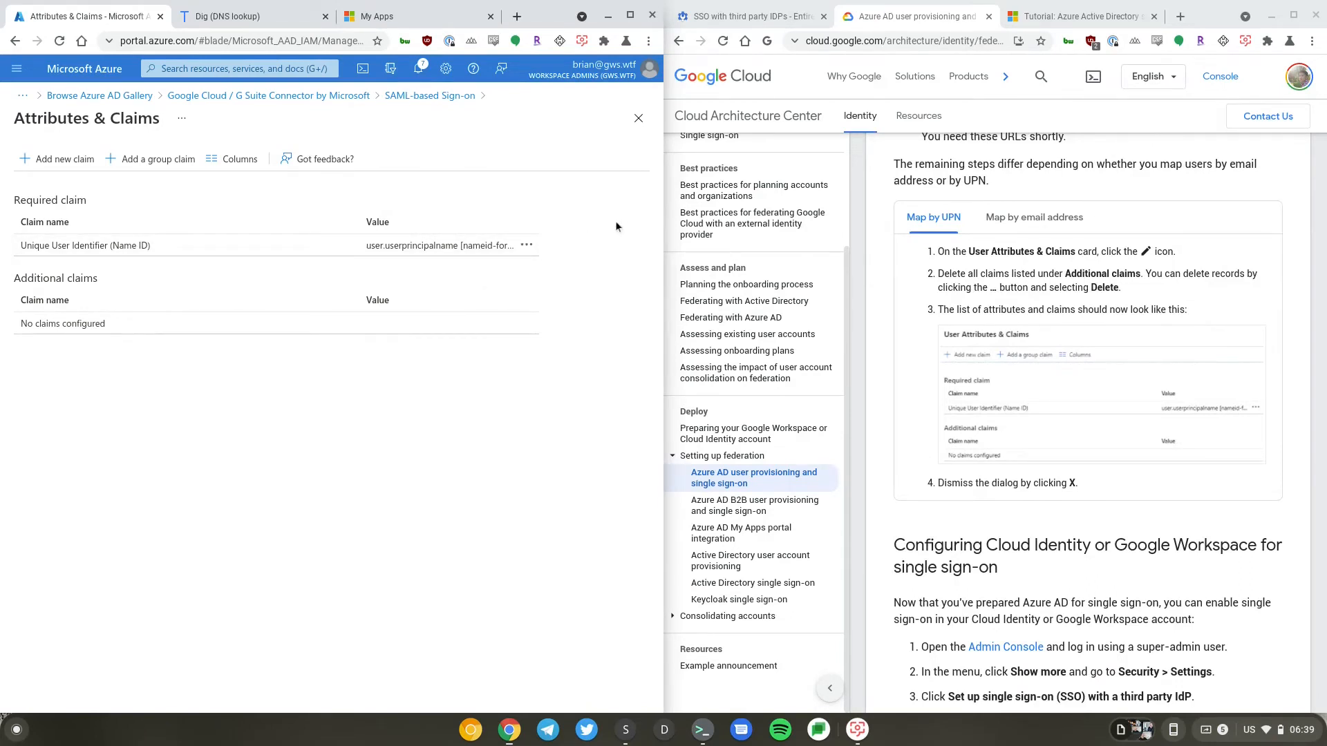
pyautogui.moveTo(1060, 347)
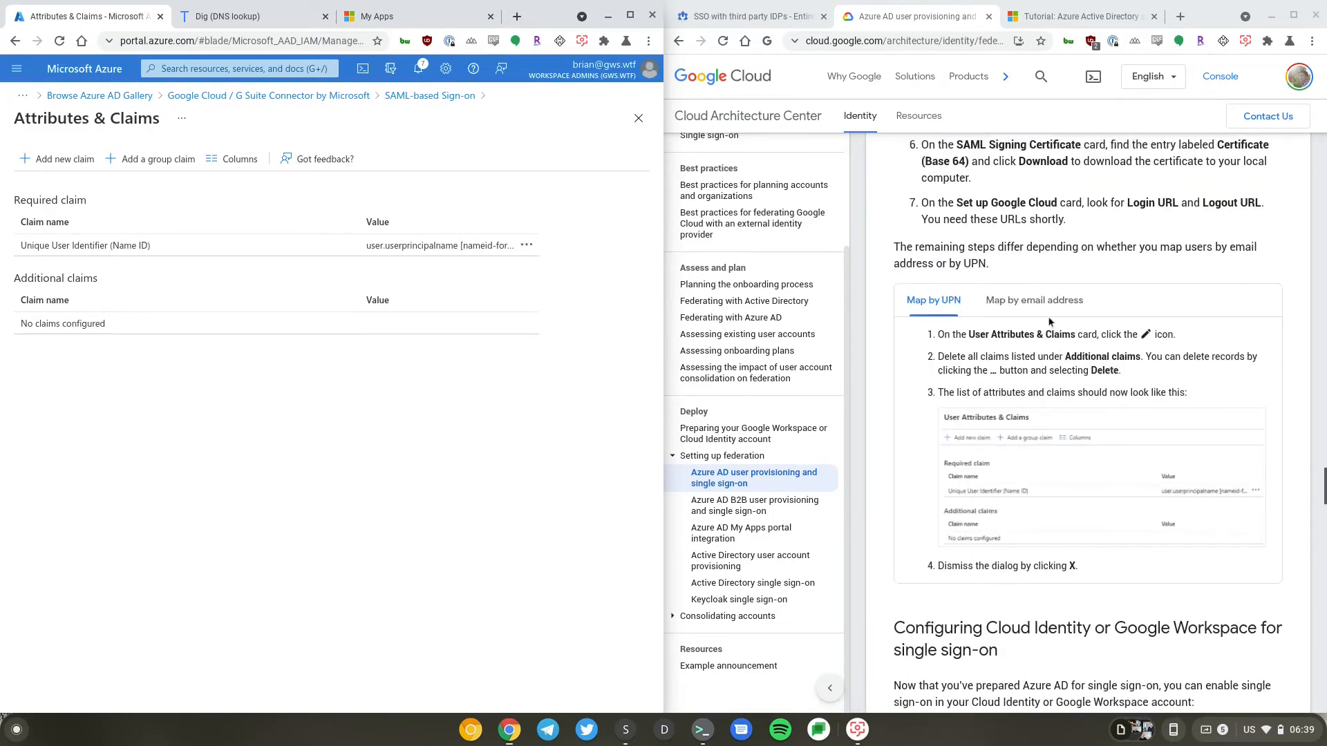
pyautogui.click(1033, 300)
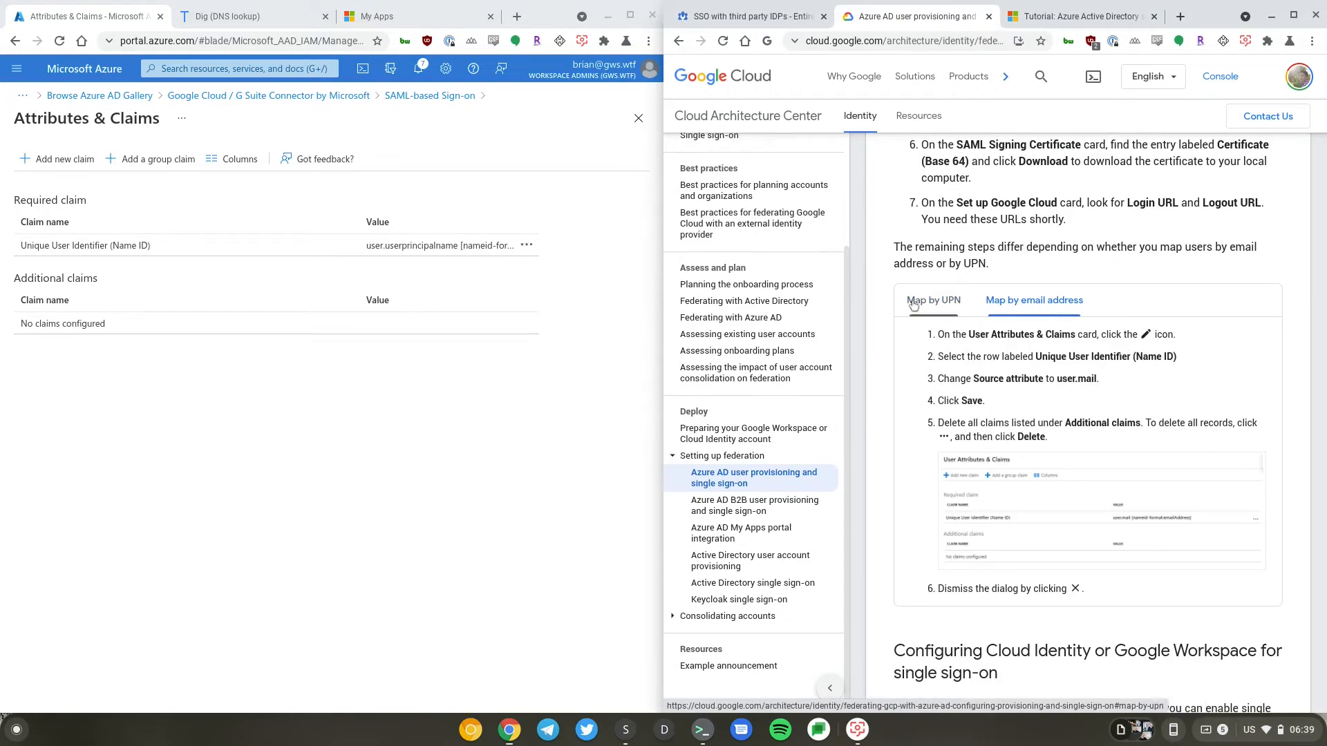
pyautogui.click(933, 300)
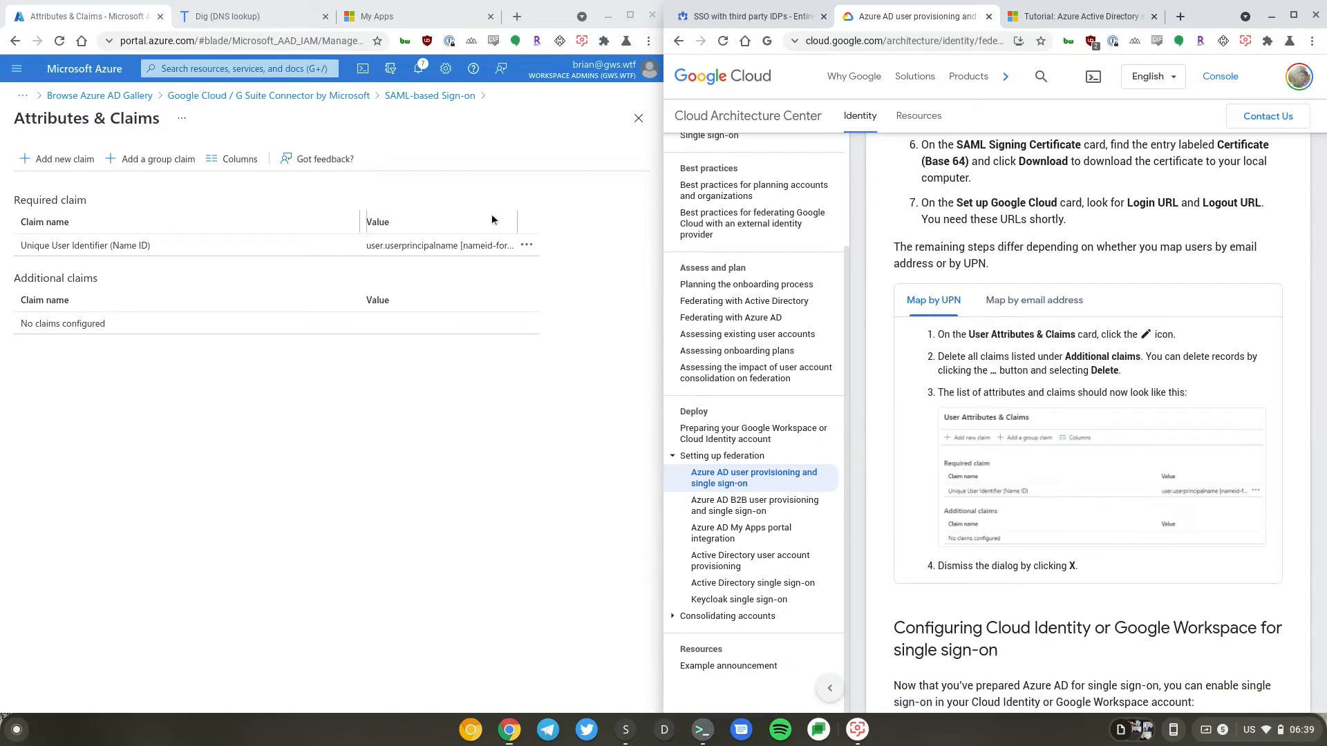
pyautogui.moveTo(83, 97)
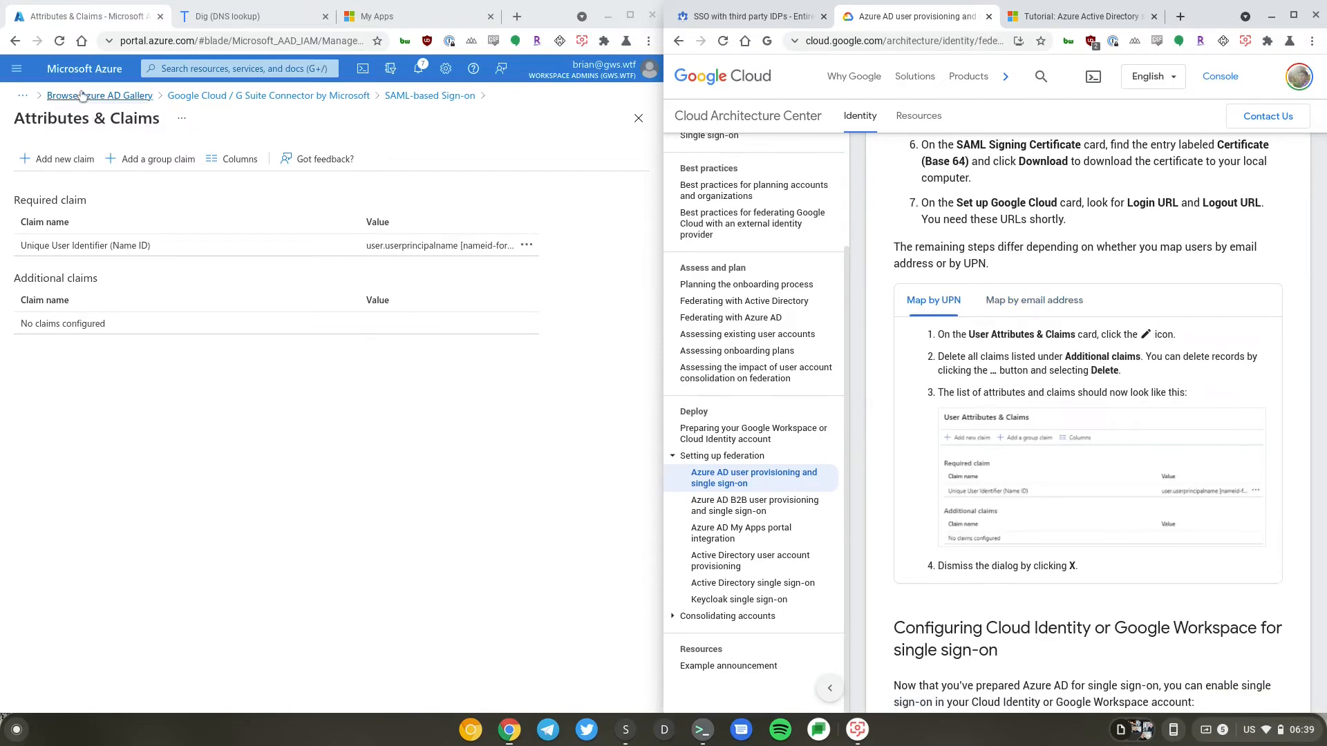
# Change Brian's primary email to the gws.wtf domain with the _sso suffix removed
pyautogui.click(750, 16)
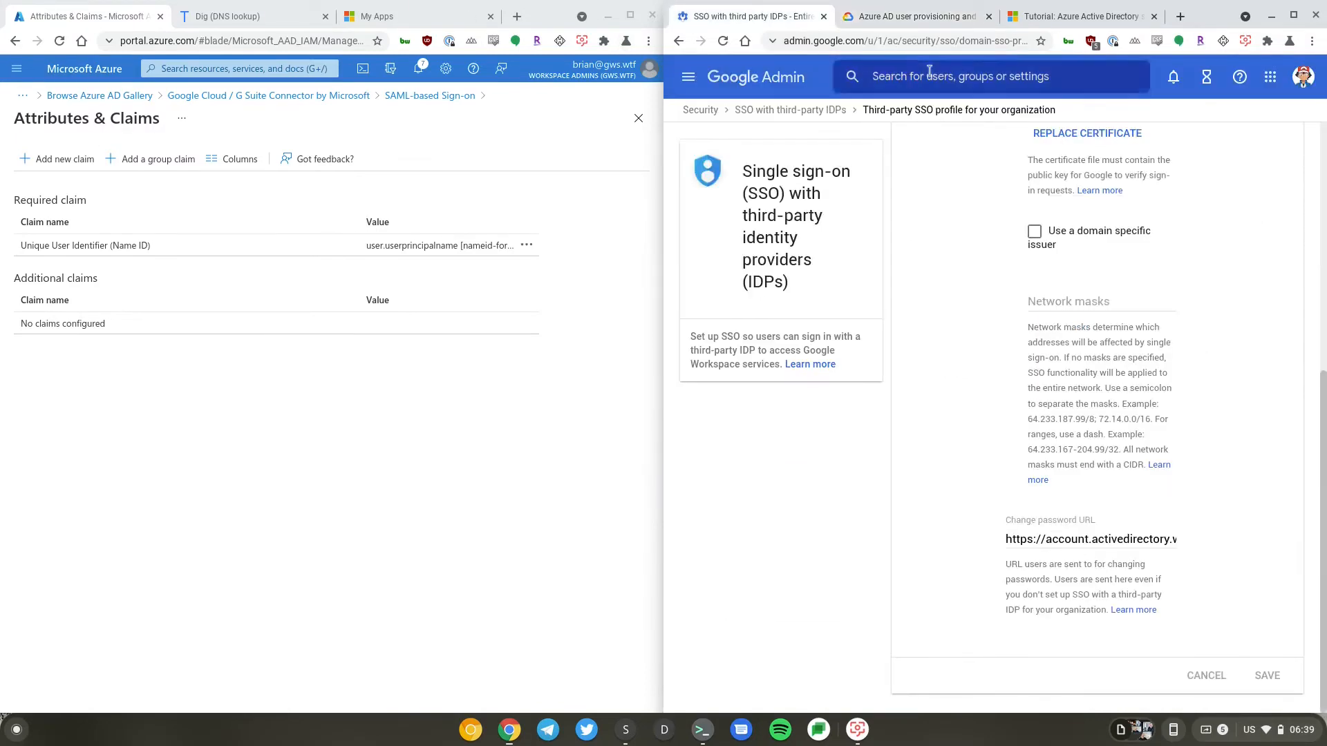
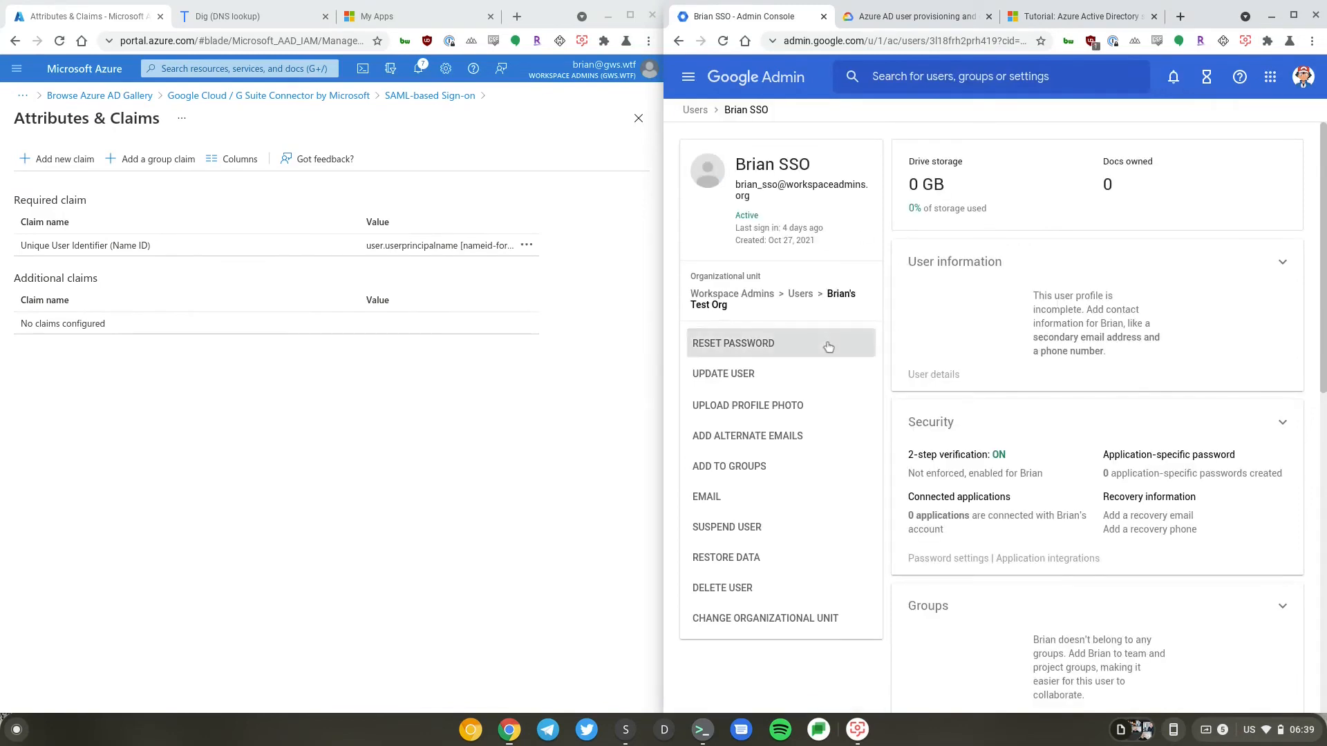
pyautogui.moveTo(774, 386)
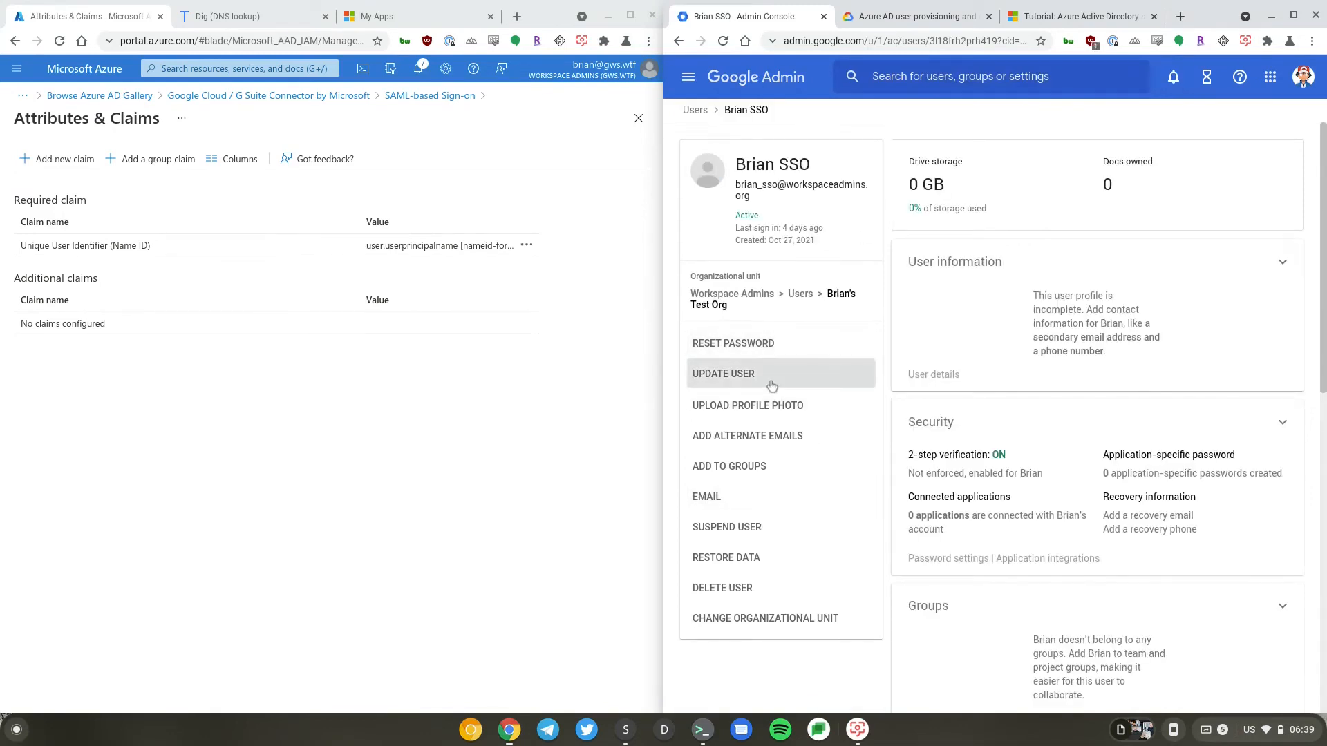
pyautogui.click(723, 373)
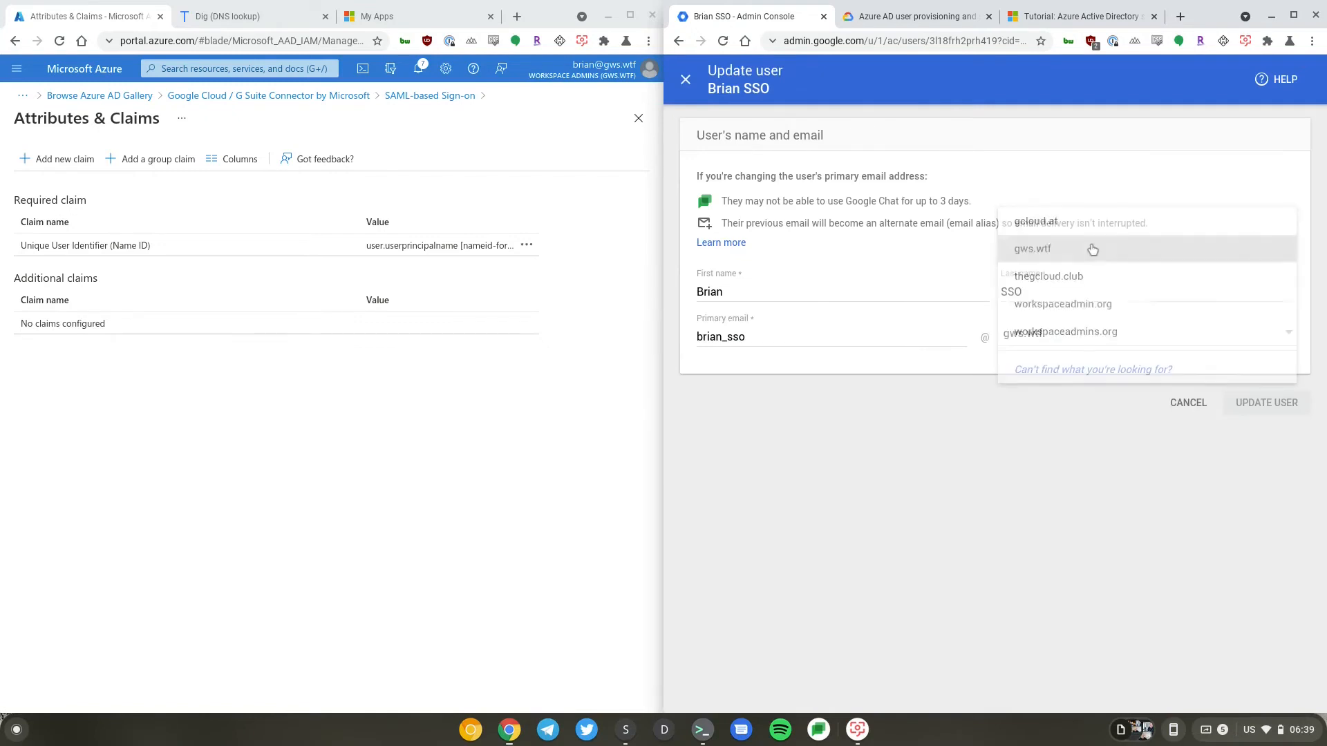
pyautogui.click(1032, 249)
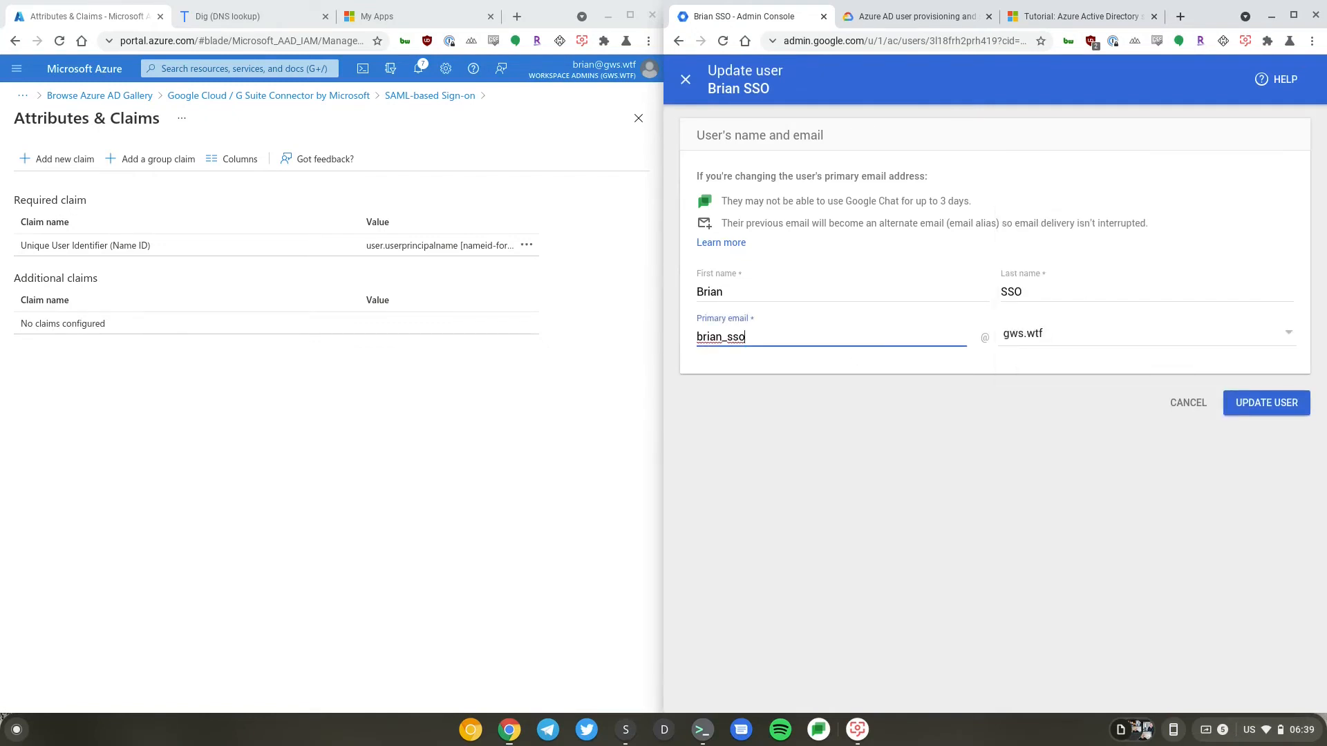
pyautogui.press('Backspace')
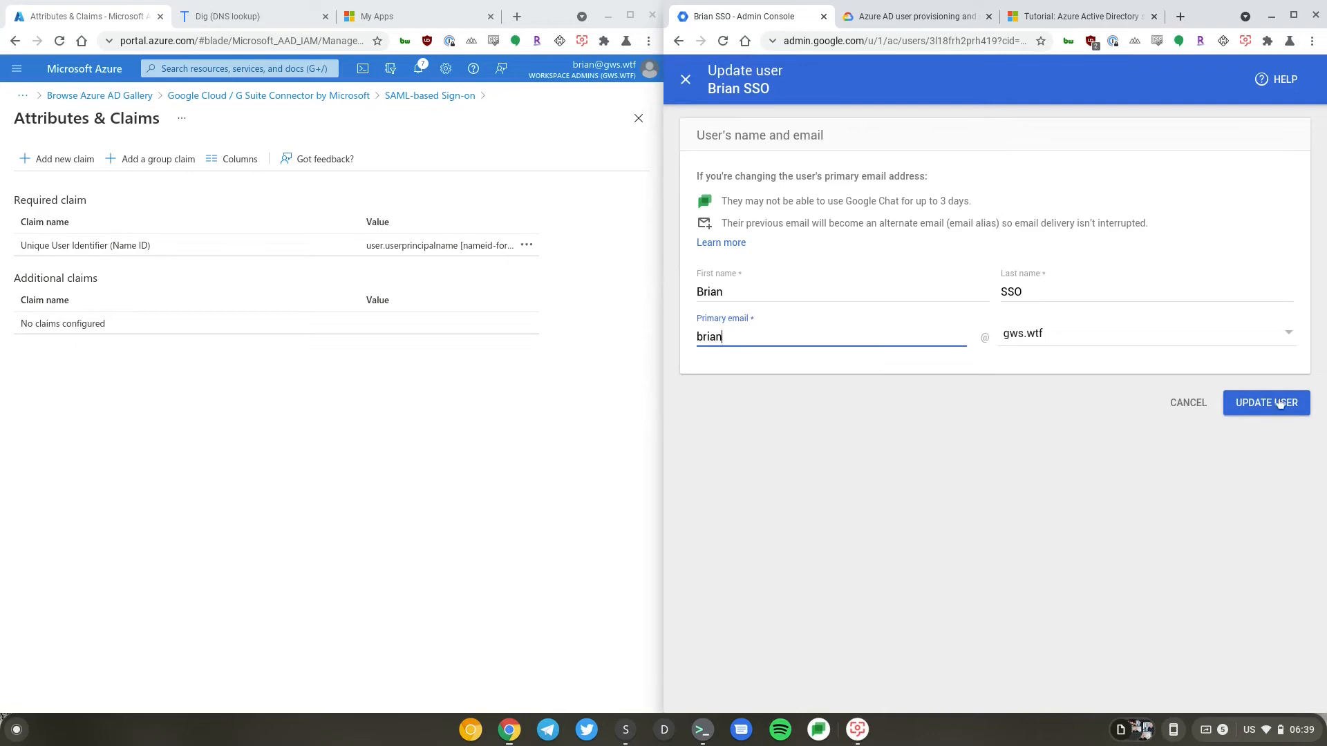
pyautogui.rightClick(1042, 438)
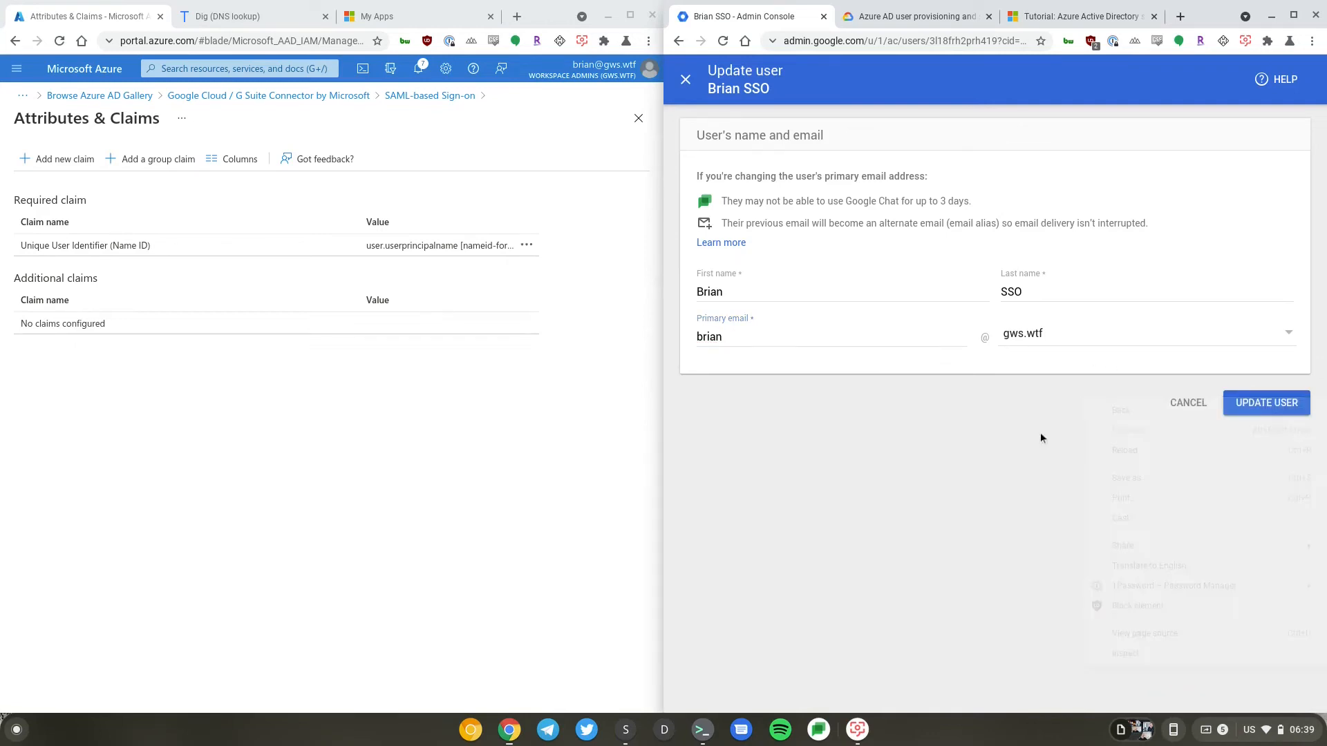
pyautogui.click(1267, 403)
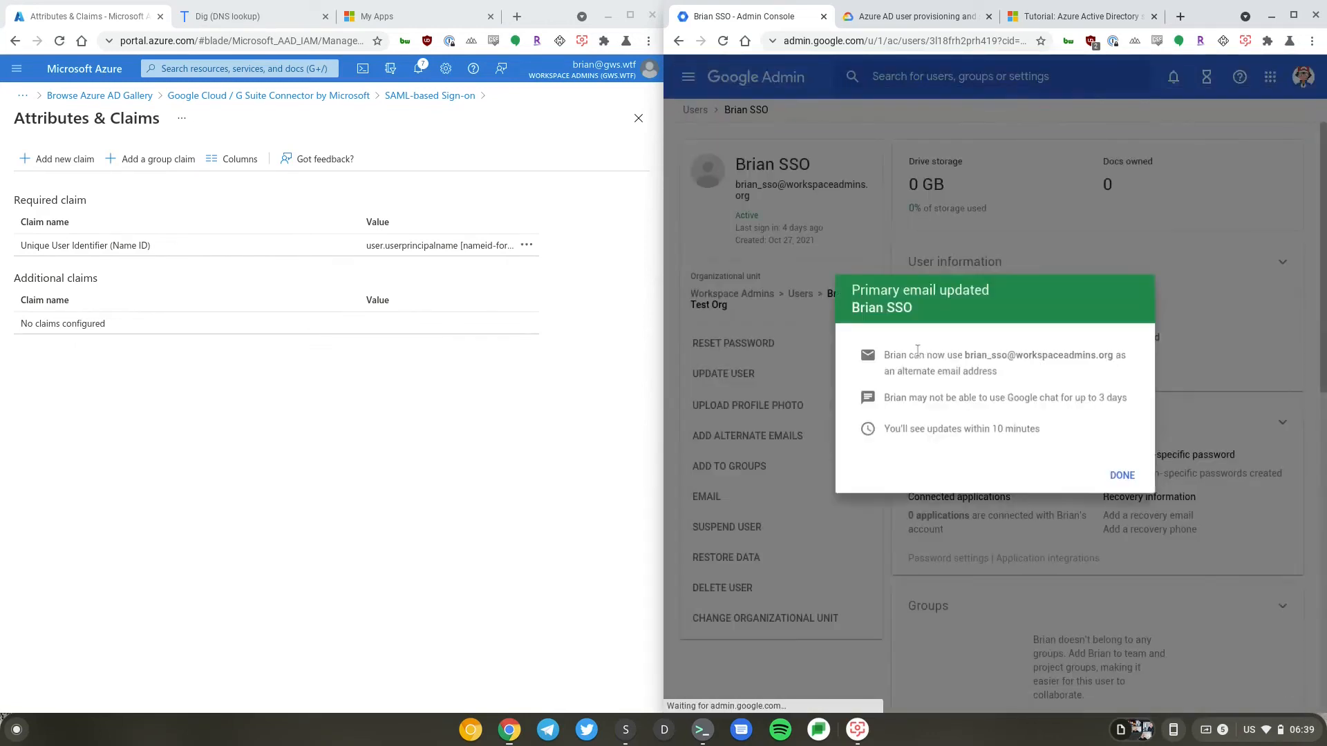
pyautogui.click(1122, 475)
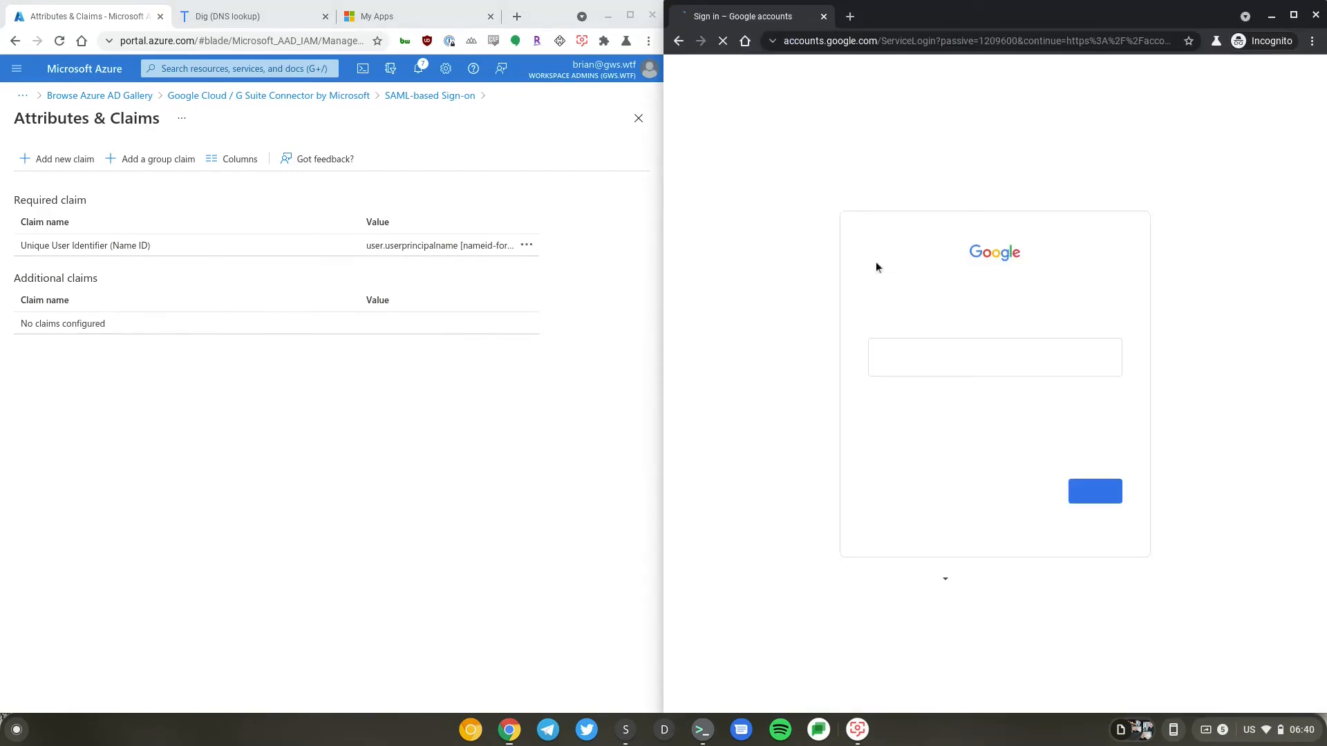
pyautogui.click(994, 356)
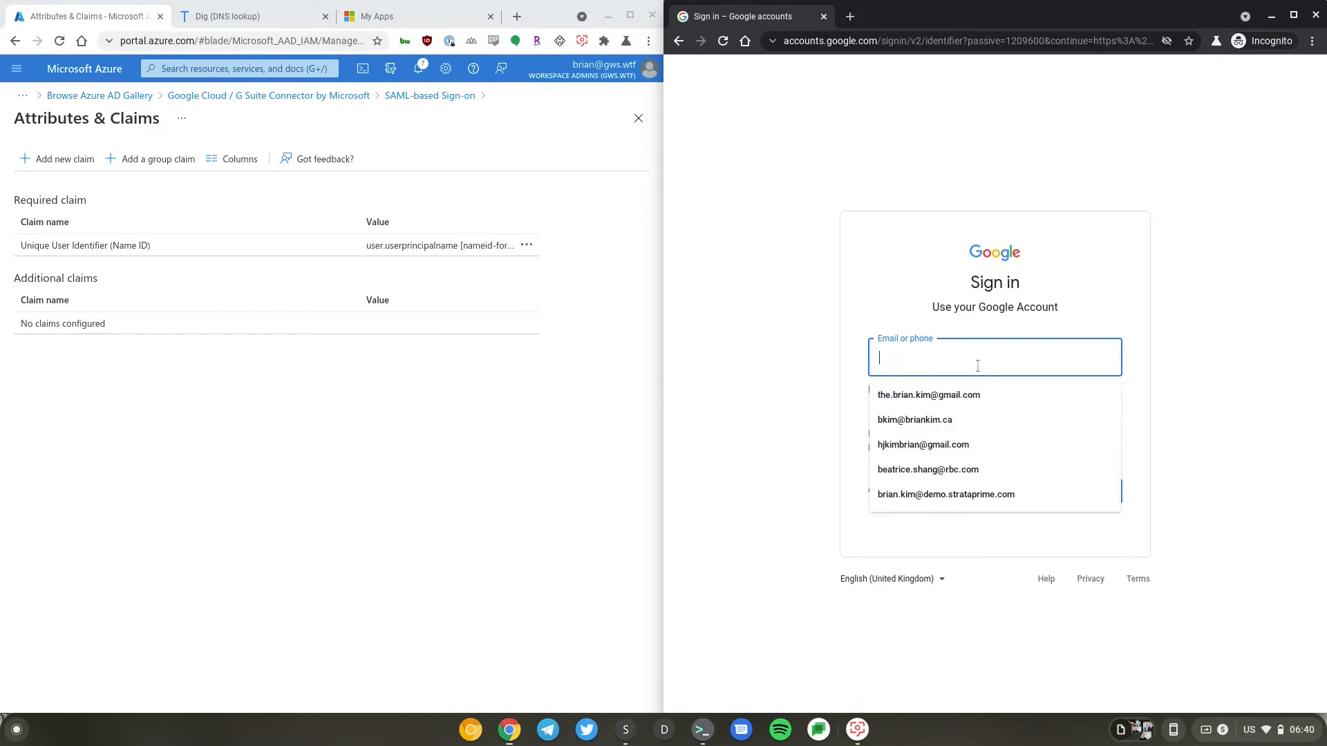
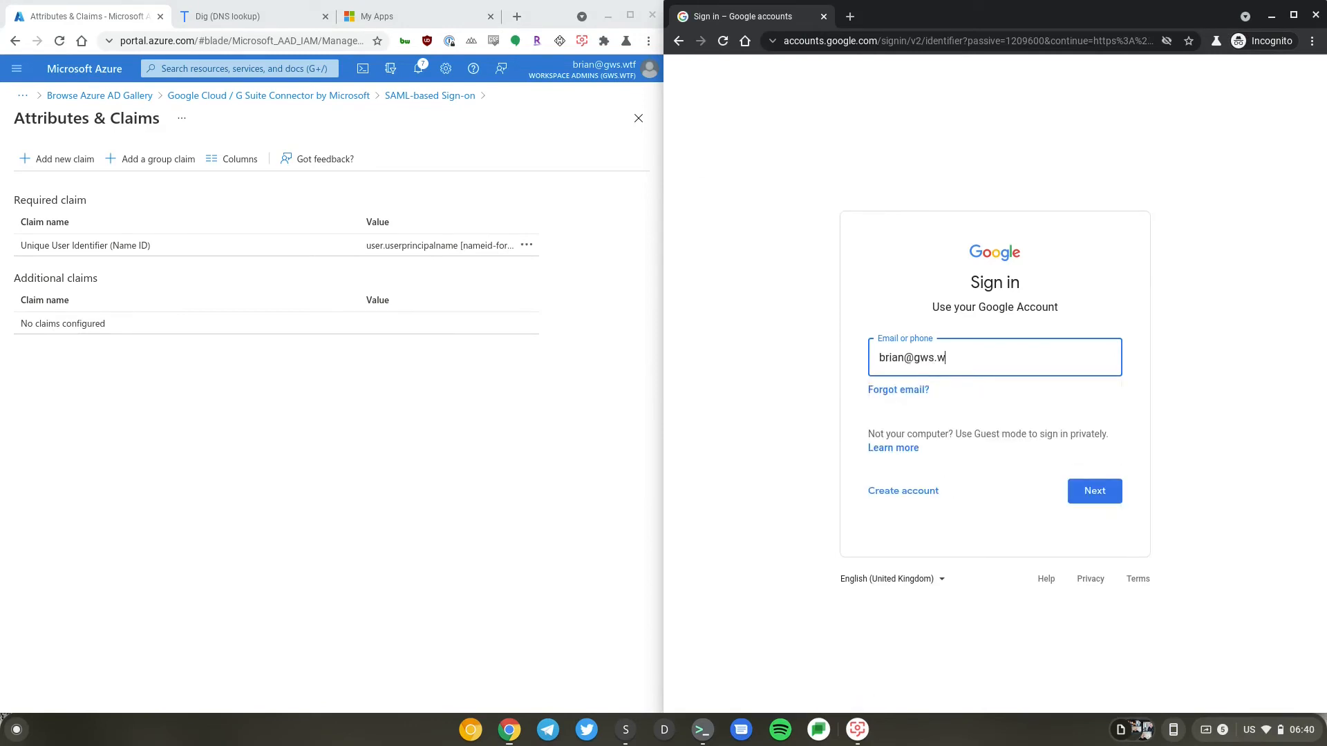
pyautogui.click(1094, 490)
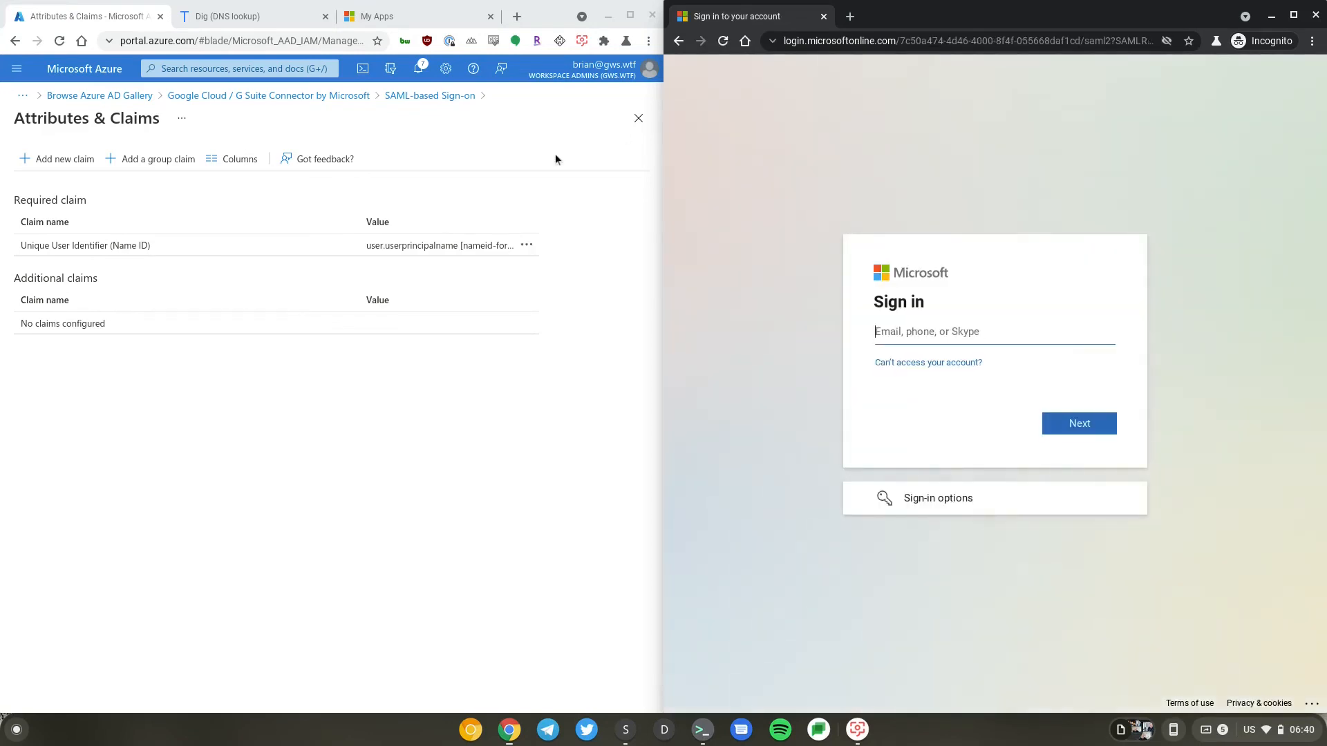
pyautogui.moveTo(496, 146)
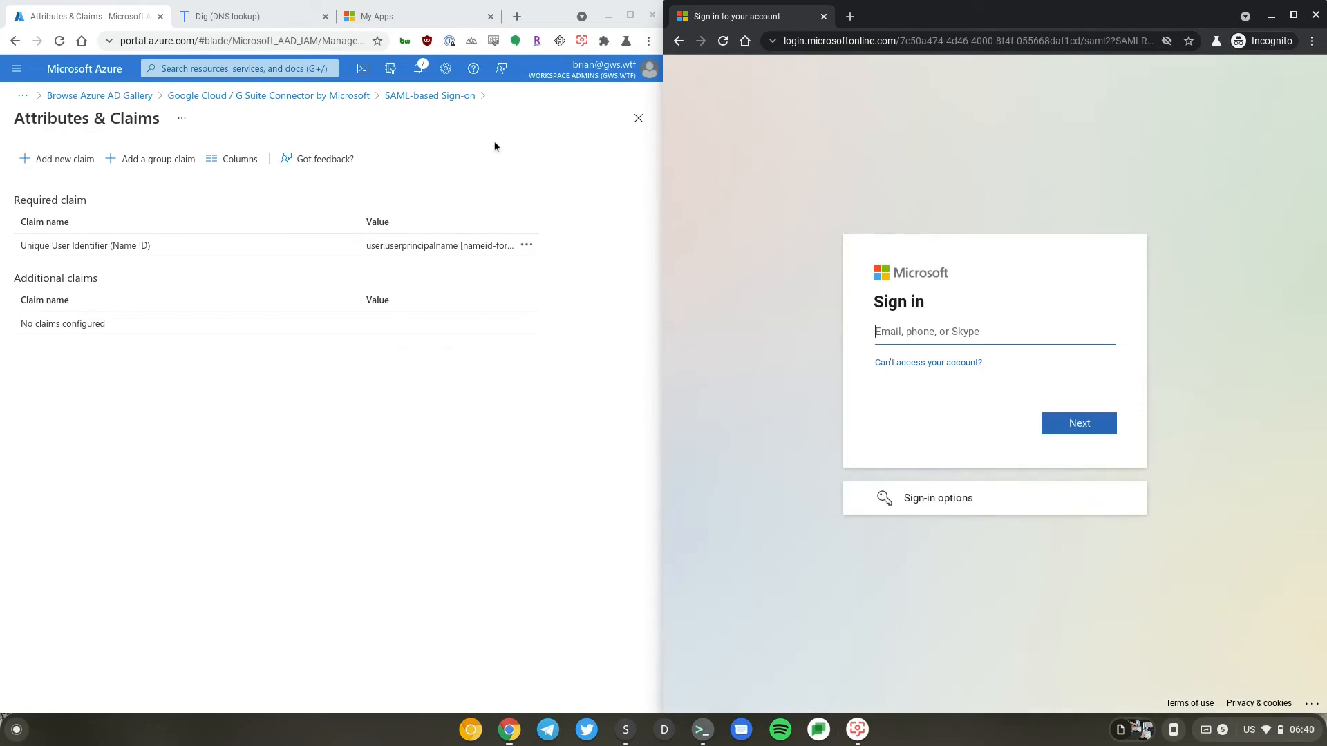
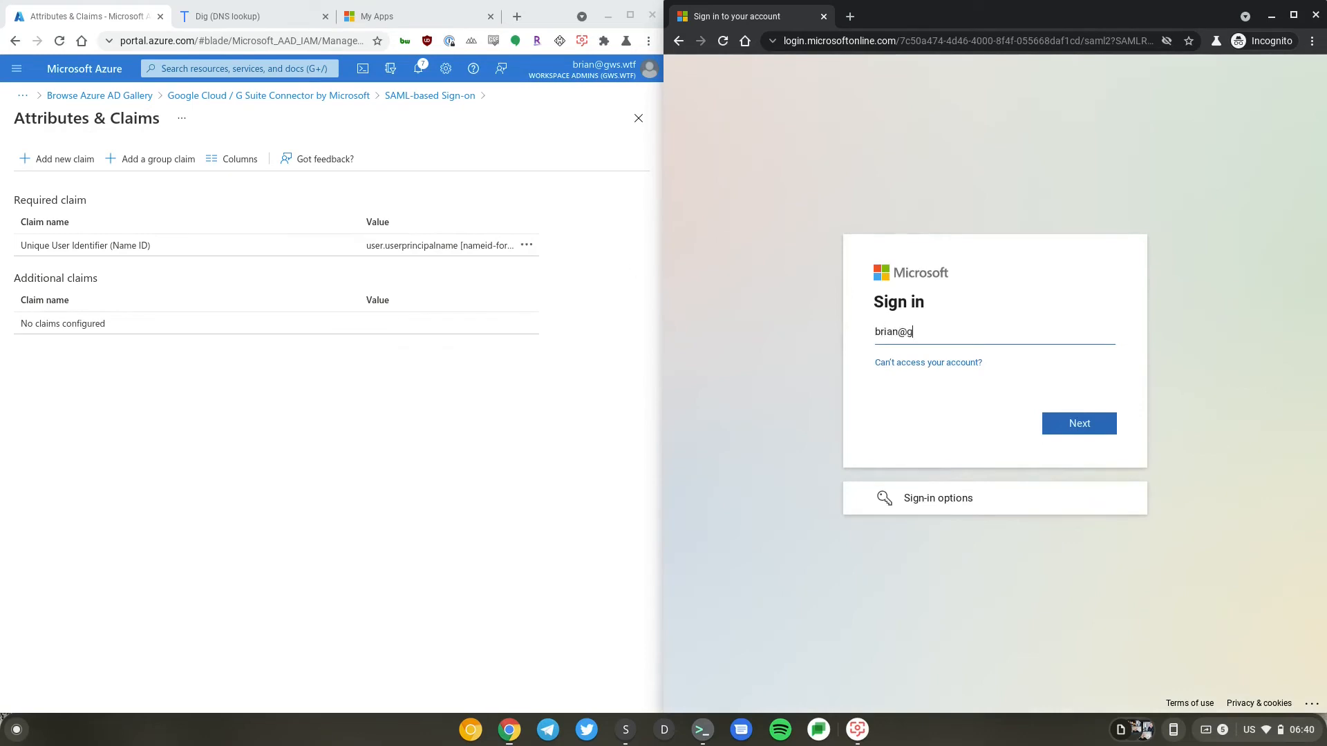
pyautogui.click(1062, 423)
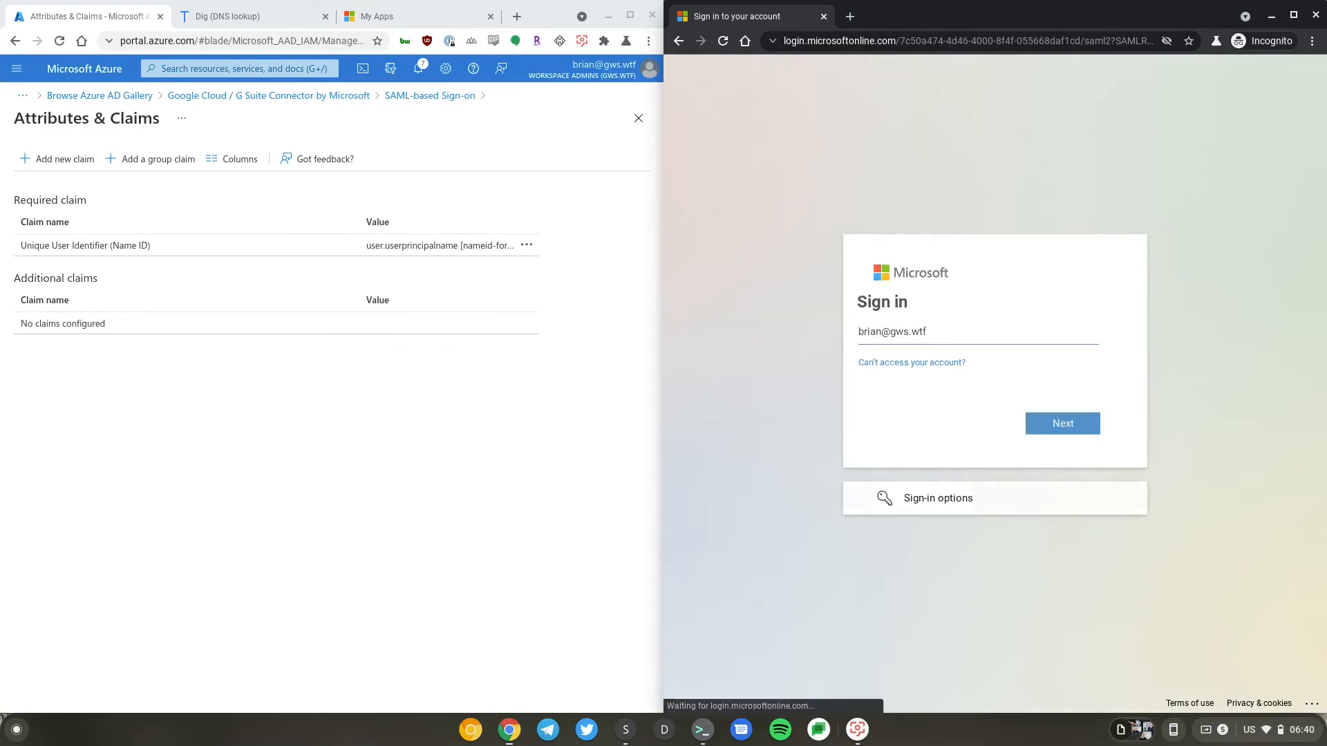
pyautogui.click(1062, 423)
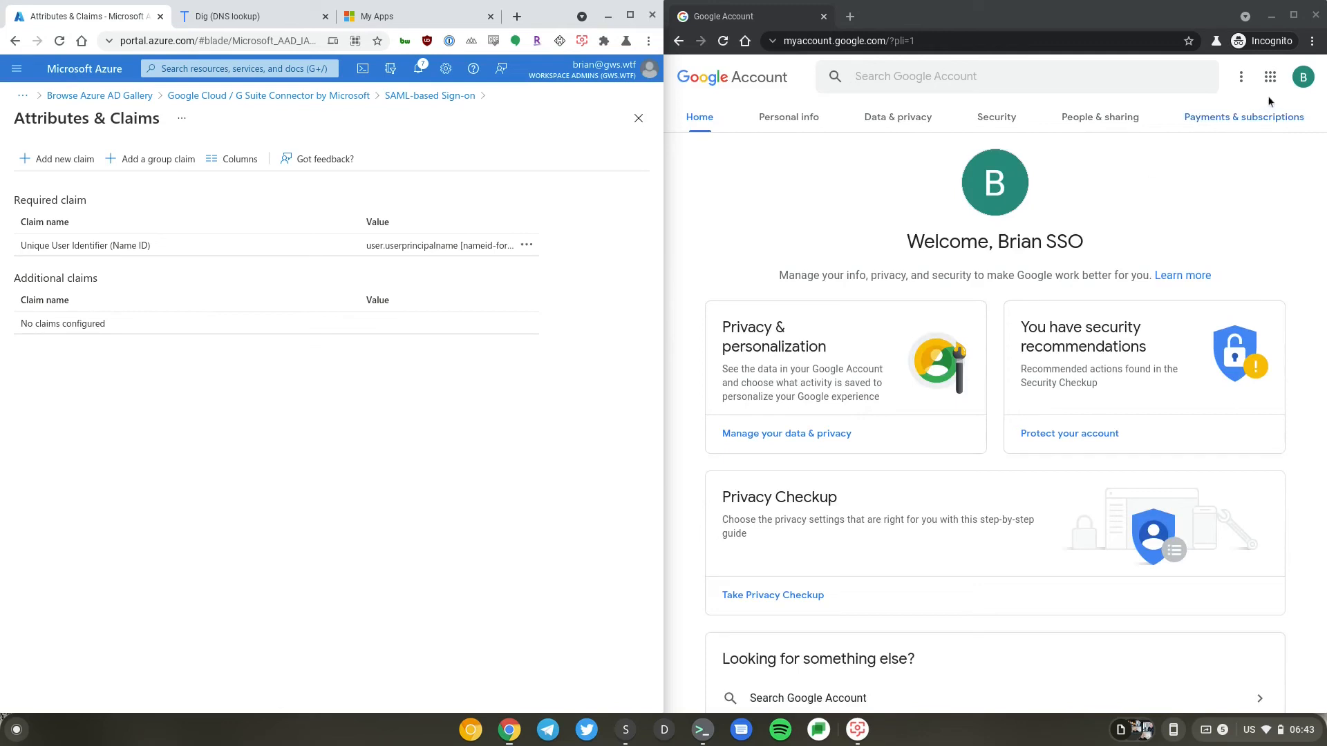
pyautogui.click(1302, 77)
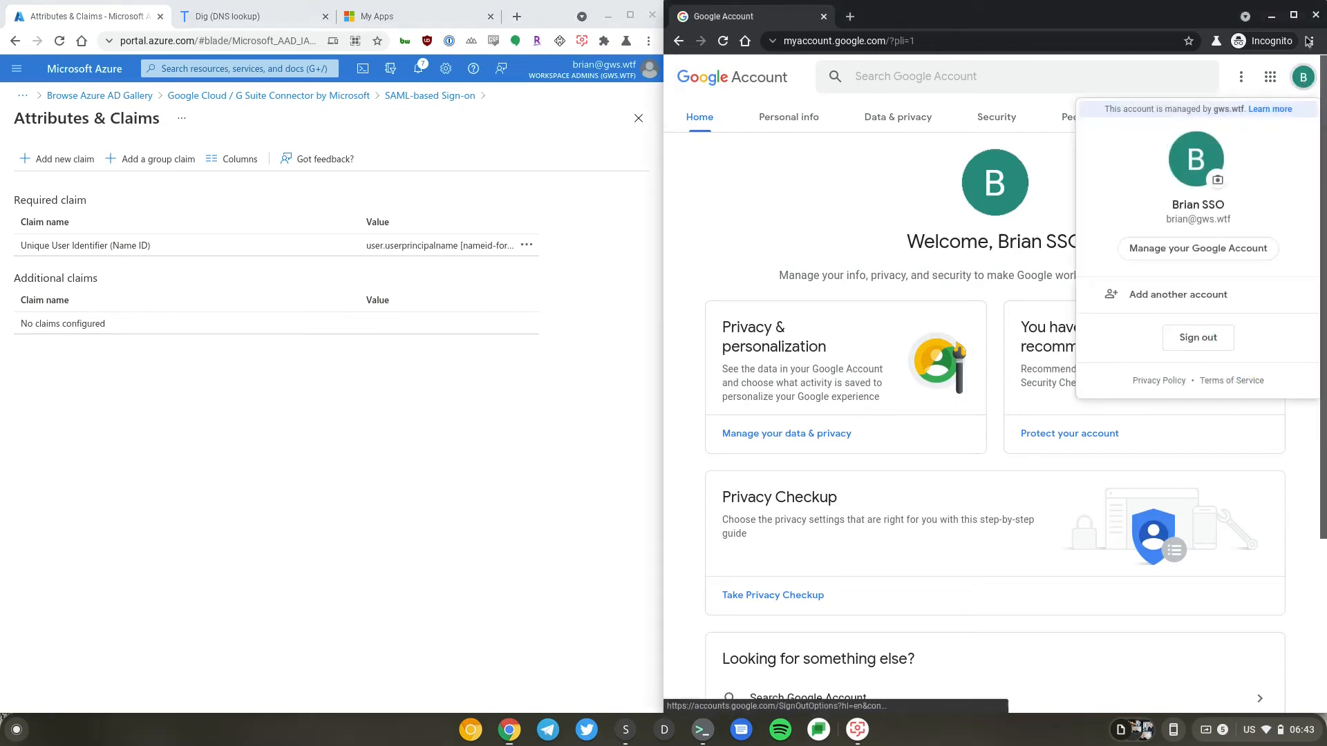
pyautogui.moveTo(1316, 13)
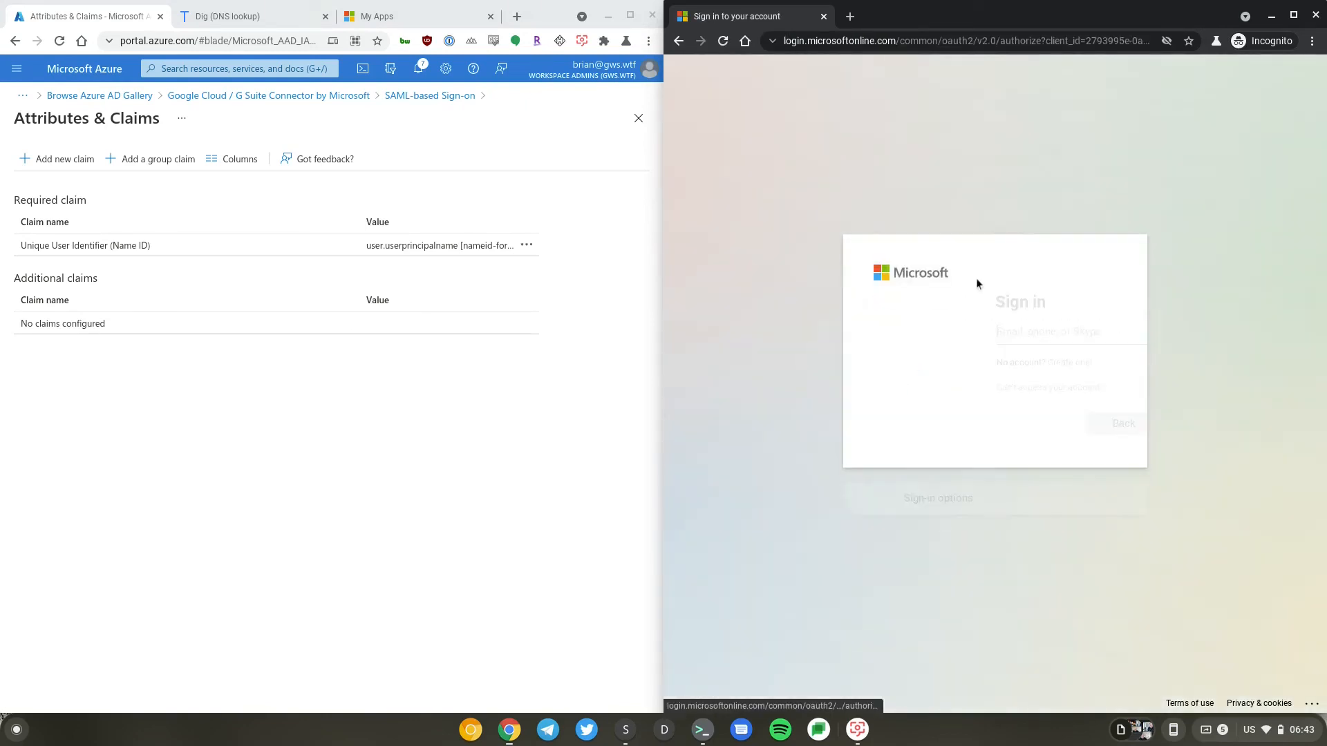
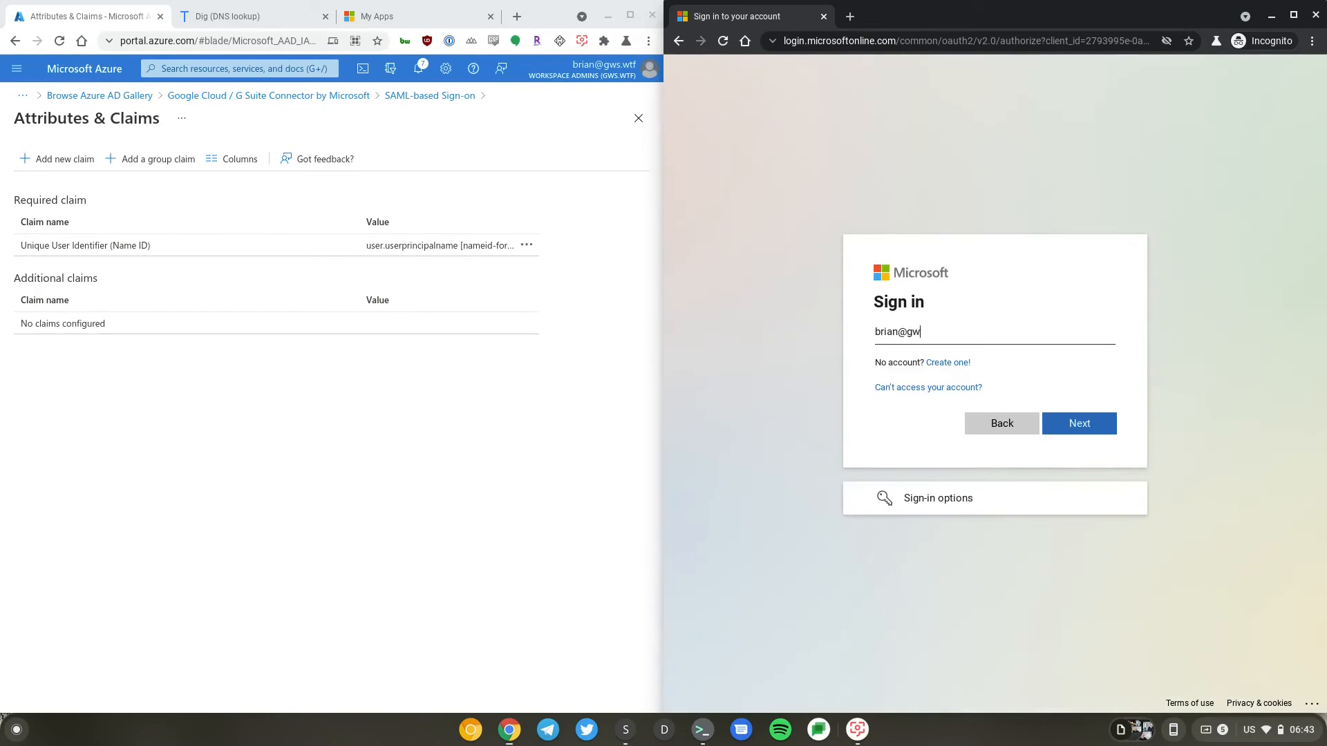
pyautogui.click(1078, 424)
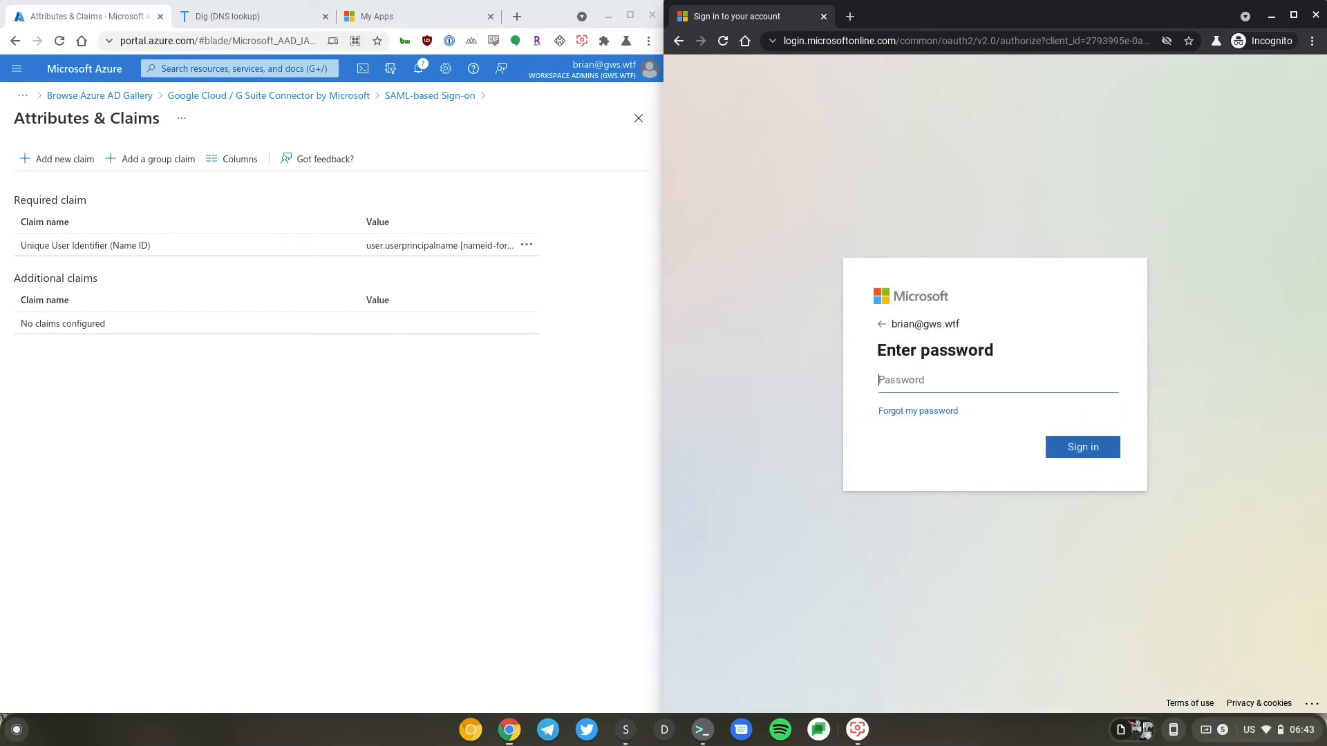
pyautogui.click(961, 380)
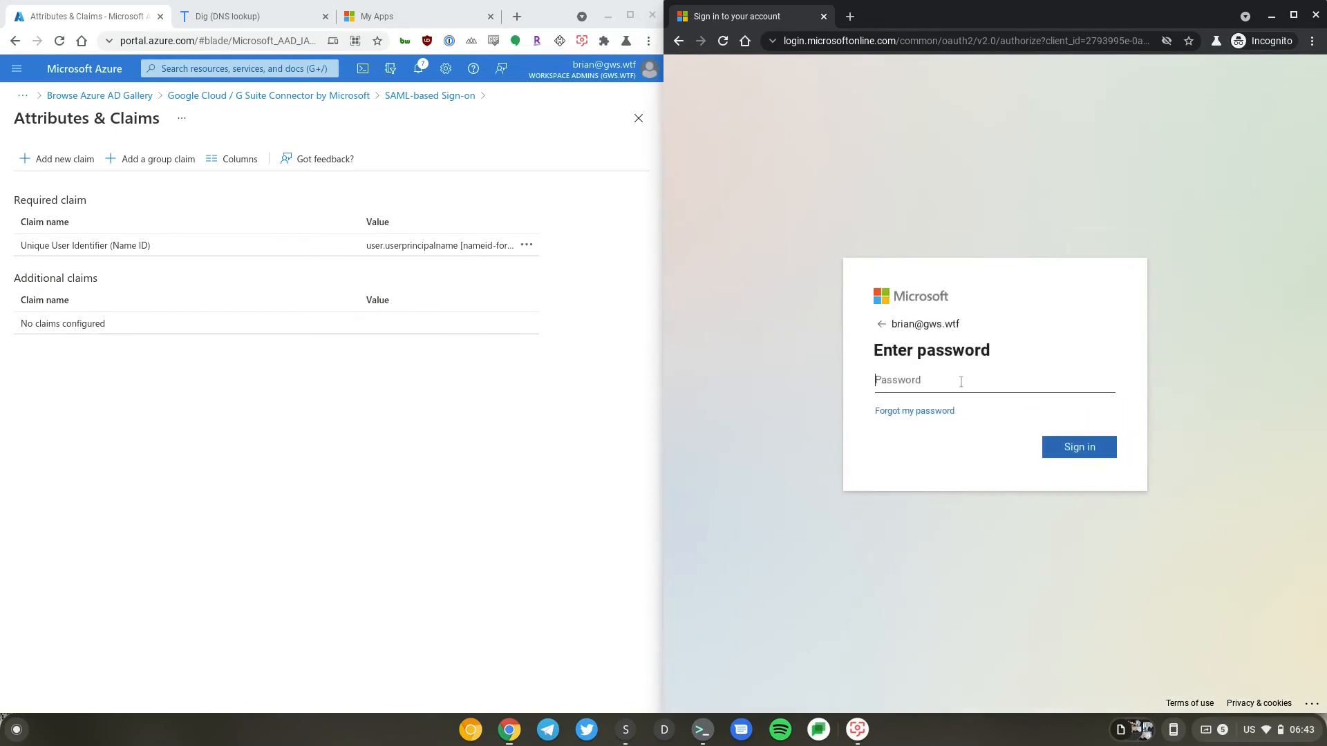
pyautogui.click(447, 40)
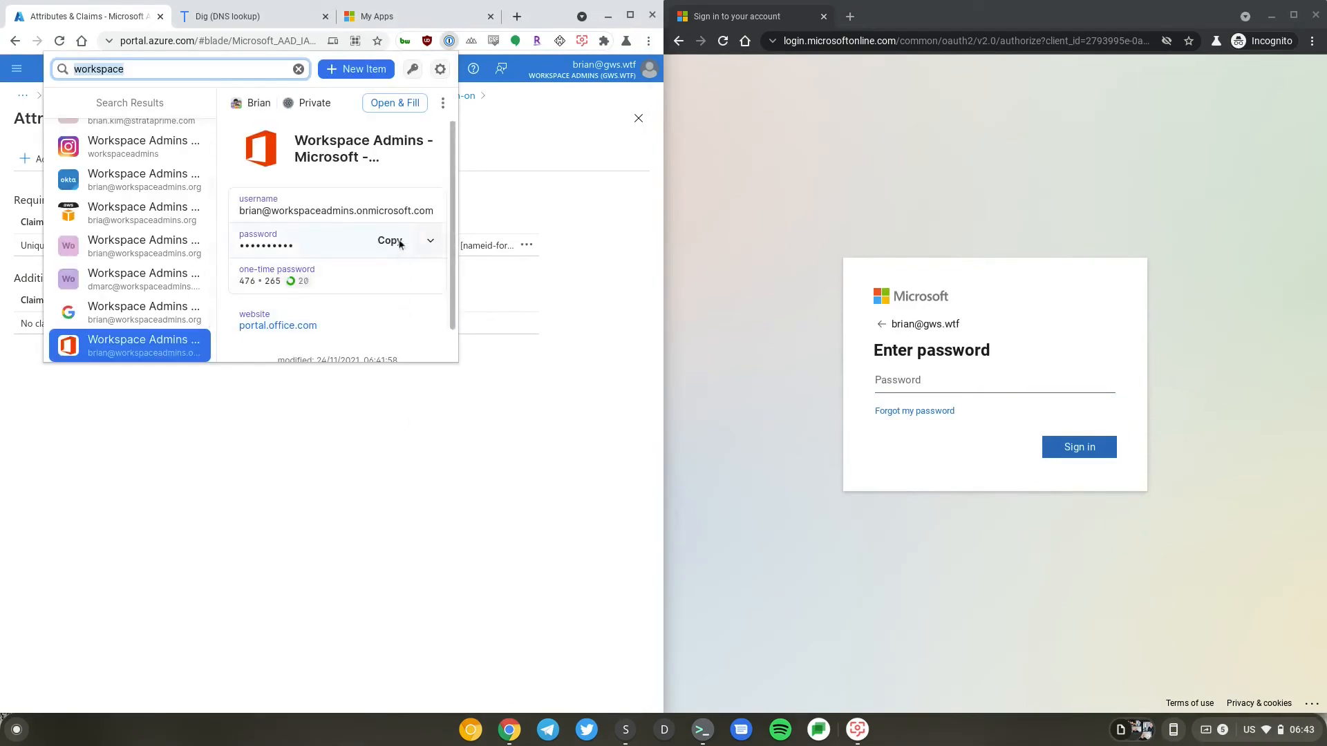
pyautogui.click(390, 240)
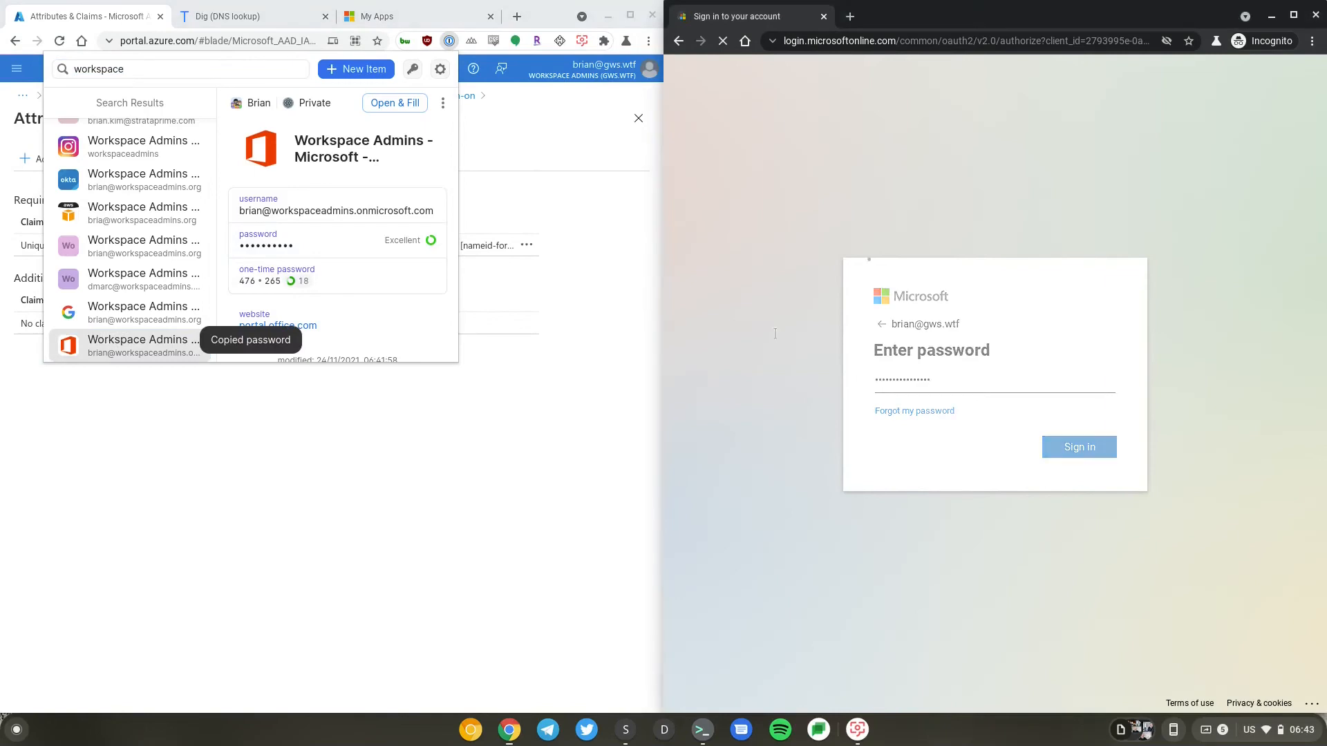
pyautogui.click(1078, 447)
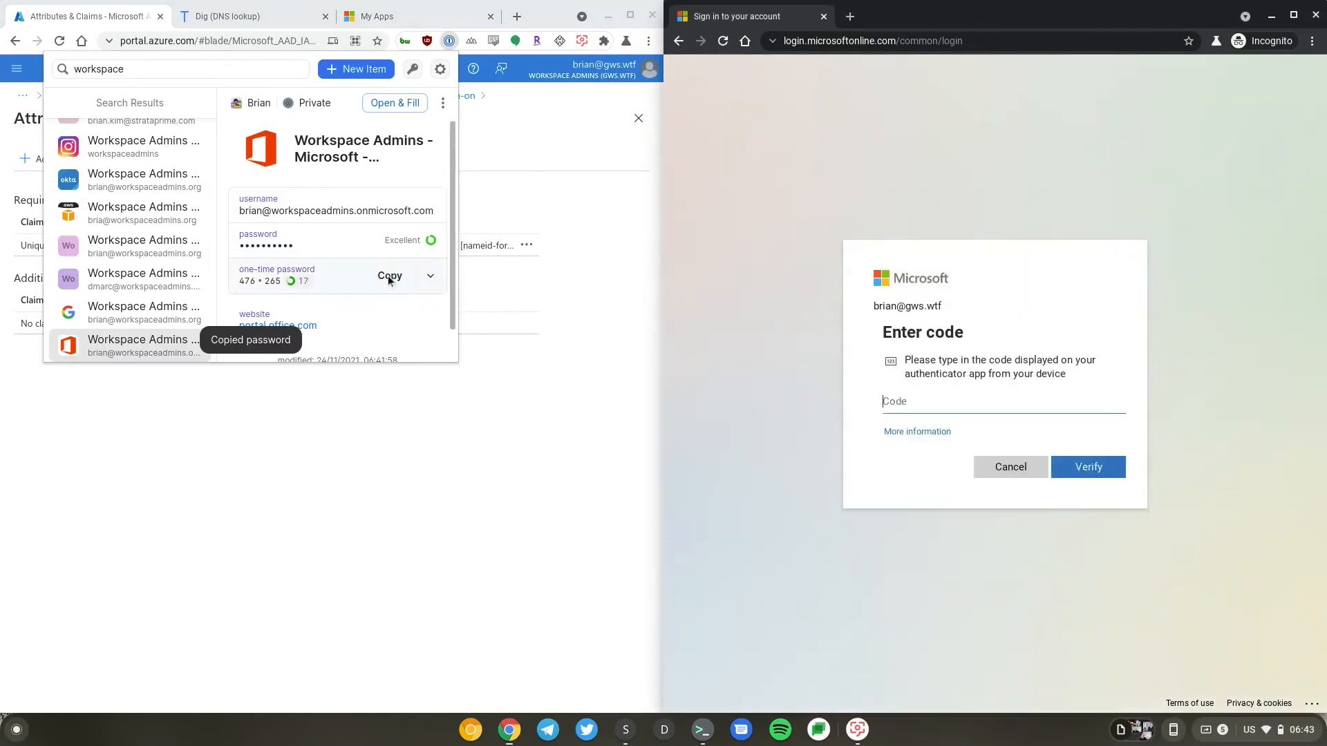
# Verify with the one-time code from the password manager and choose to stay signed in
pyautogui.click(389, 276)
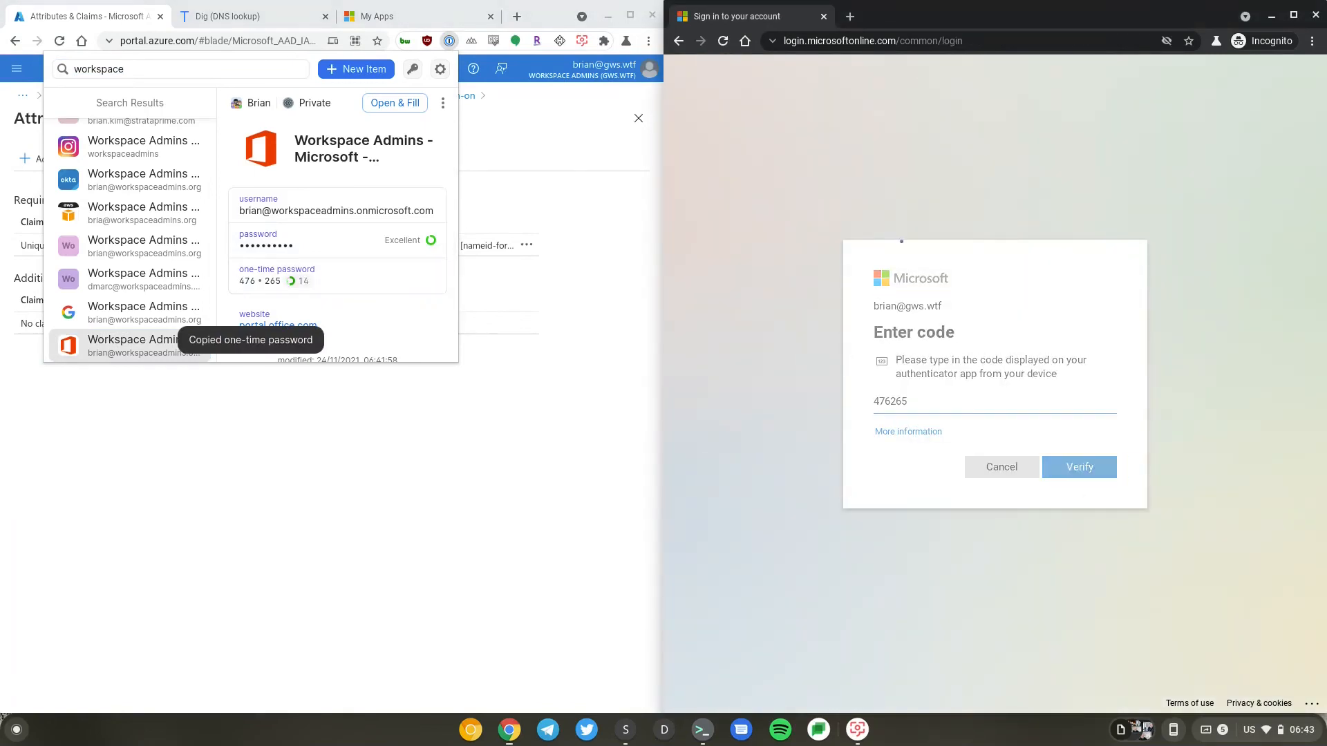
pyautogui.click(1079, 467)
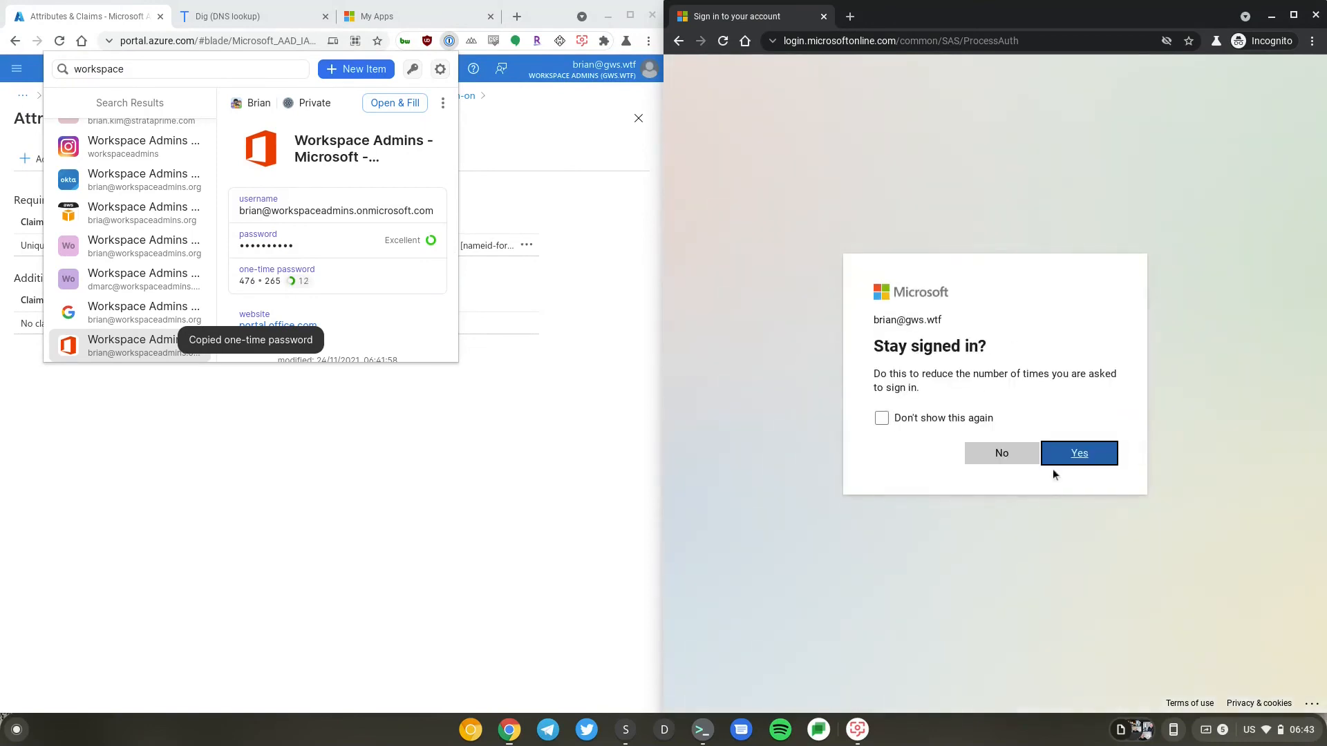
pyautogui.click(1078, 454)
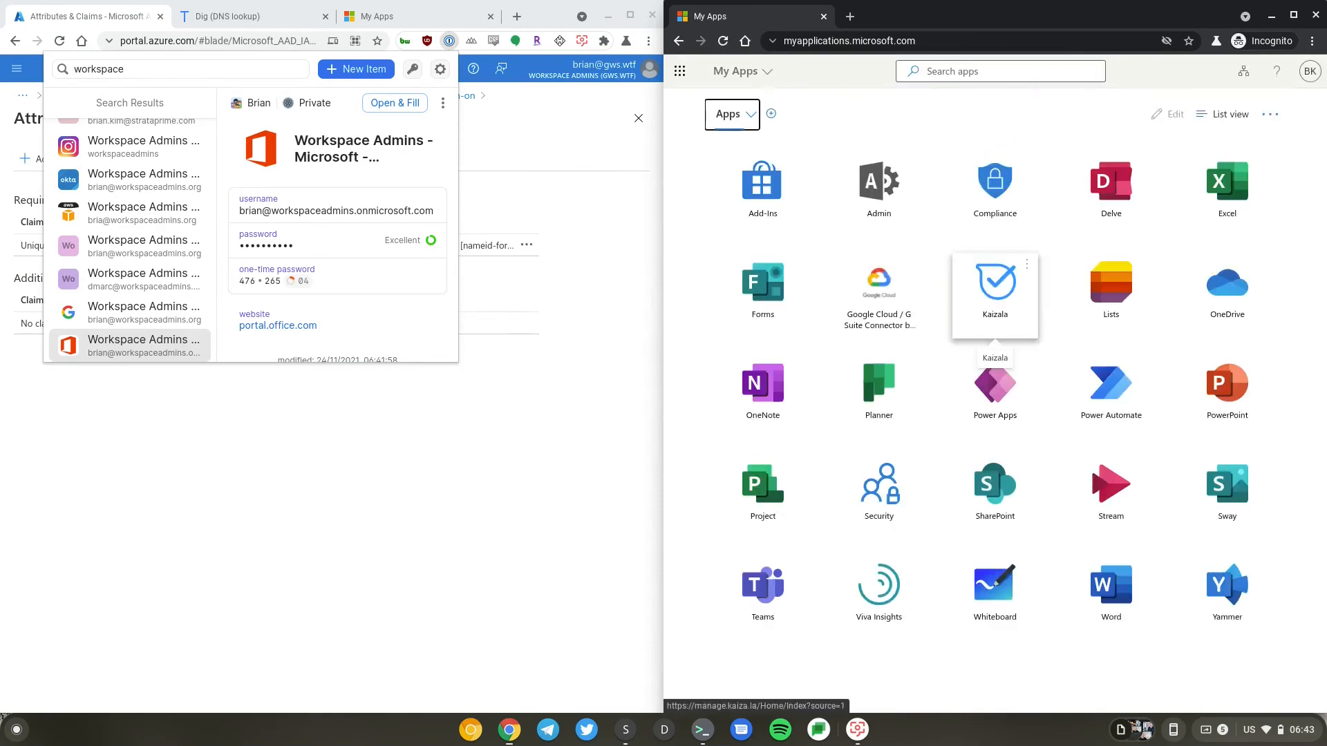
pyautogui.moveTo(878, 282)
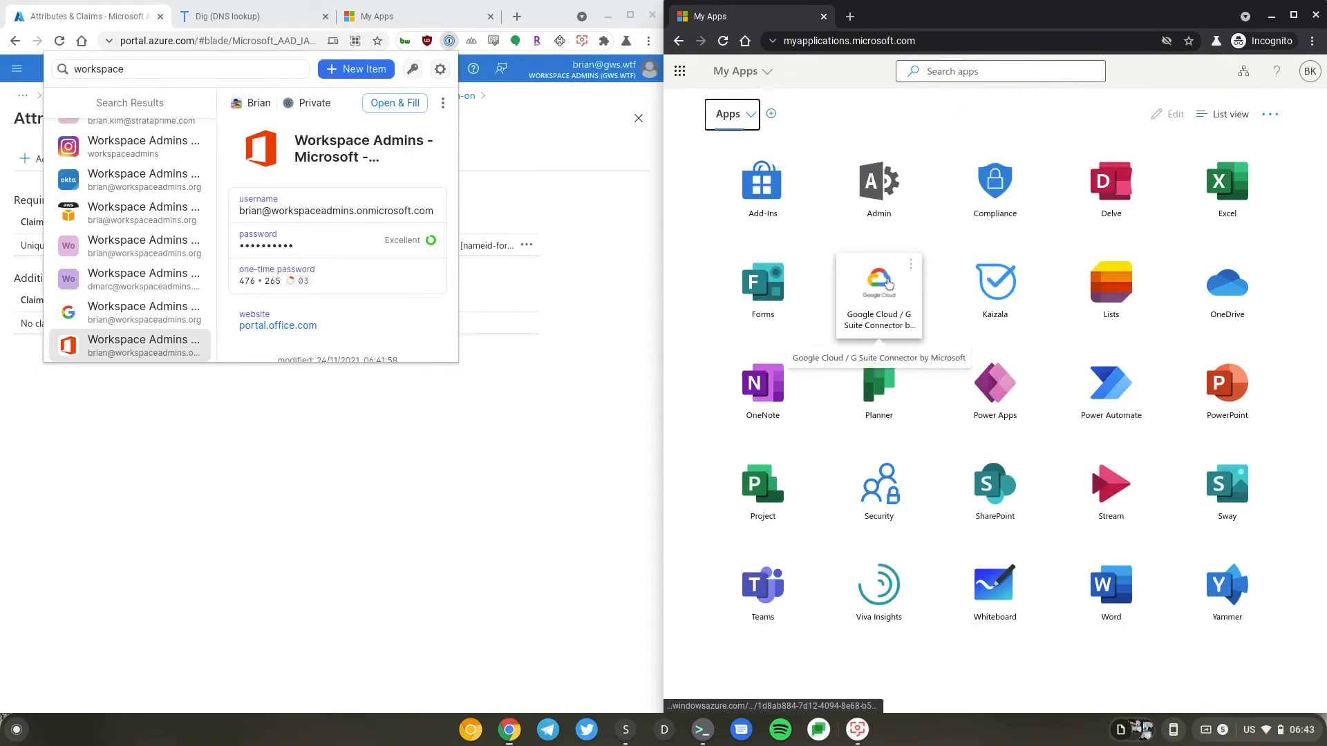
# Launch the Google Cloud / G Suite Connector by Microsoft tile from My Apps
pyautogui.click(878, 282)
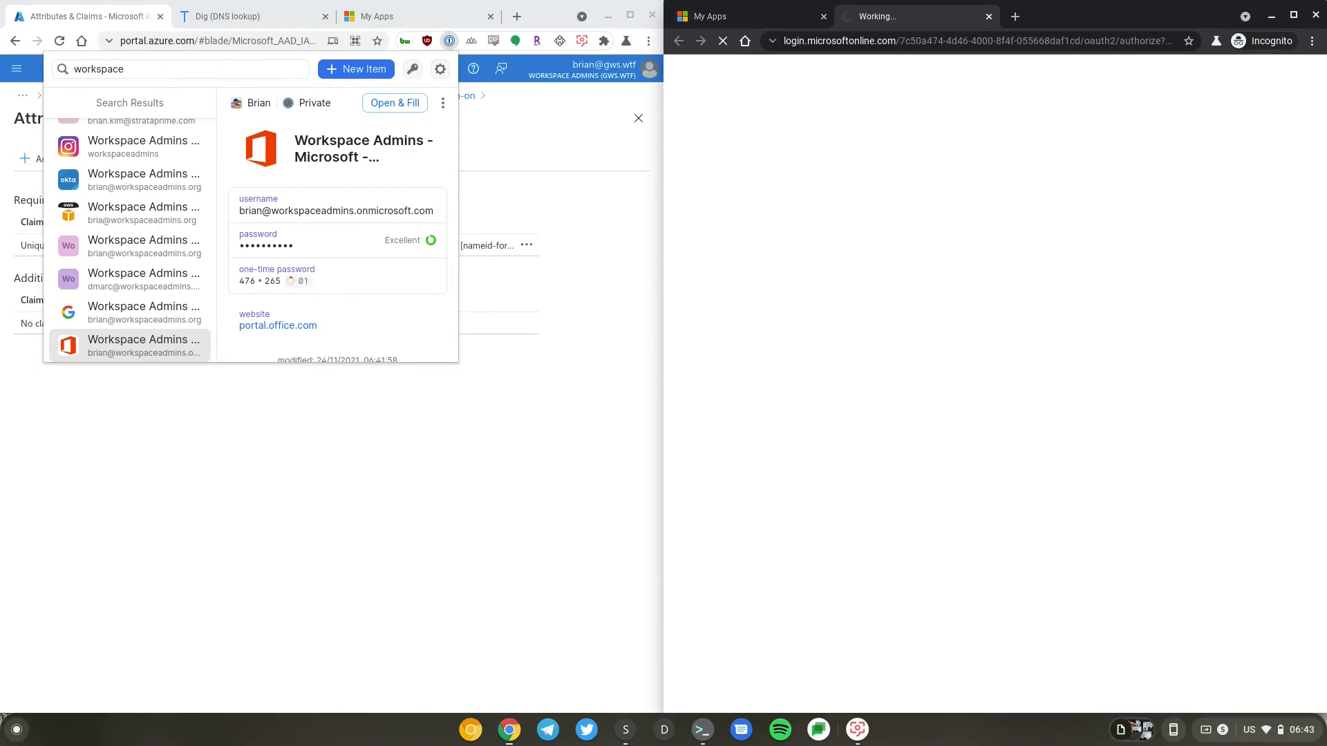